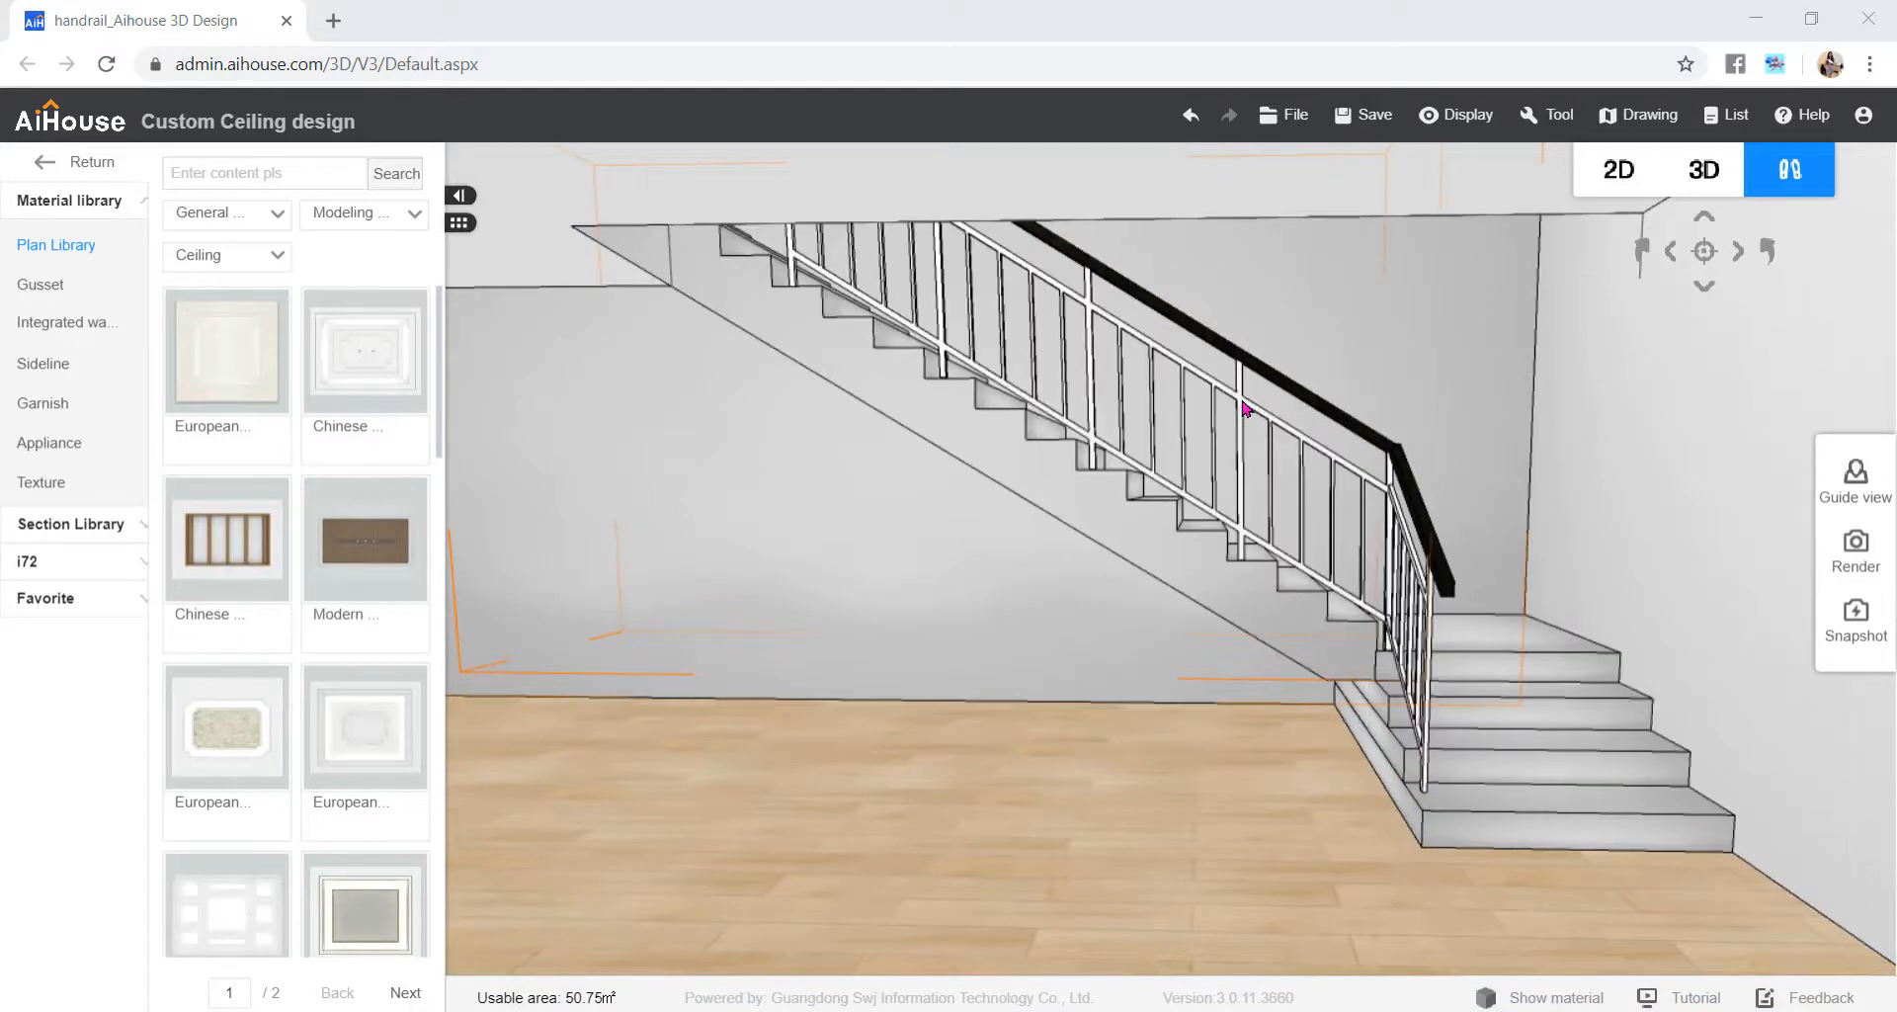
- Select the staircase handrail and show its Super Board layout properties
left_click(1245, 411)
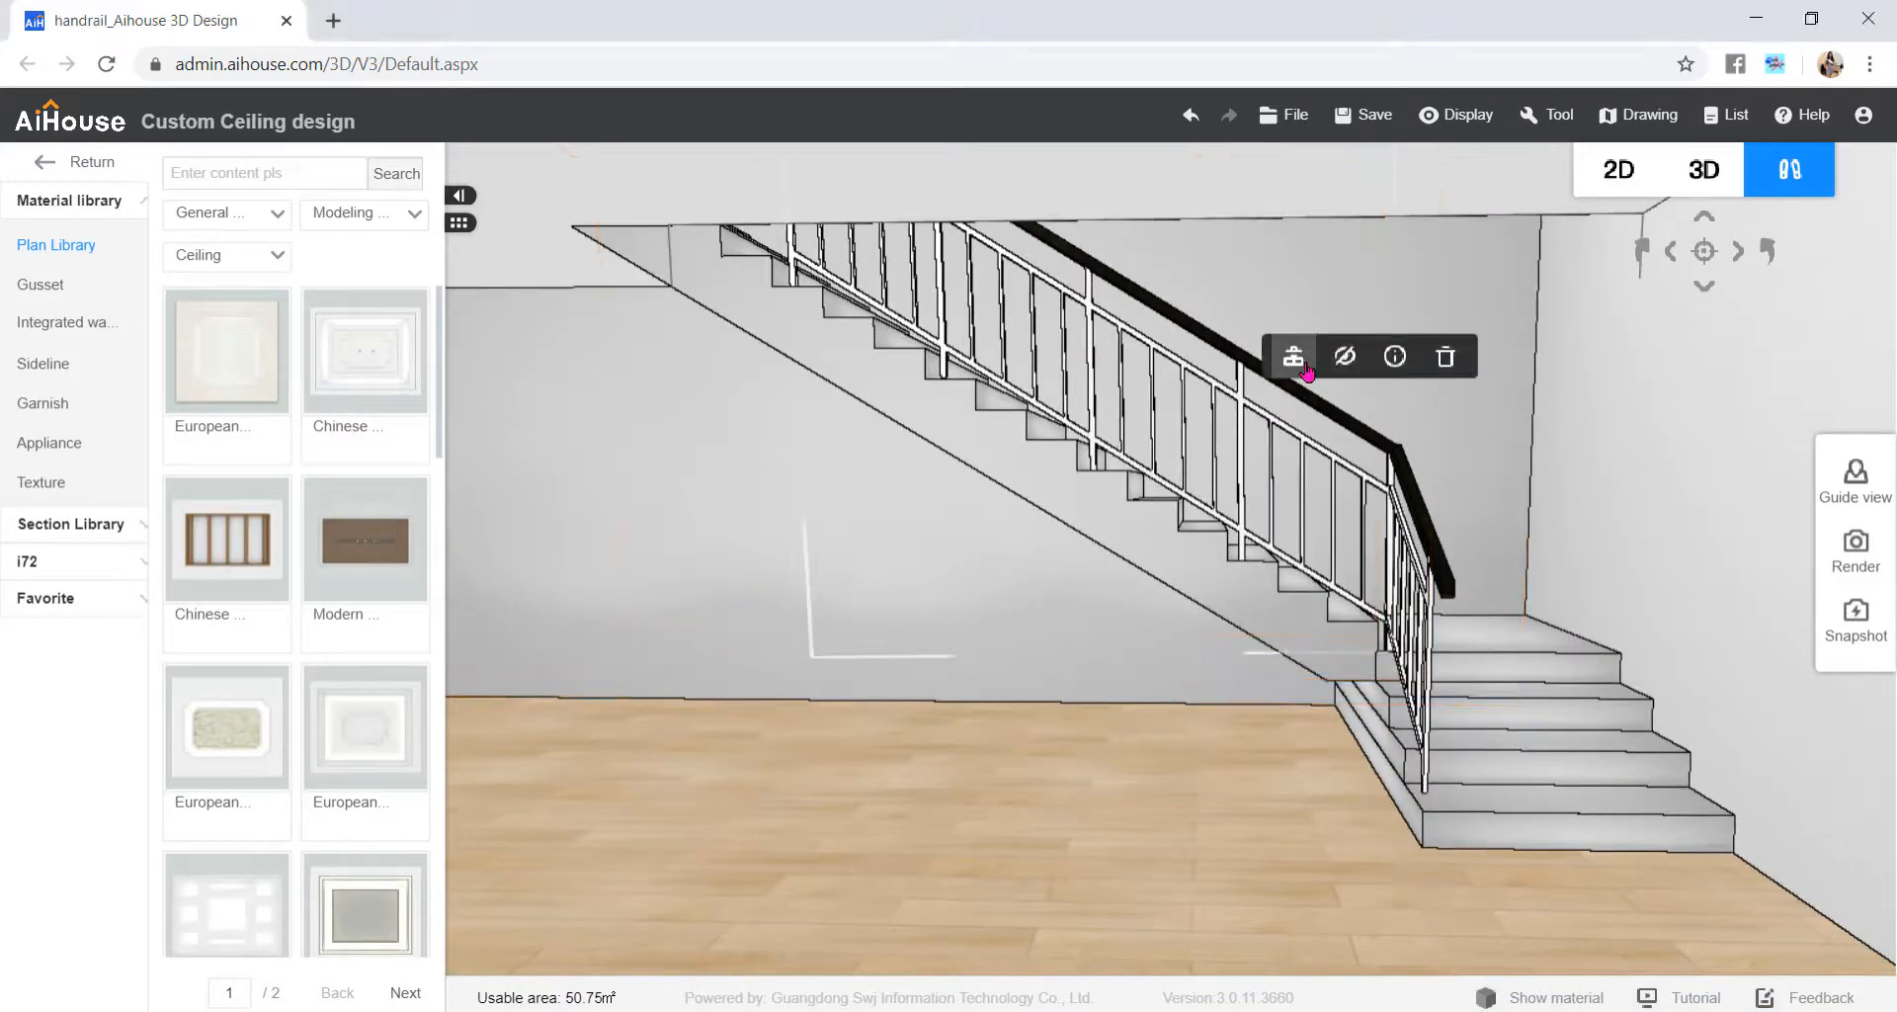
left_click(1292, 357)
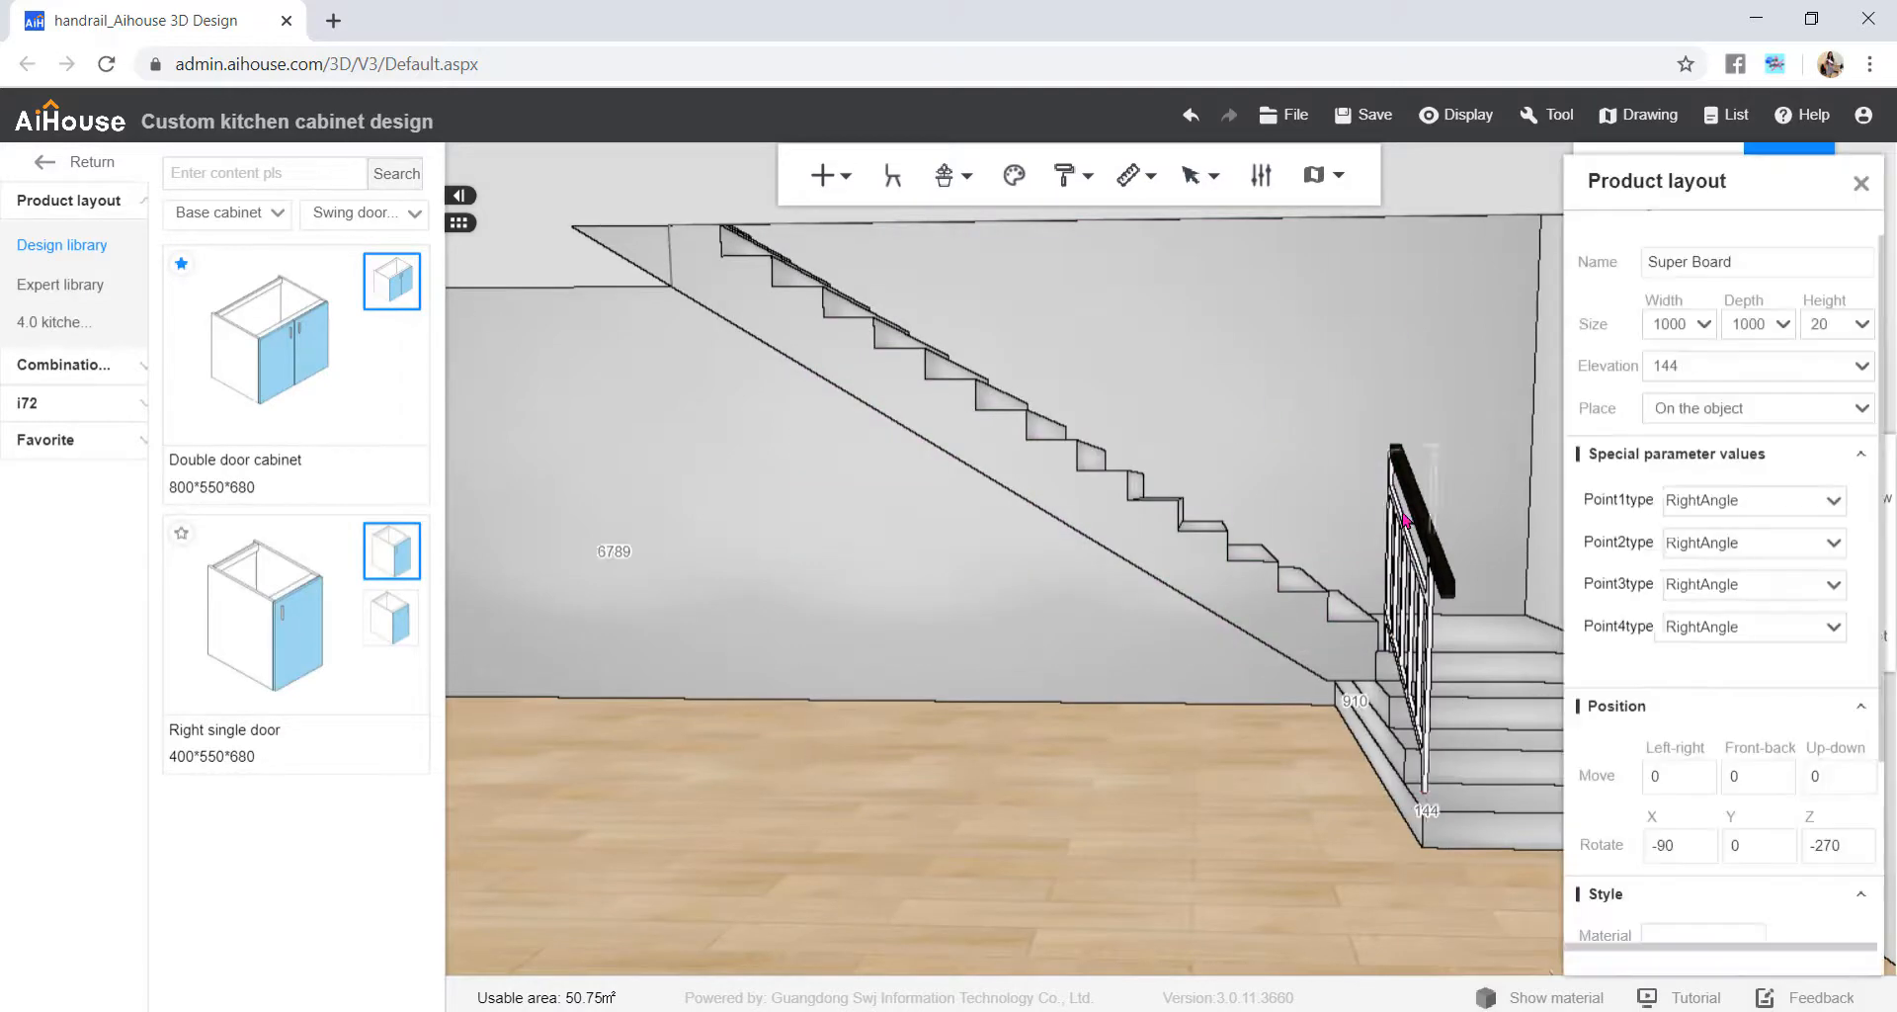
left_click(1861, 184)
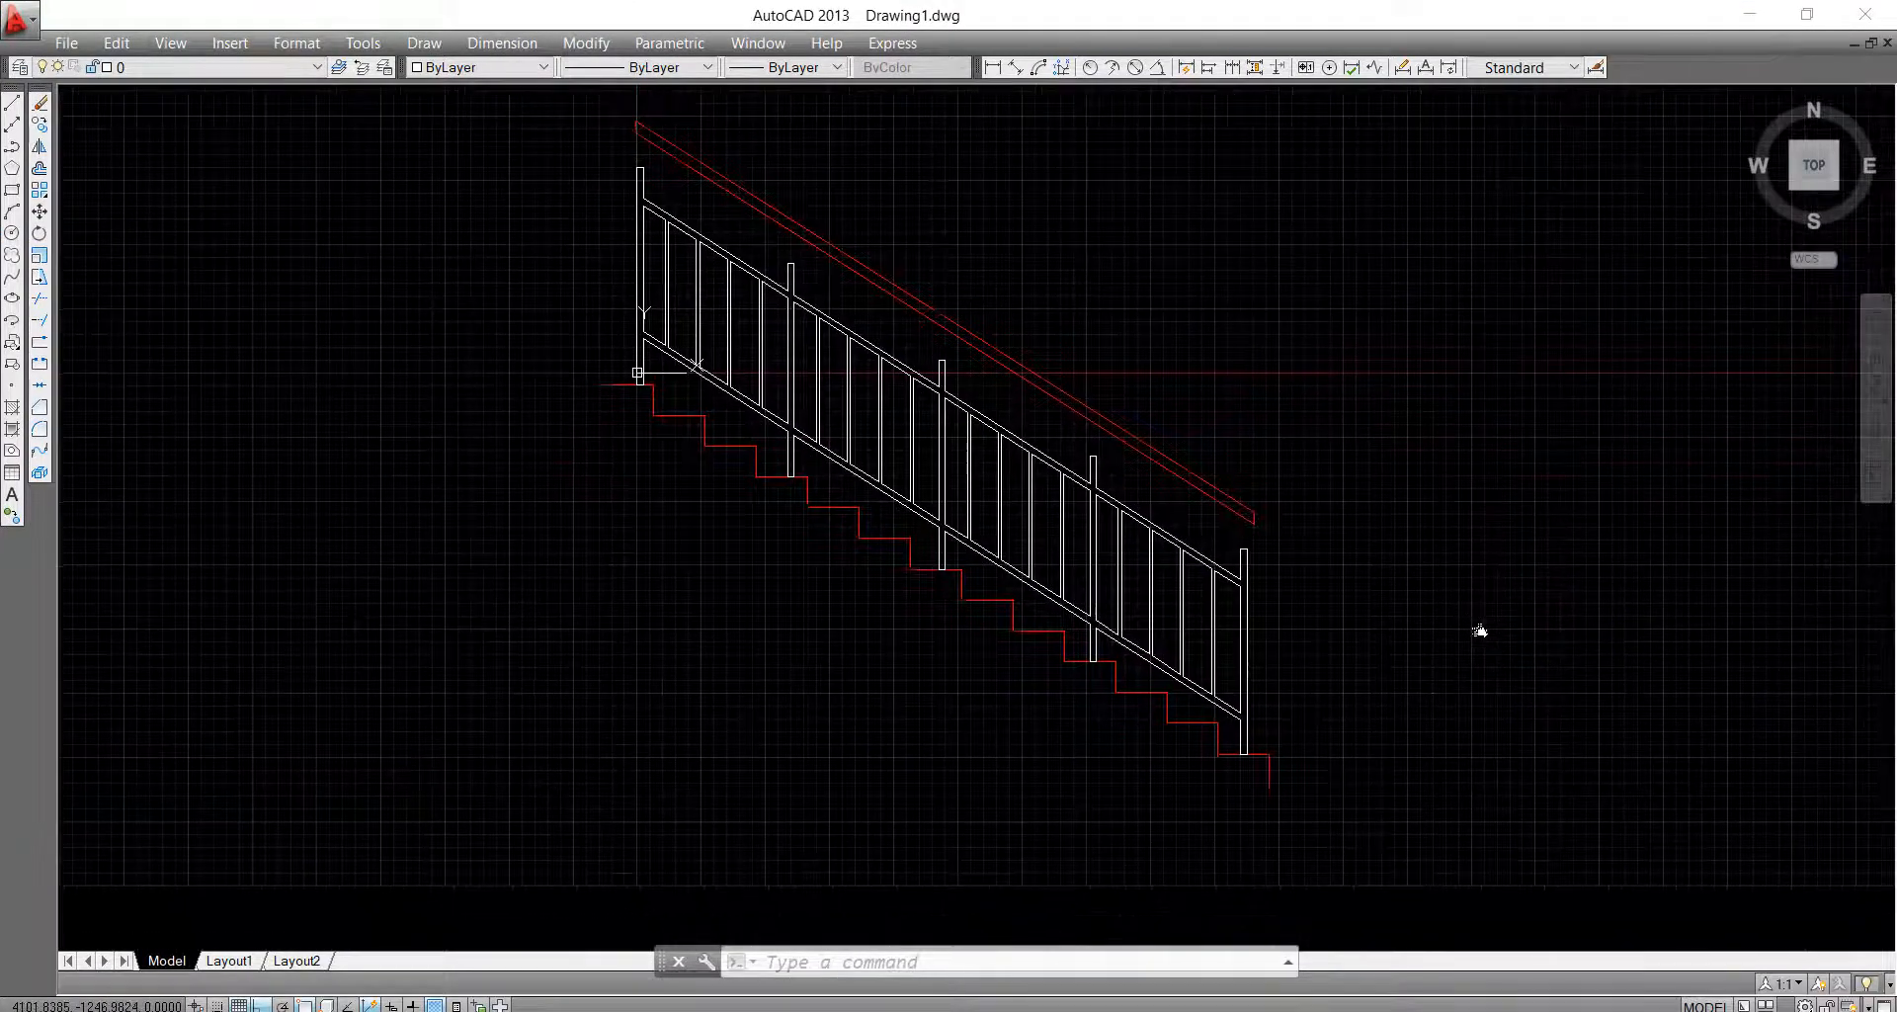
mouse_move(1269, 797)
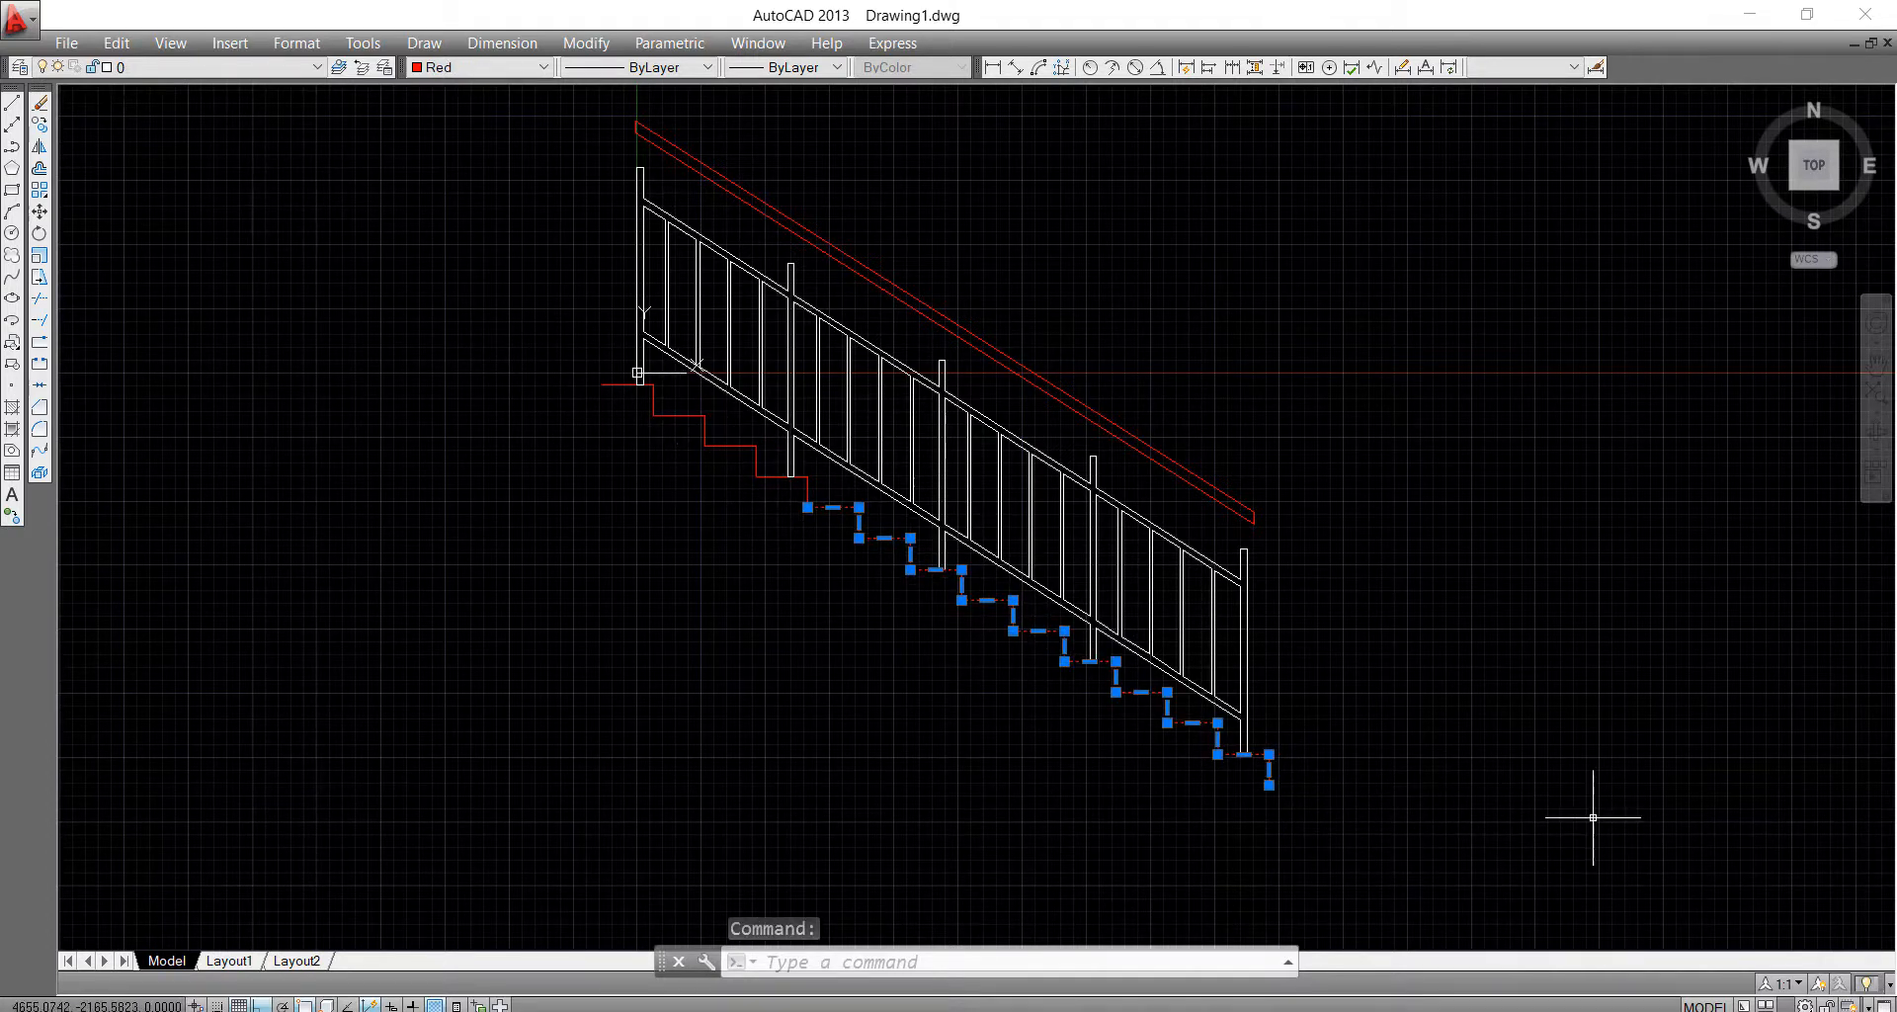
- Leave the rail outline alone in Drawing2.dxf and quit AutoCAD without saving
key("Escape")
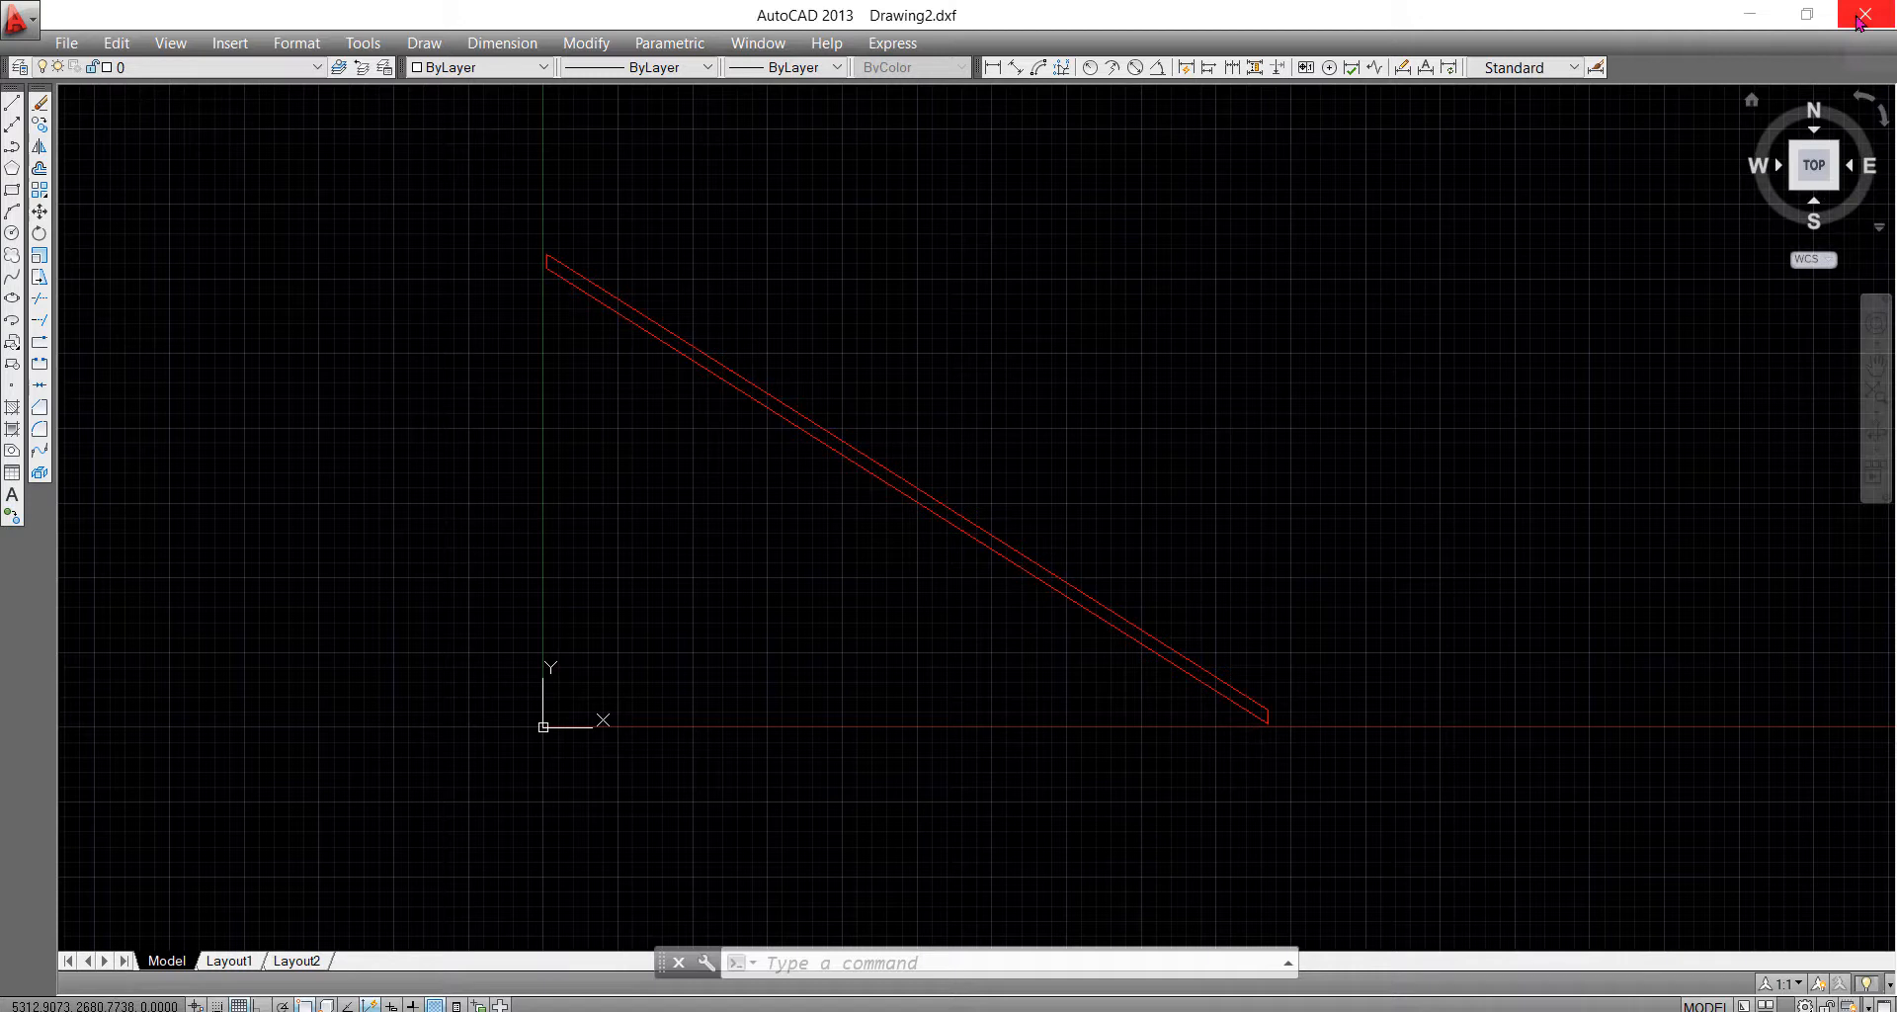
left_click(1862, 14)
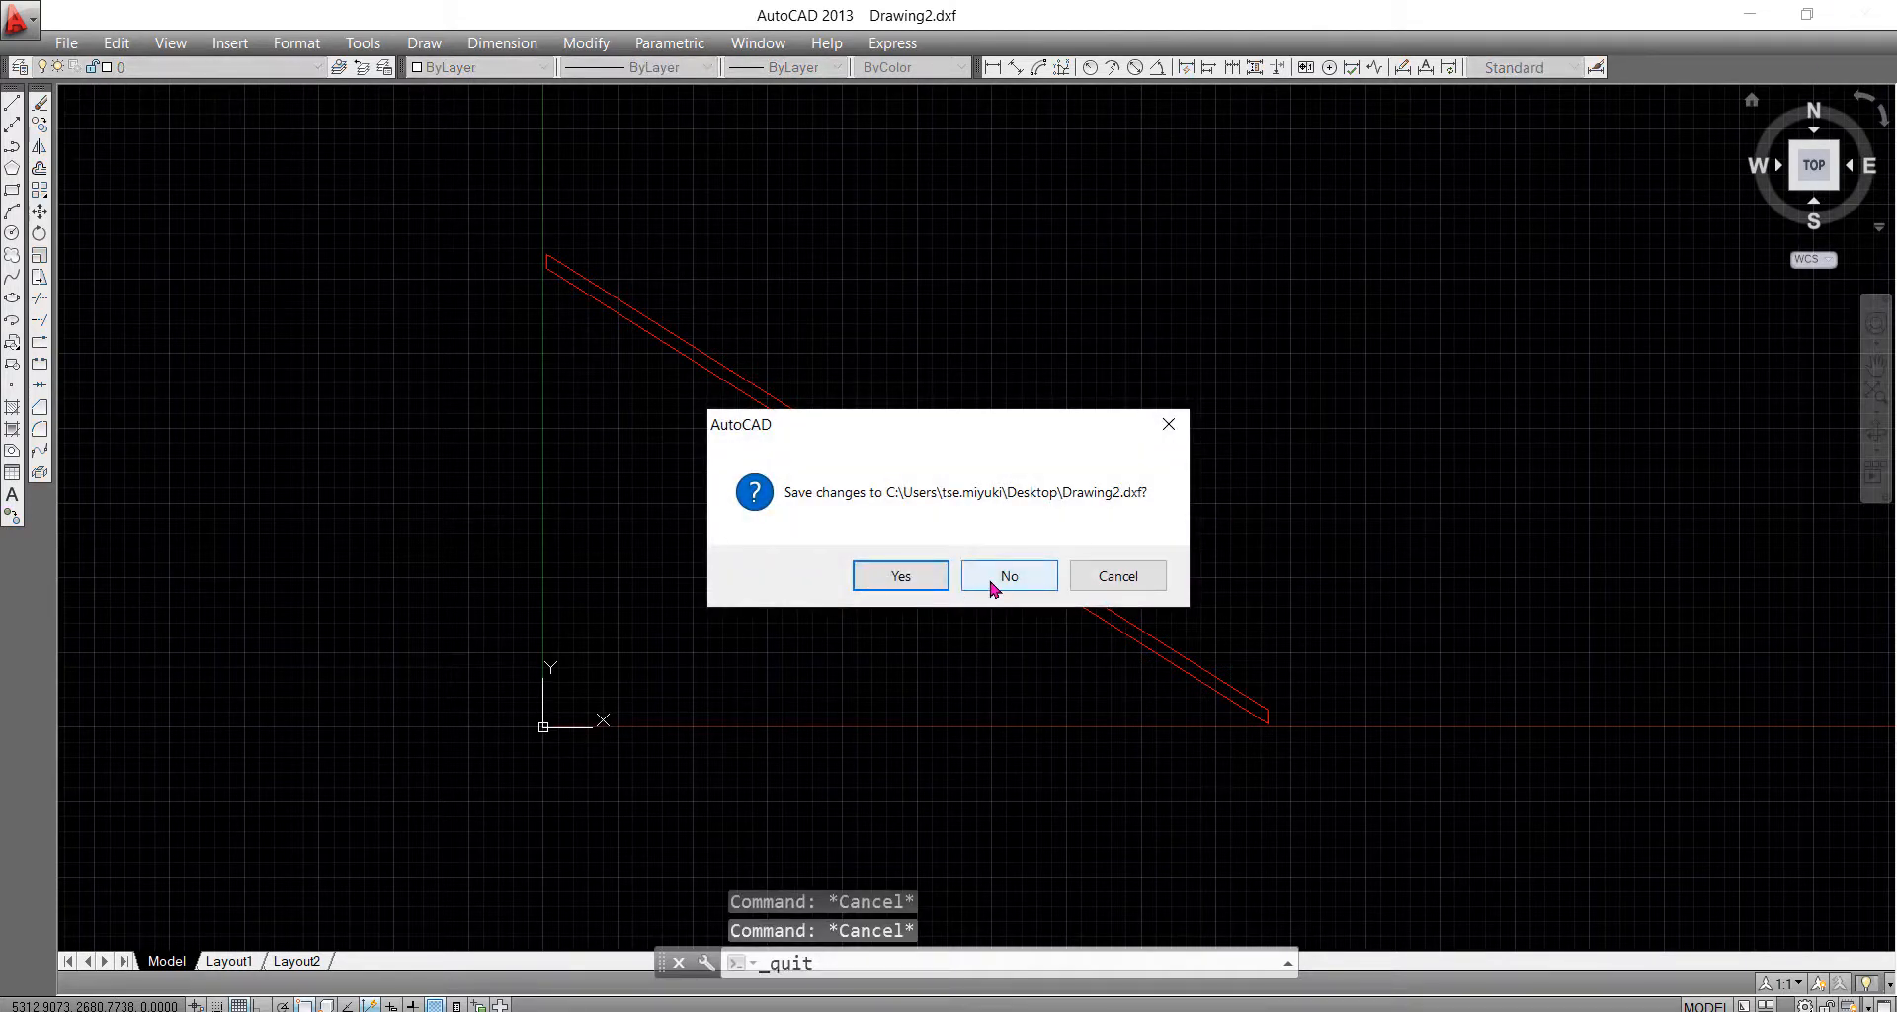
left_click(1007, 576)
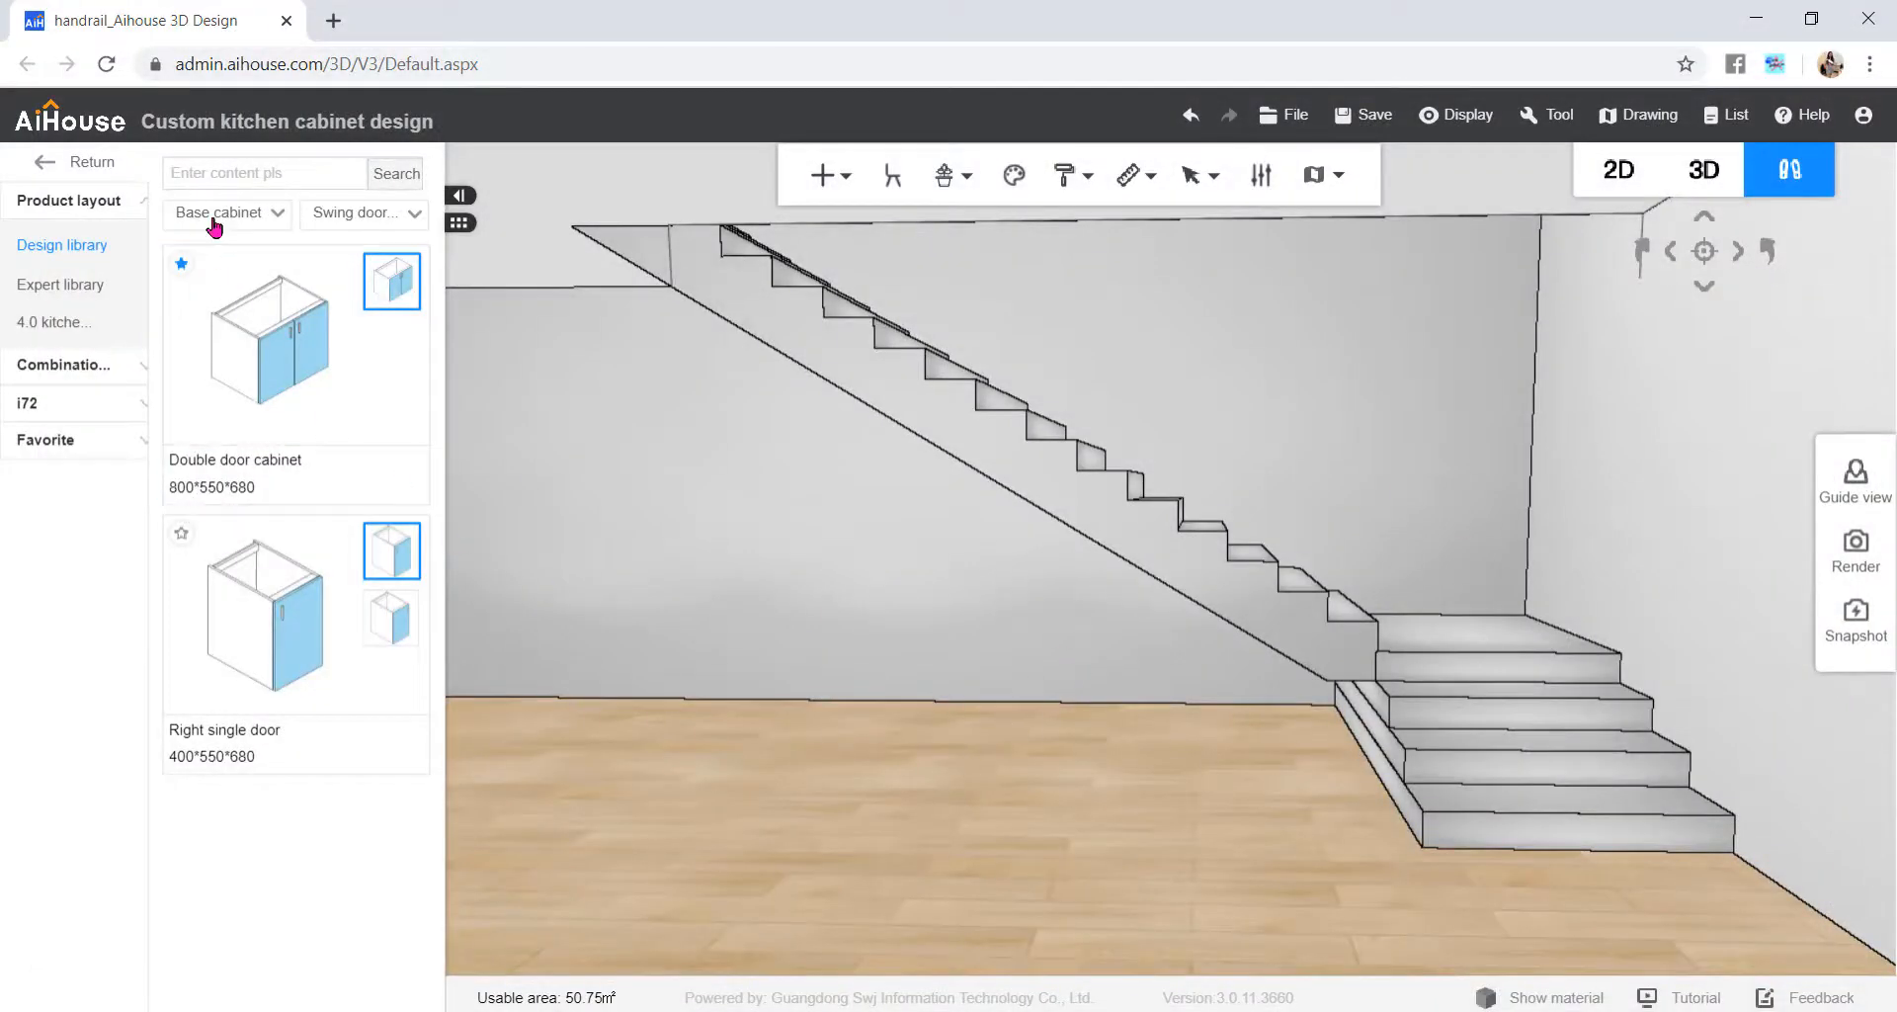
- Search 'su', place a Super Board at the stair foot and enter Panel point editing
type("super")
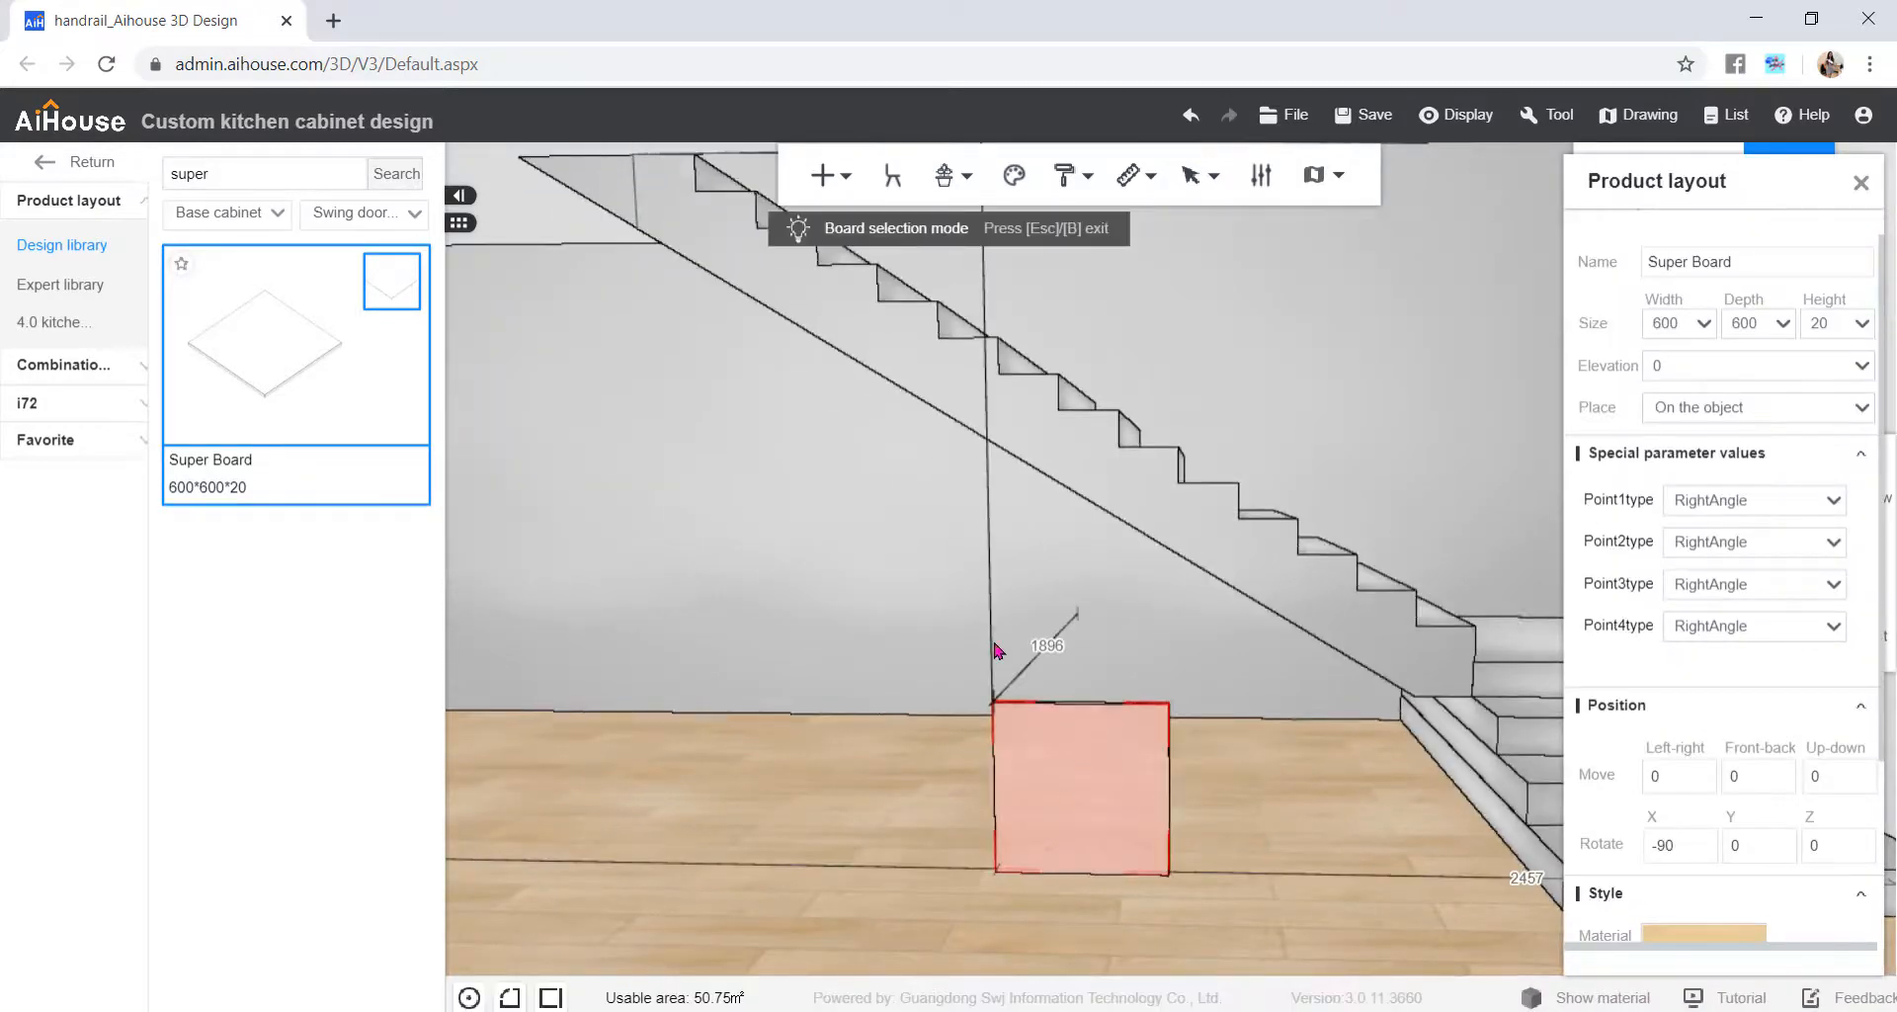
right_click(1079, 792)
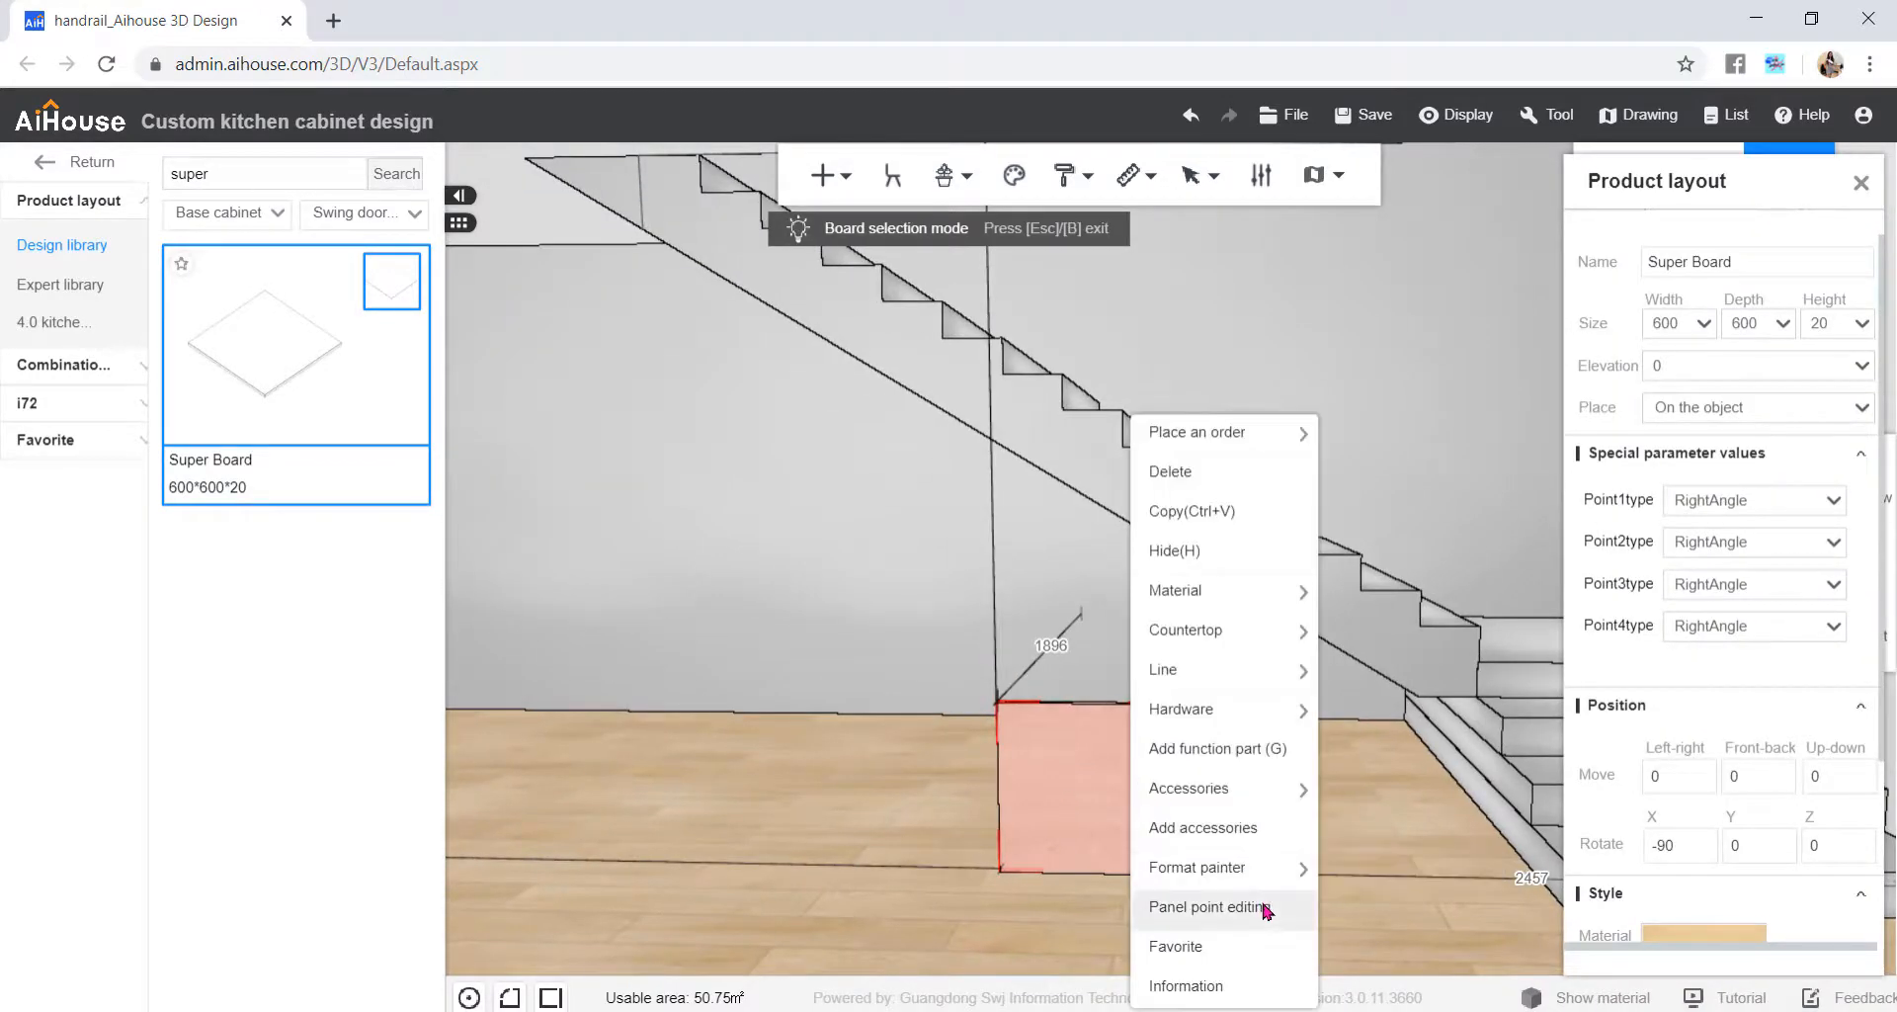
left_click(1215, 908)
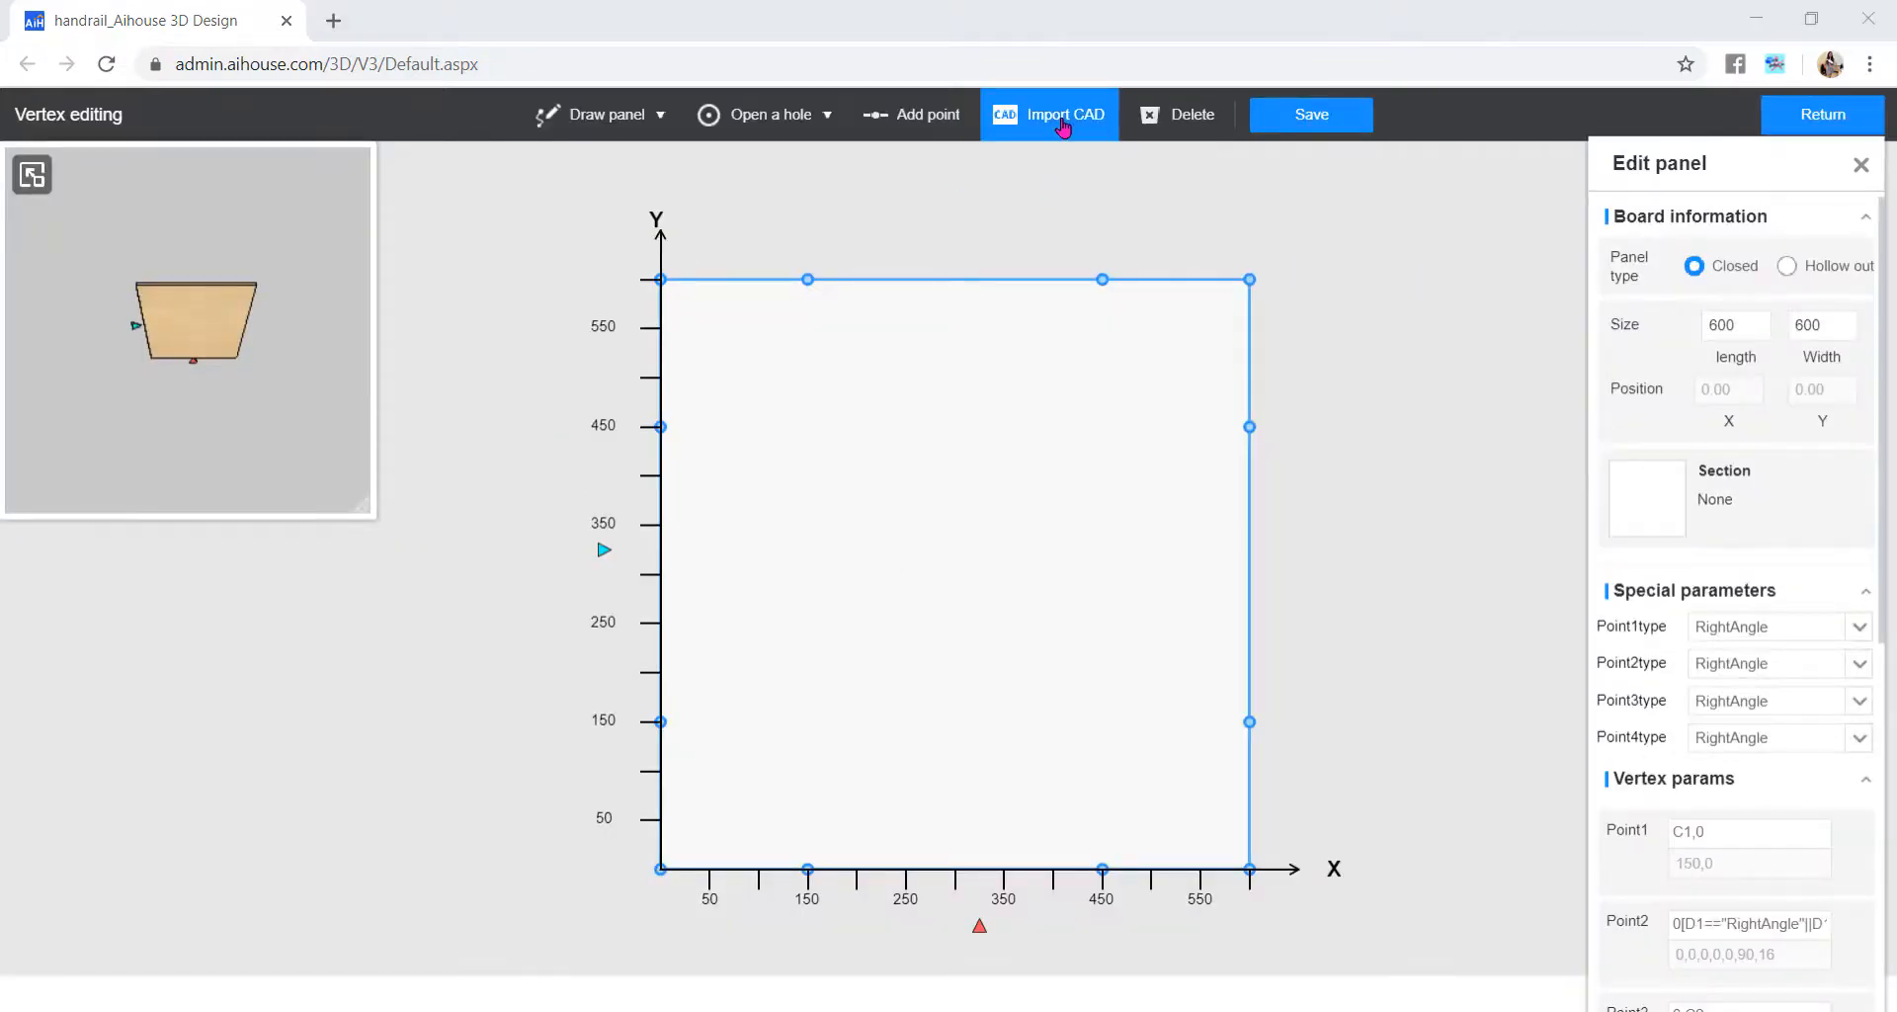
- Import Drawing1.dxf as the board outline to form the railing bars
left_click(1065, 115)
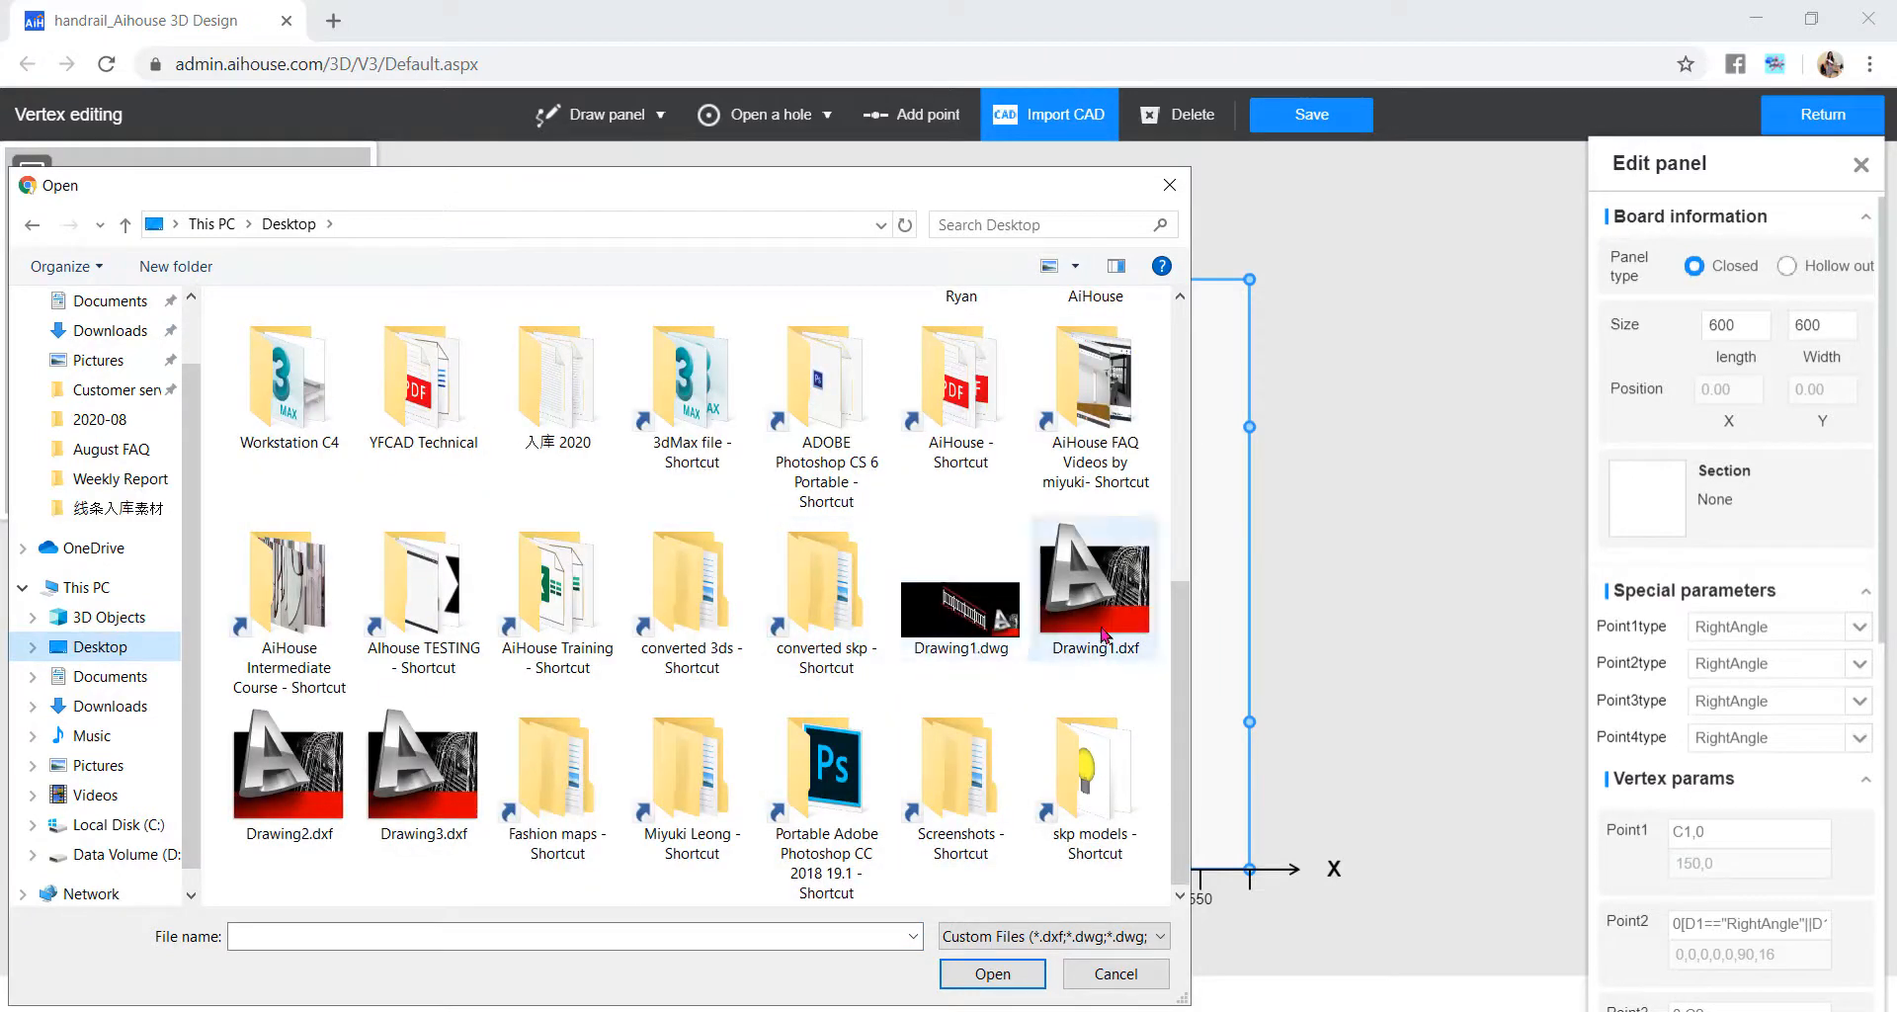
left_click(1095, 581)
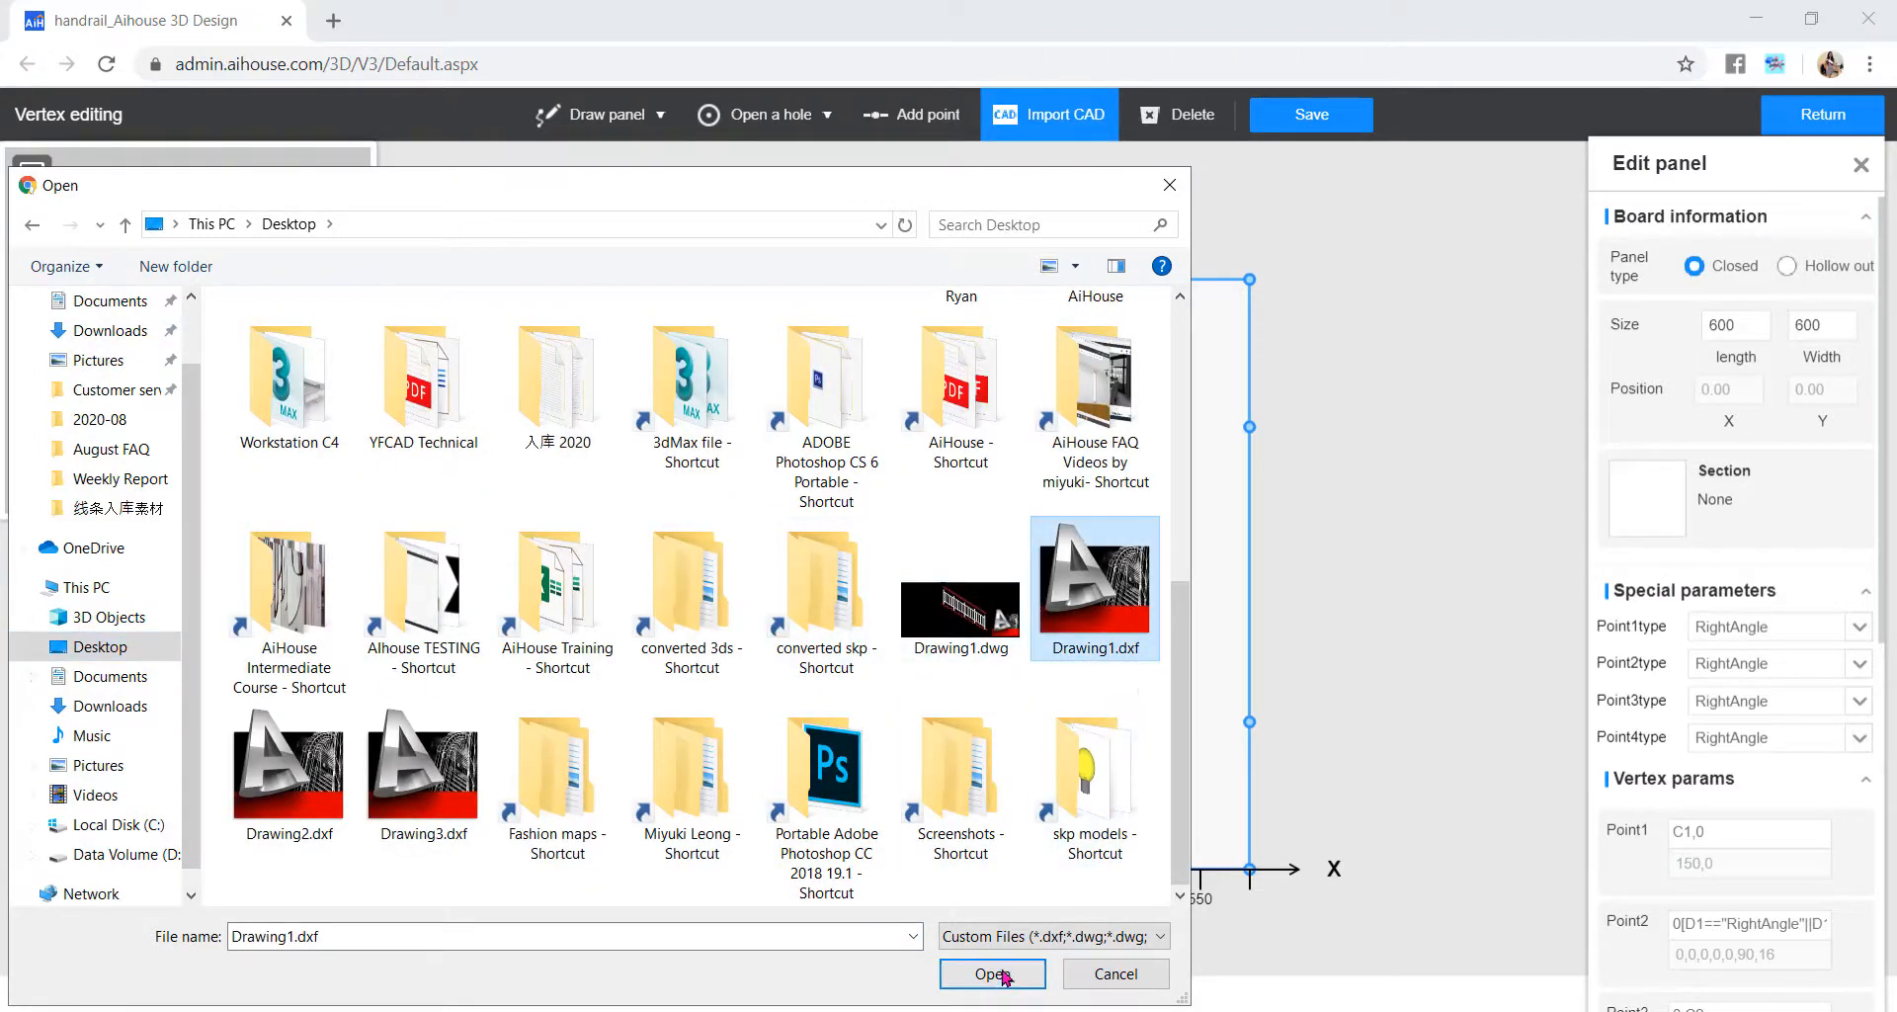
left_click(992, 974)
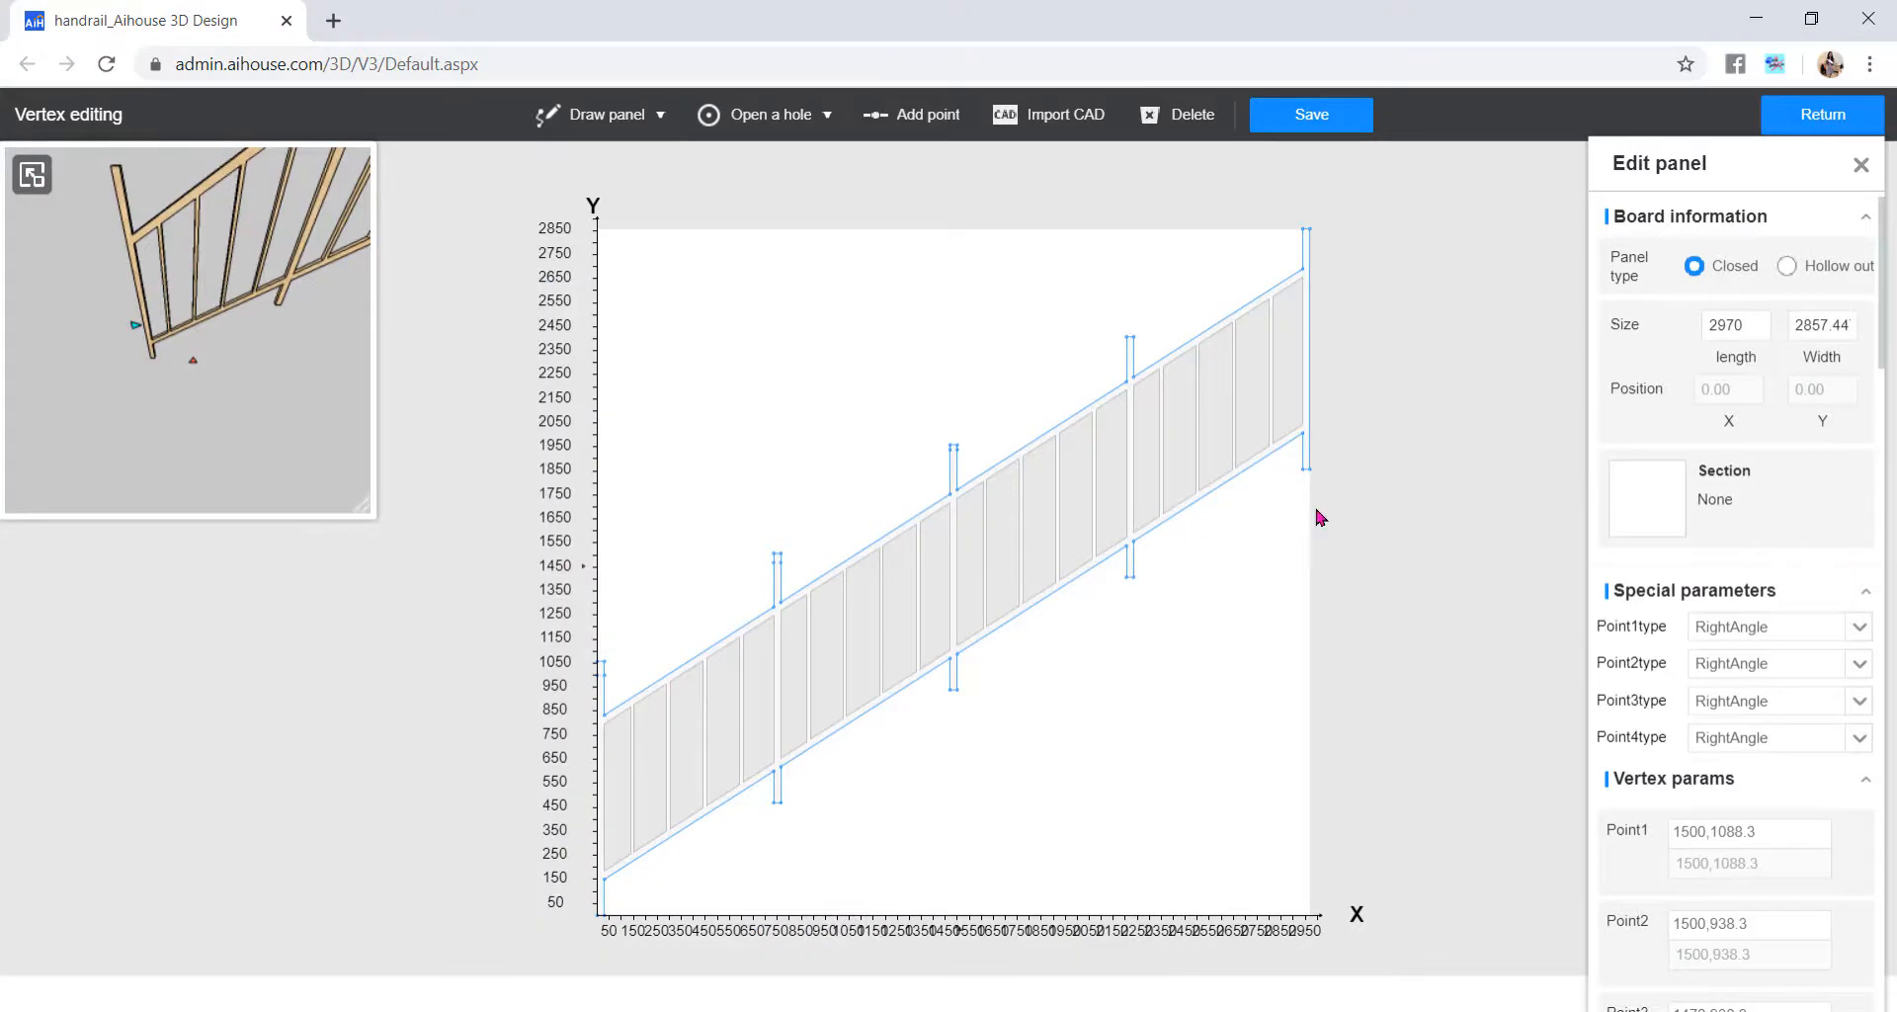
mouse_move(1410, 581)
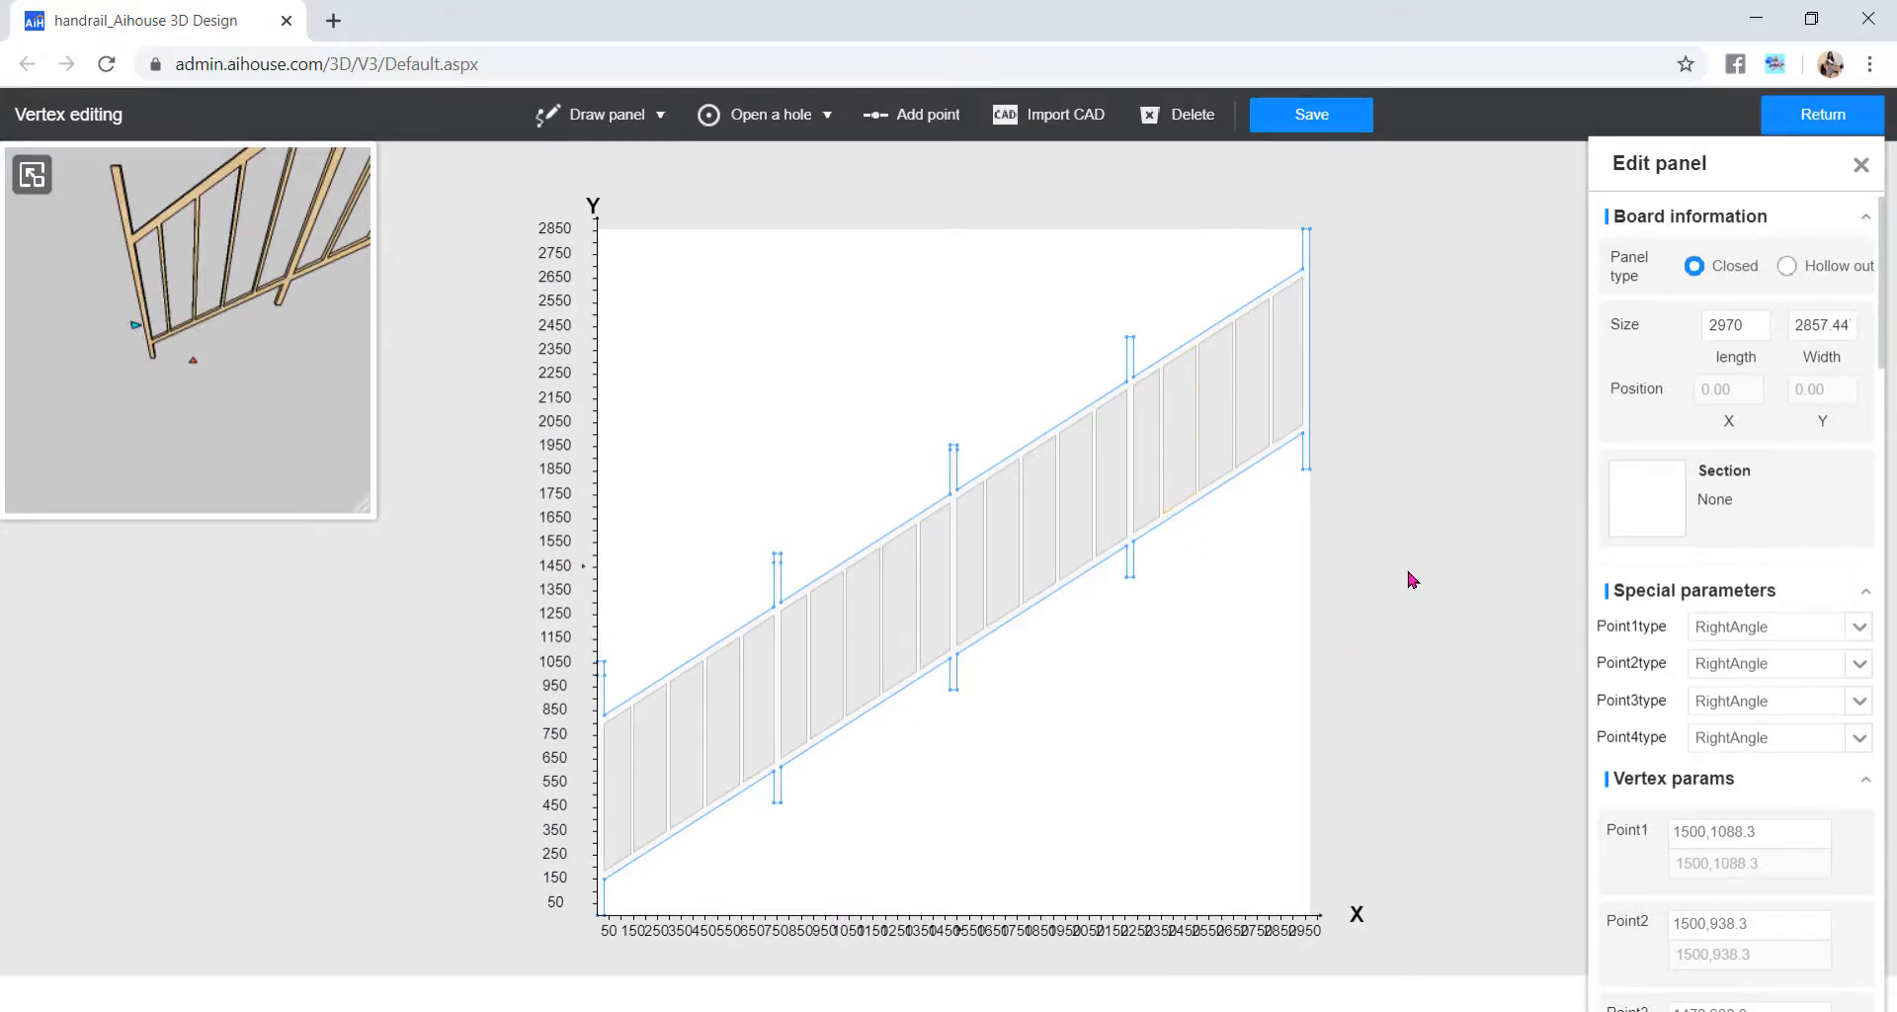
mouse_move(1006, 435)
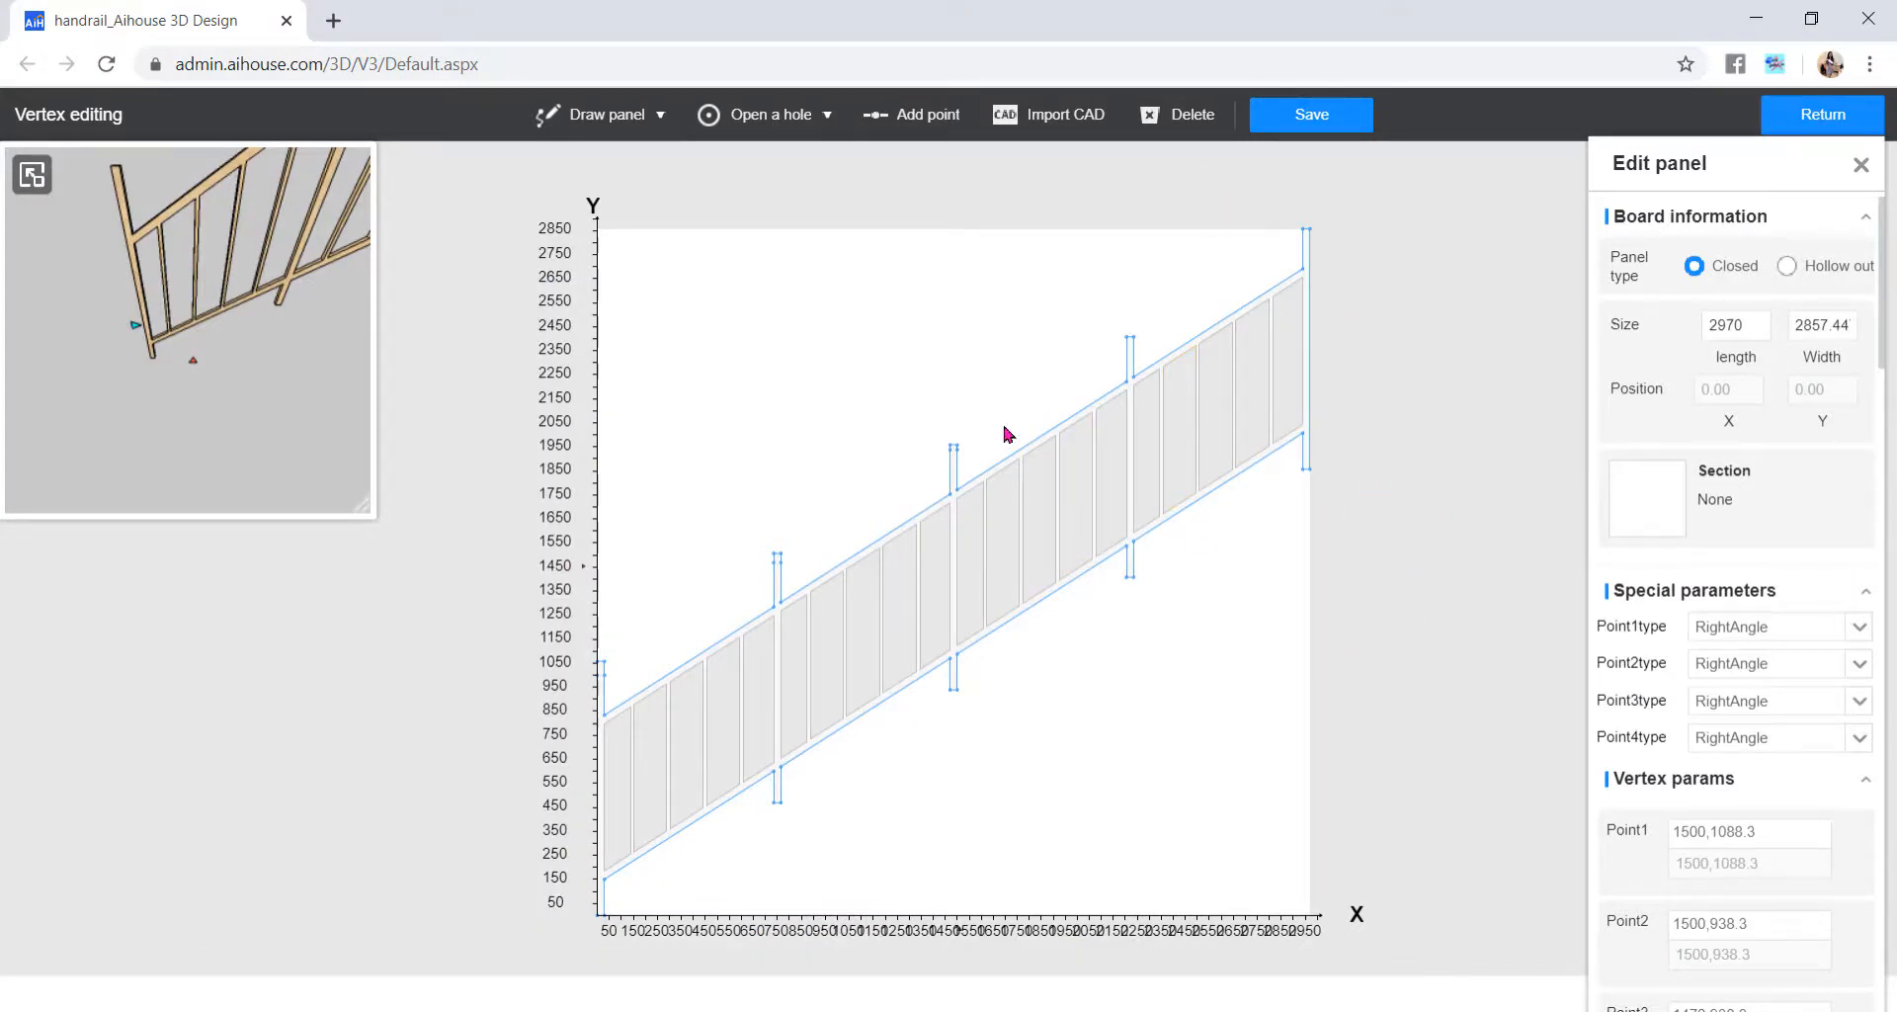
- Save the reshaped panel and return to the 3D room
left_click(1312, 114)
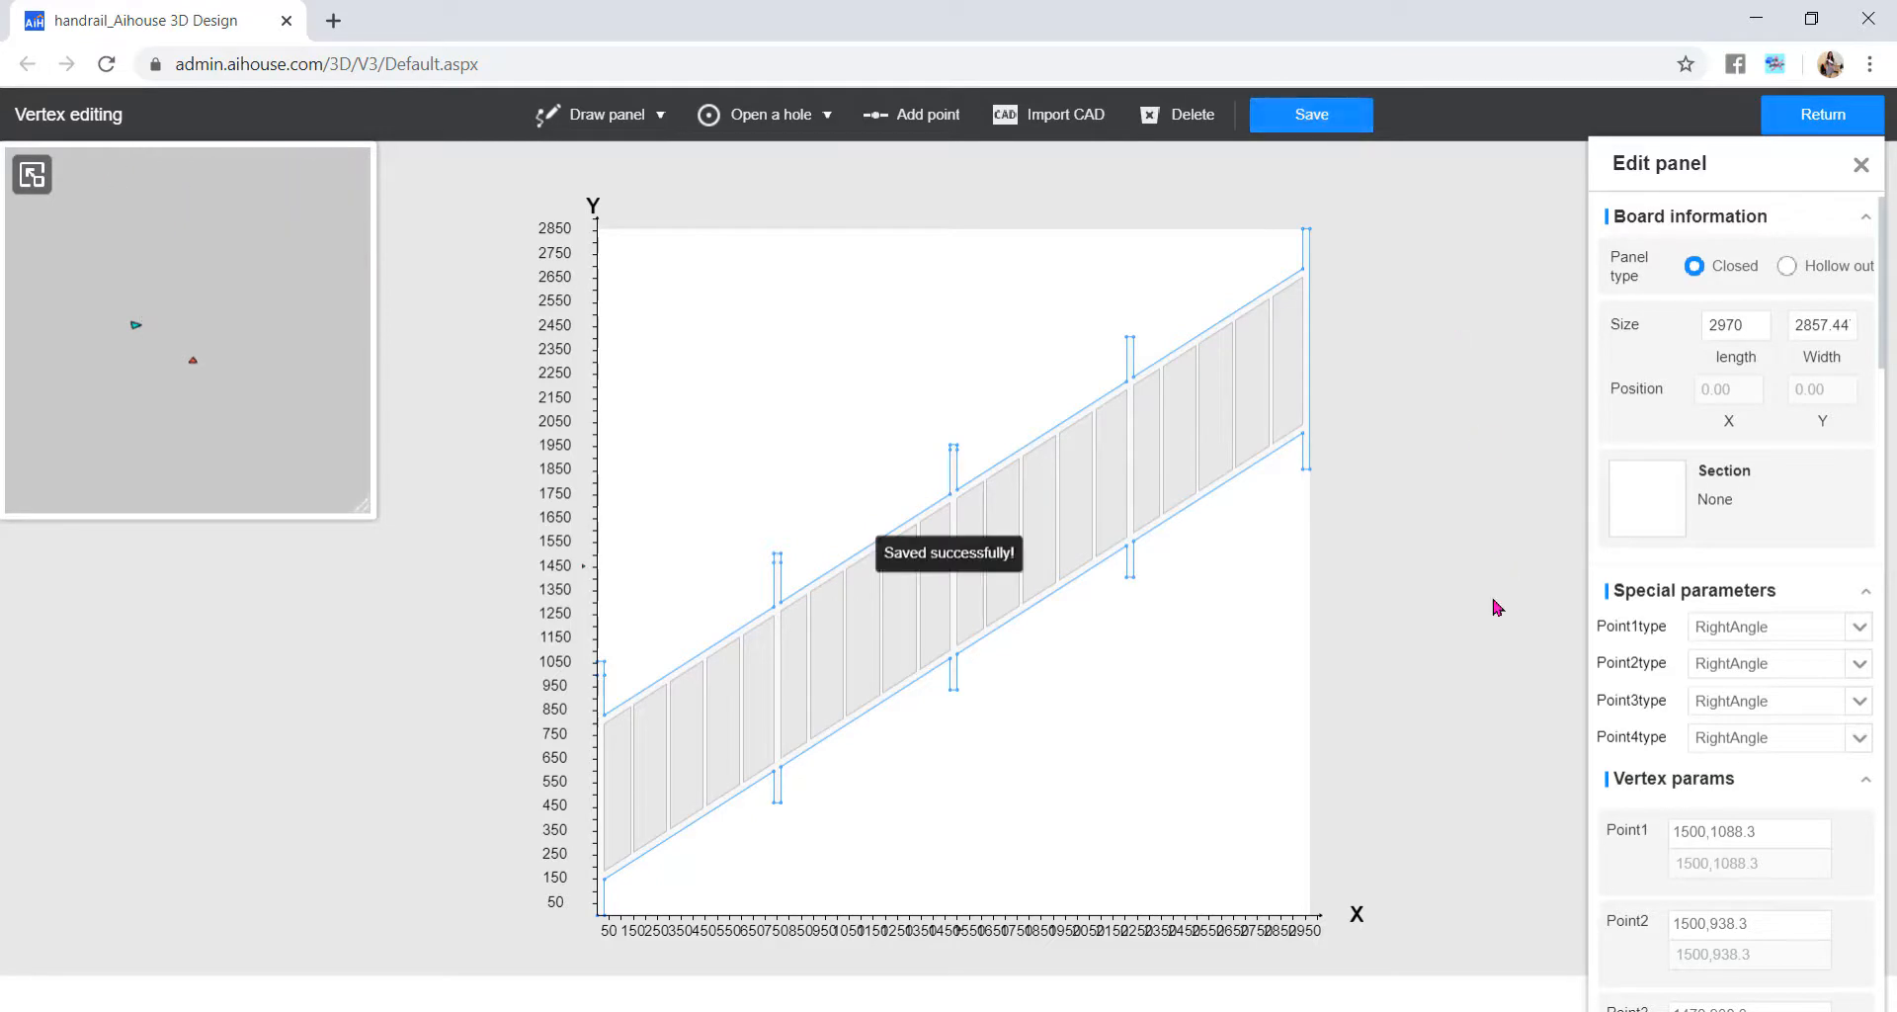
left_click(1821, 115)
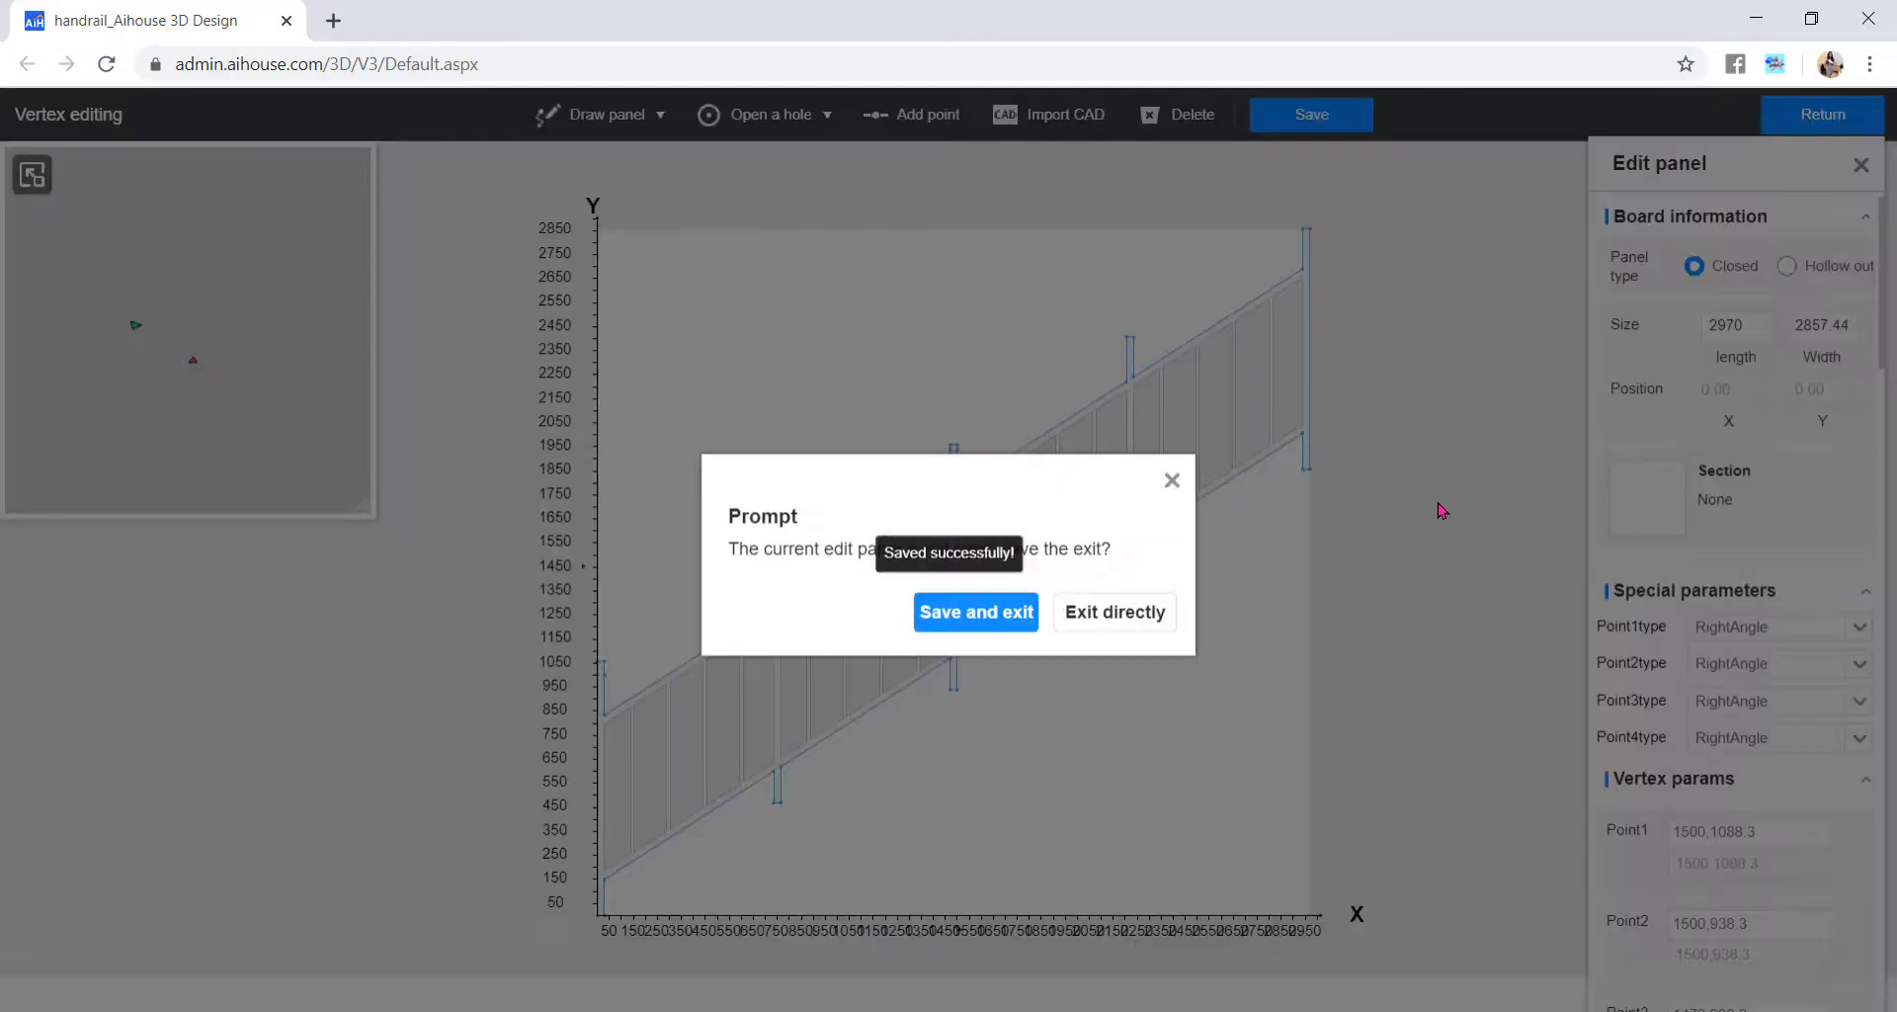
left_click(976, 612)
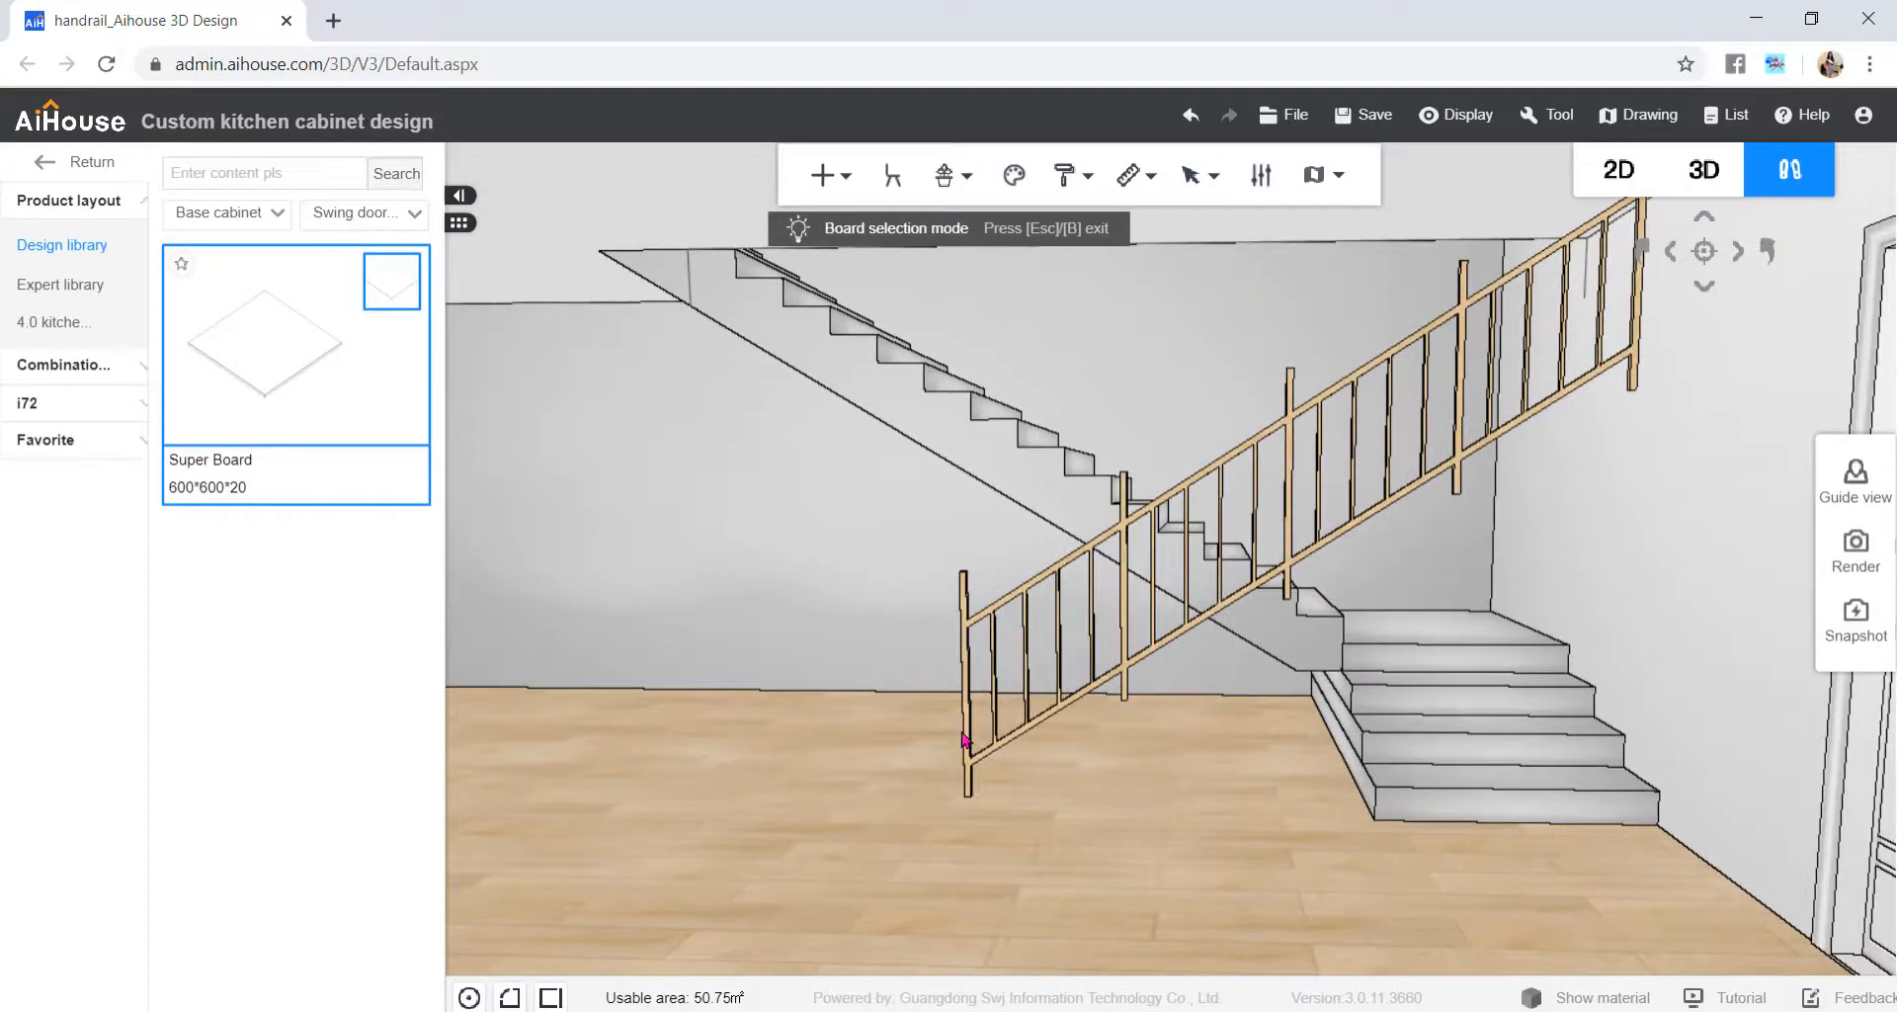
- Set the railing board's value to 180 and drag a second Super Board onto the floor by the staircase
left_click(968, 743)
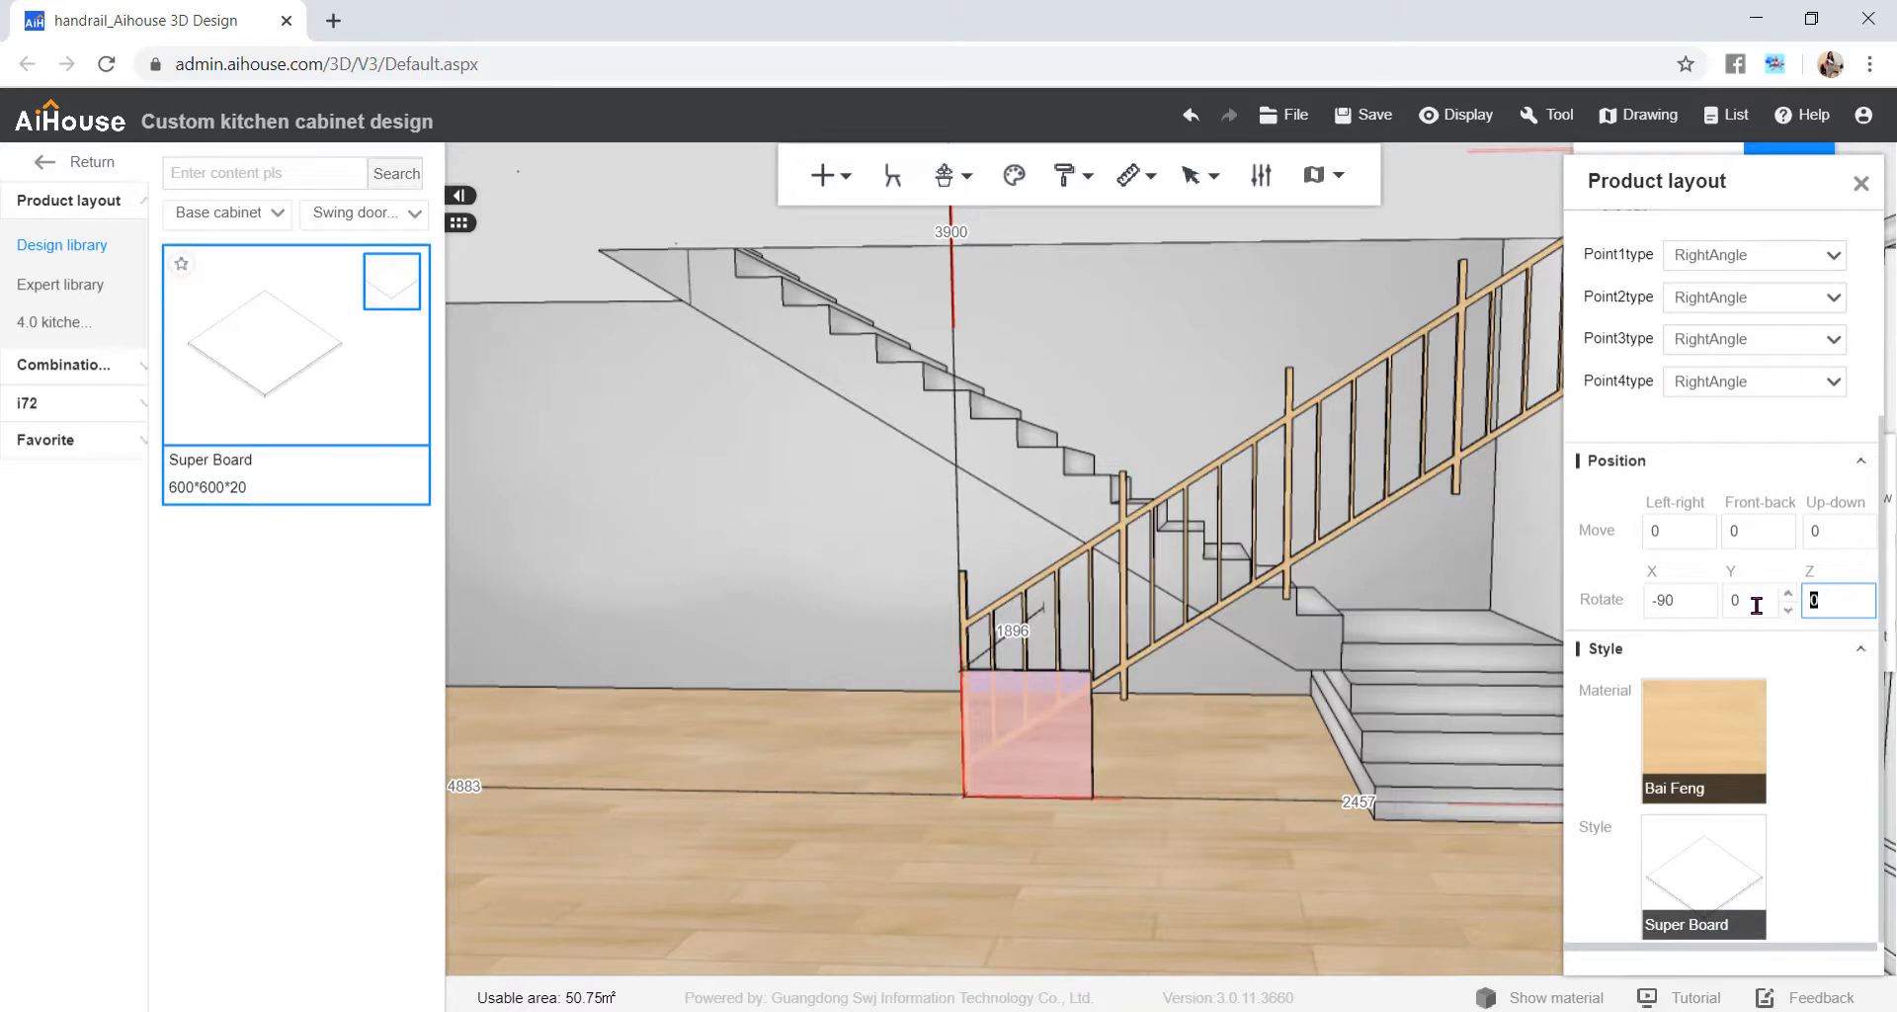
type("180")
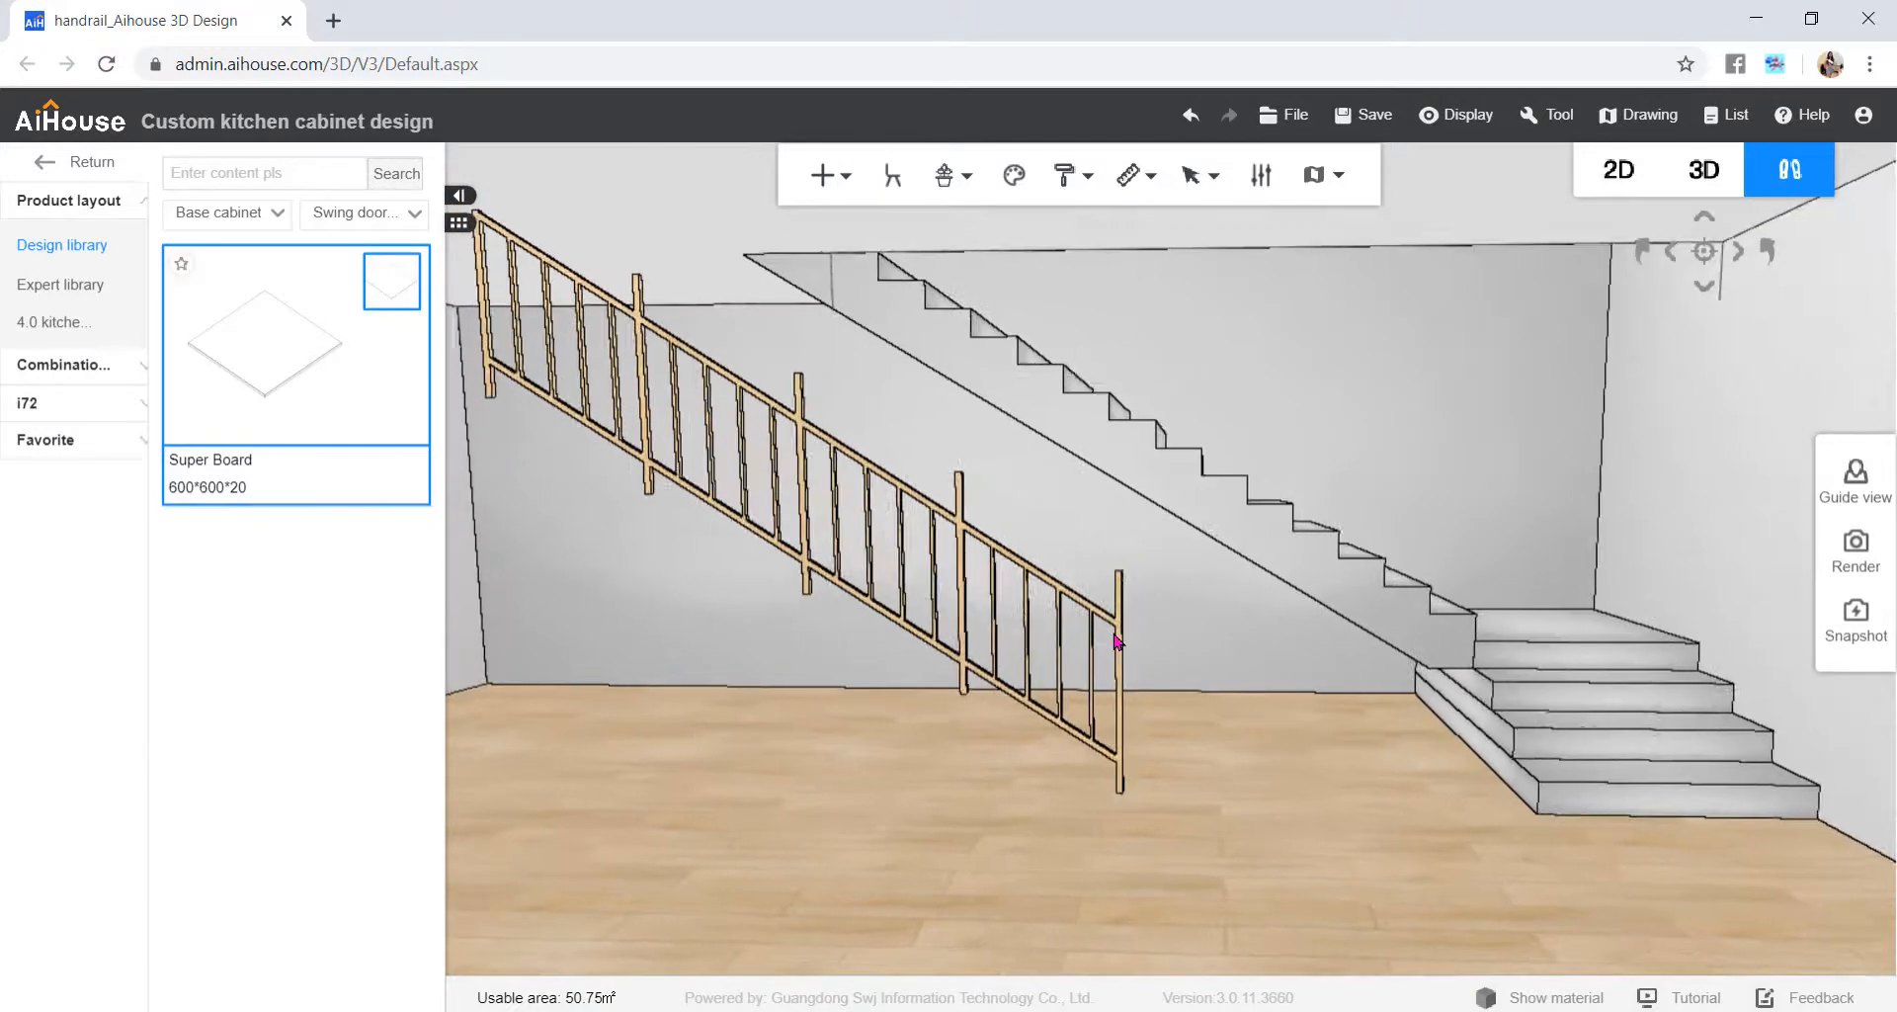
left_click(1116, 640)
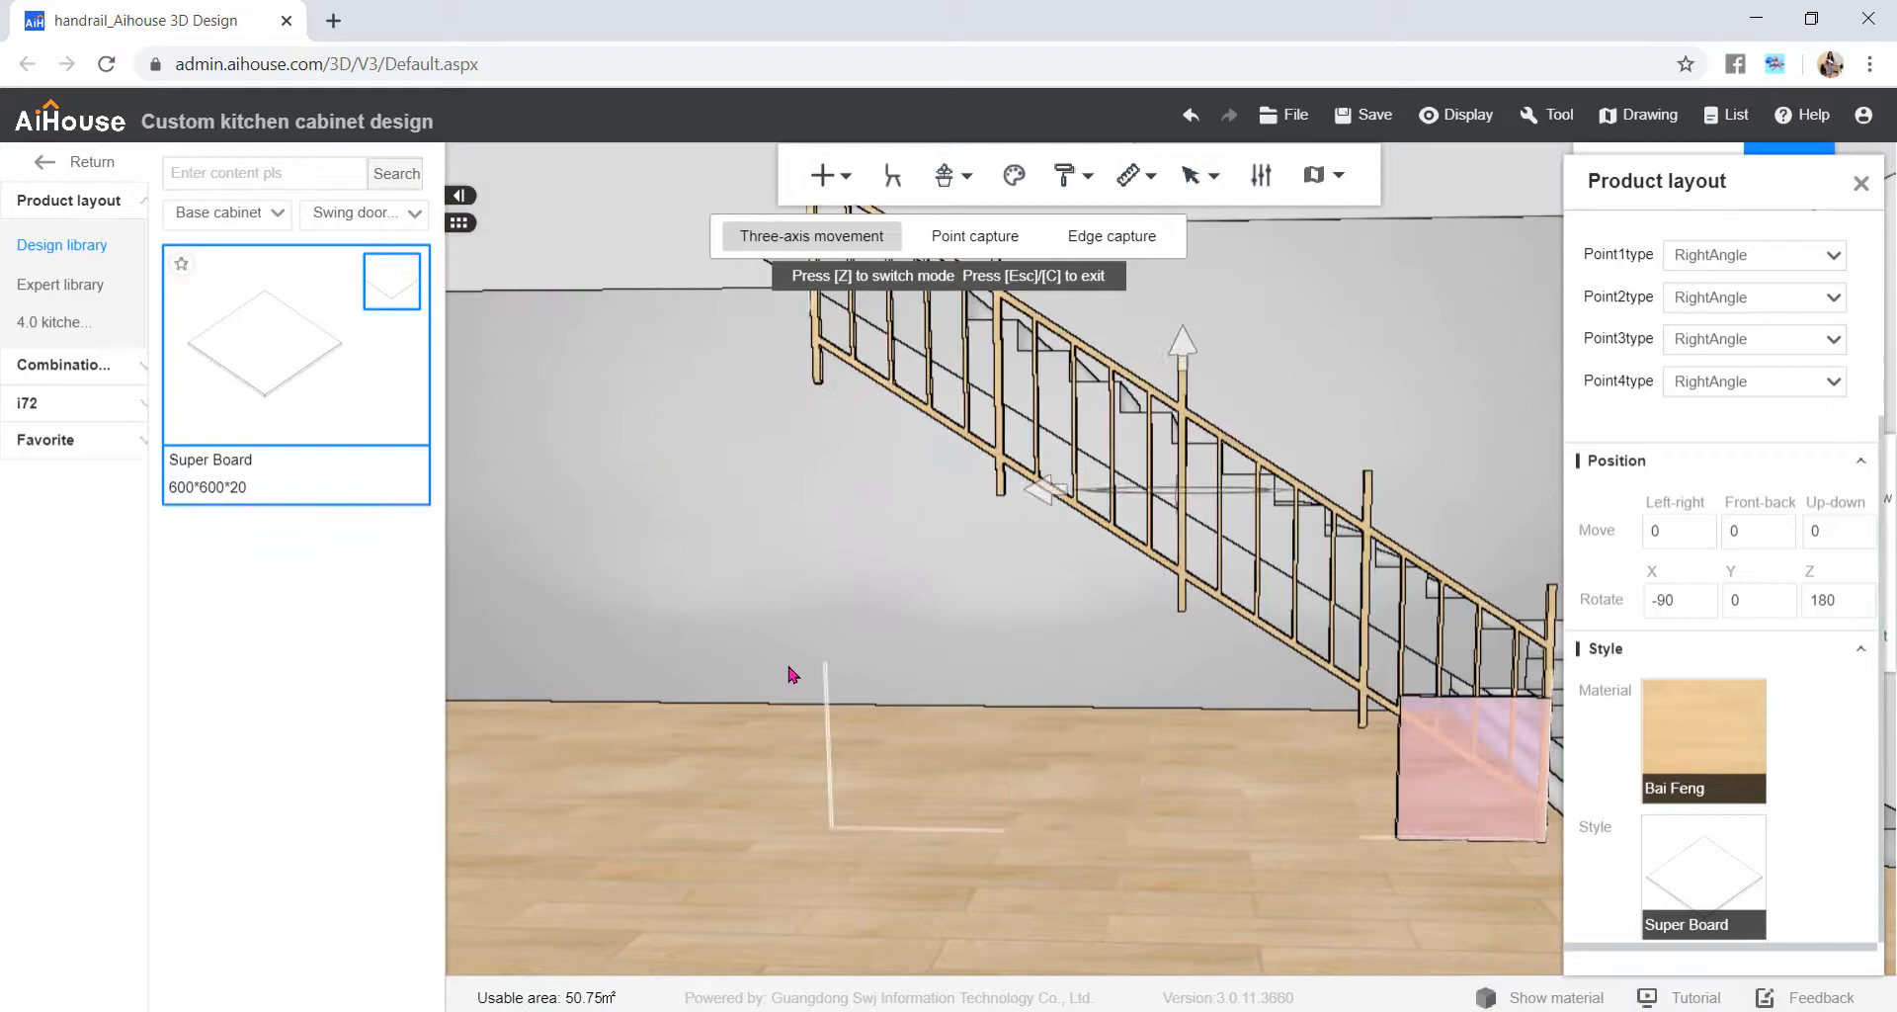
left_click_drag(786, 674, 990, 820)
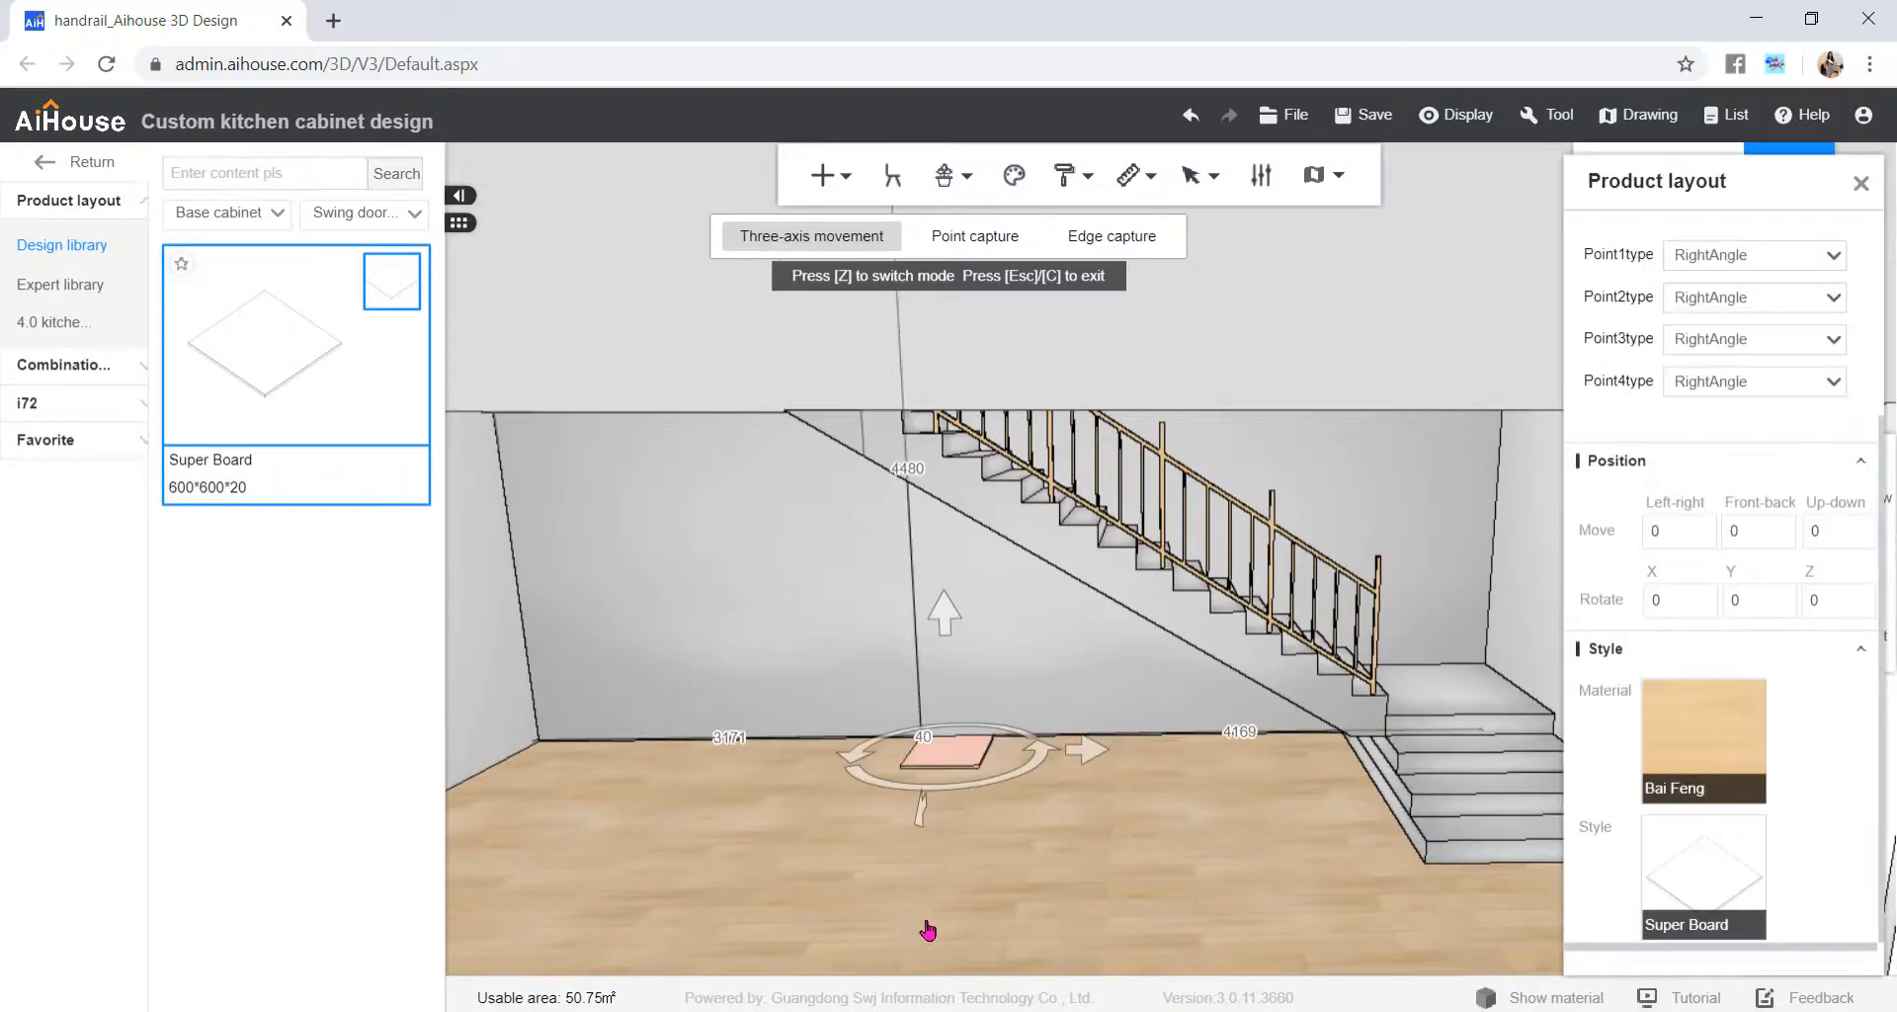
- Move the new board by the left wall, set Rotate X to -90 and enter vertex editing
left_click_drag(923, 747, 799, 913)
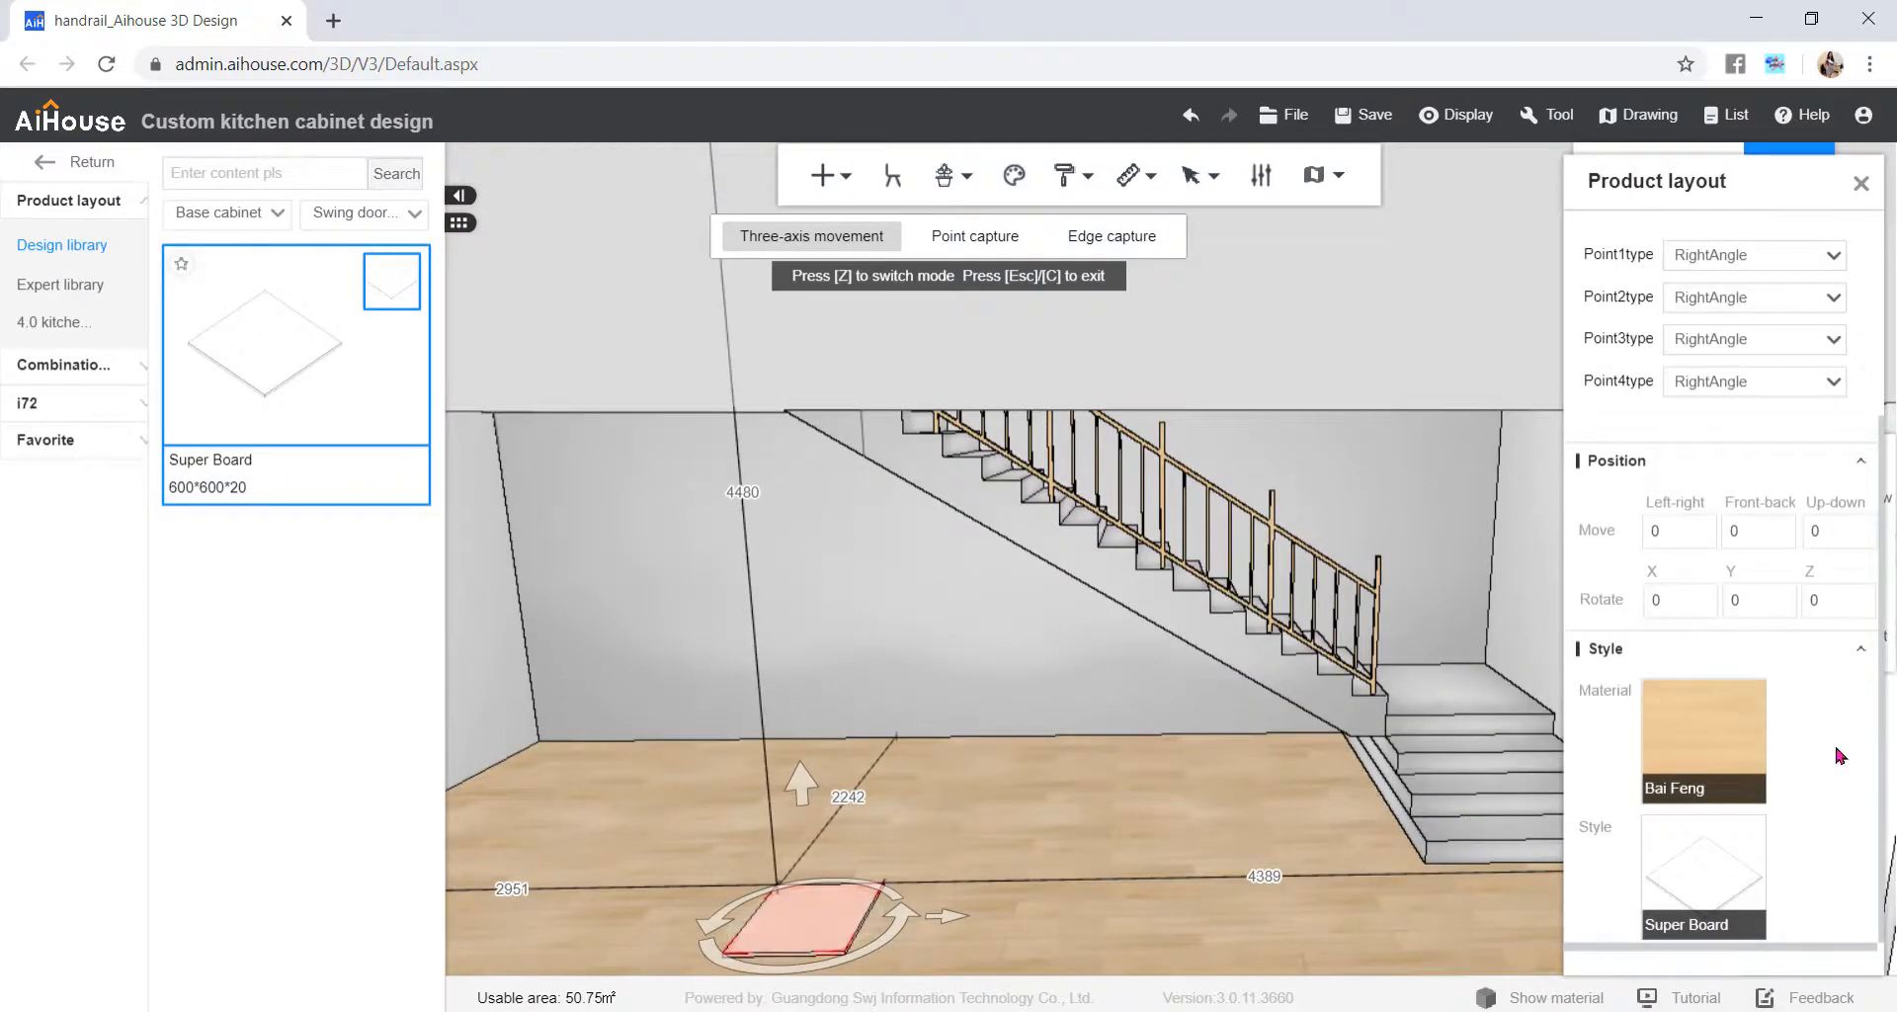
left_click(1679, 601)
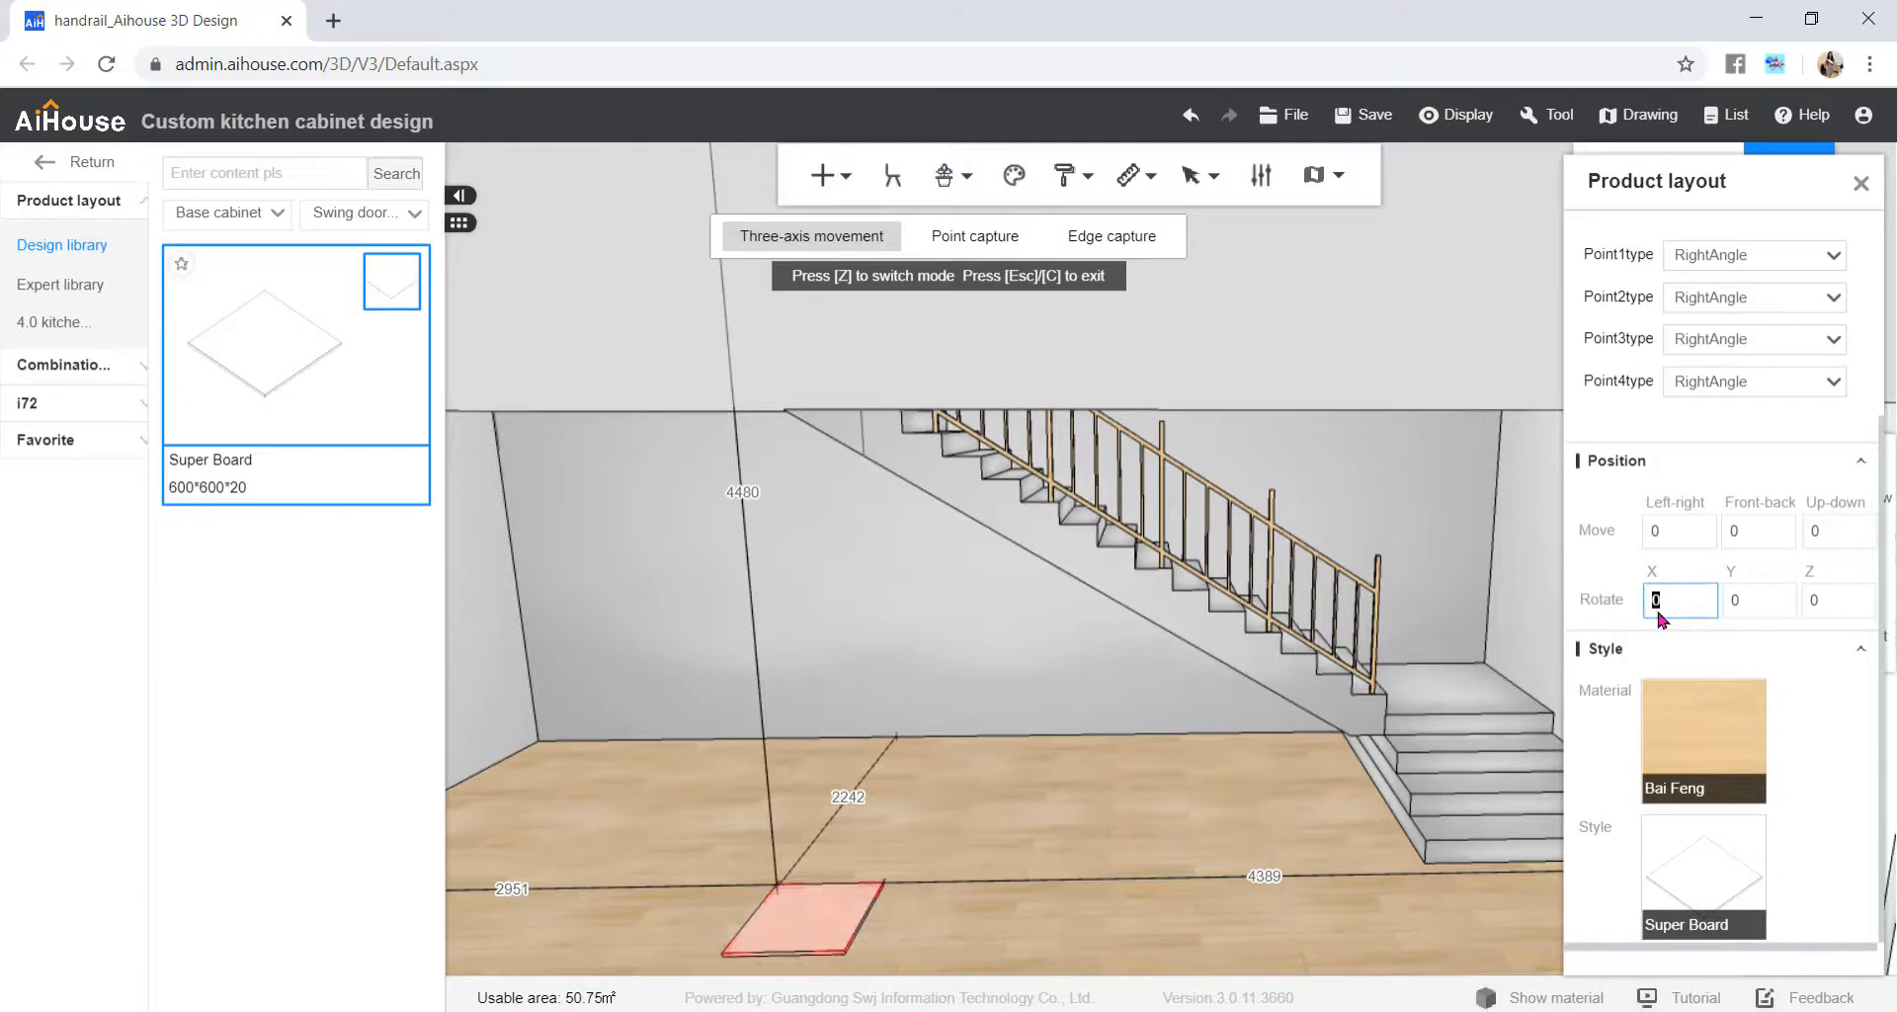
type("-90")
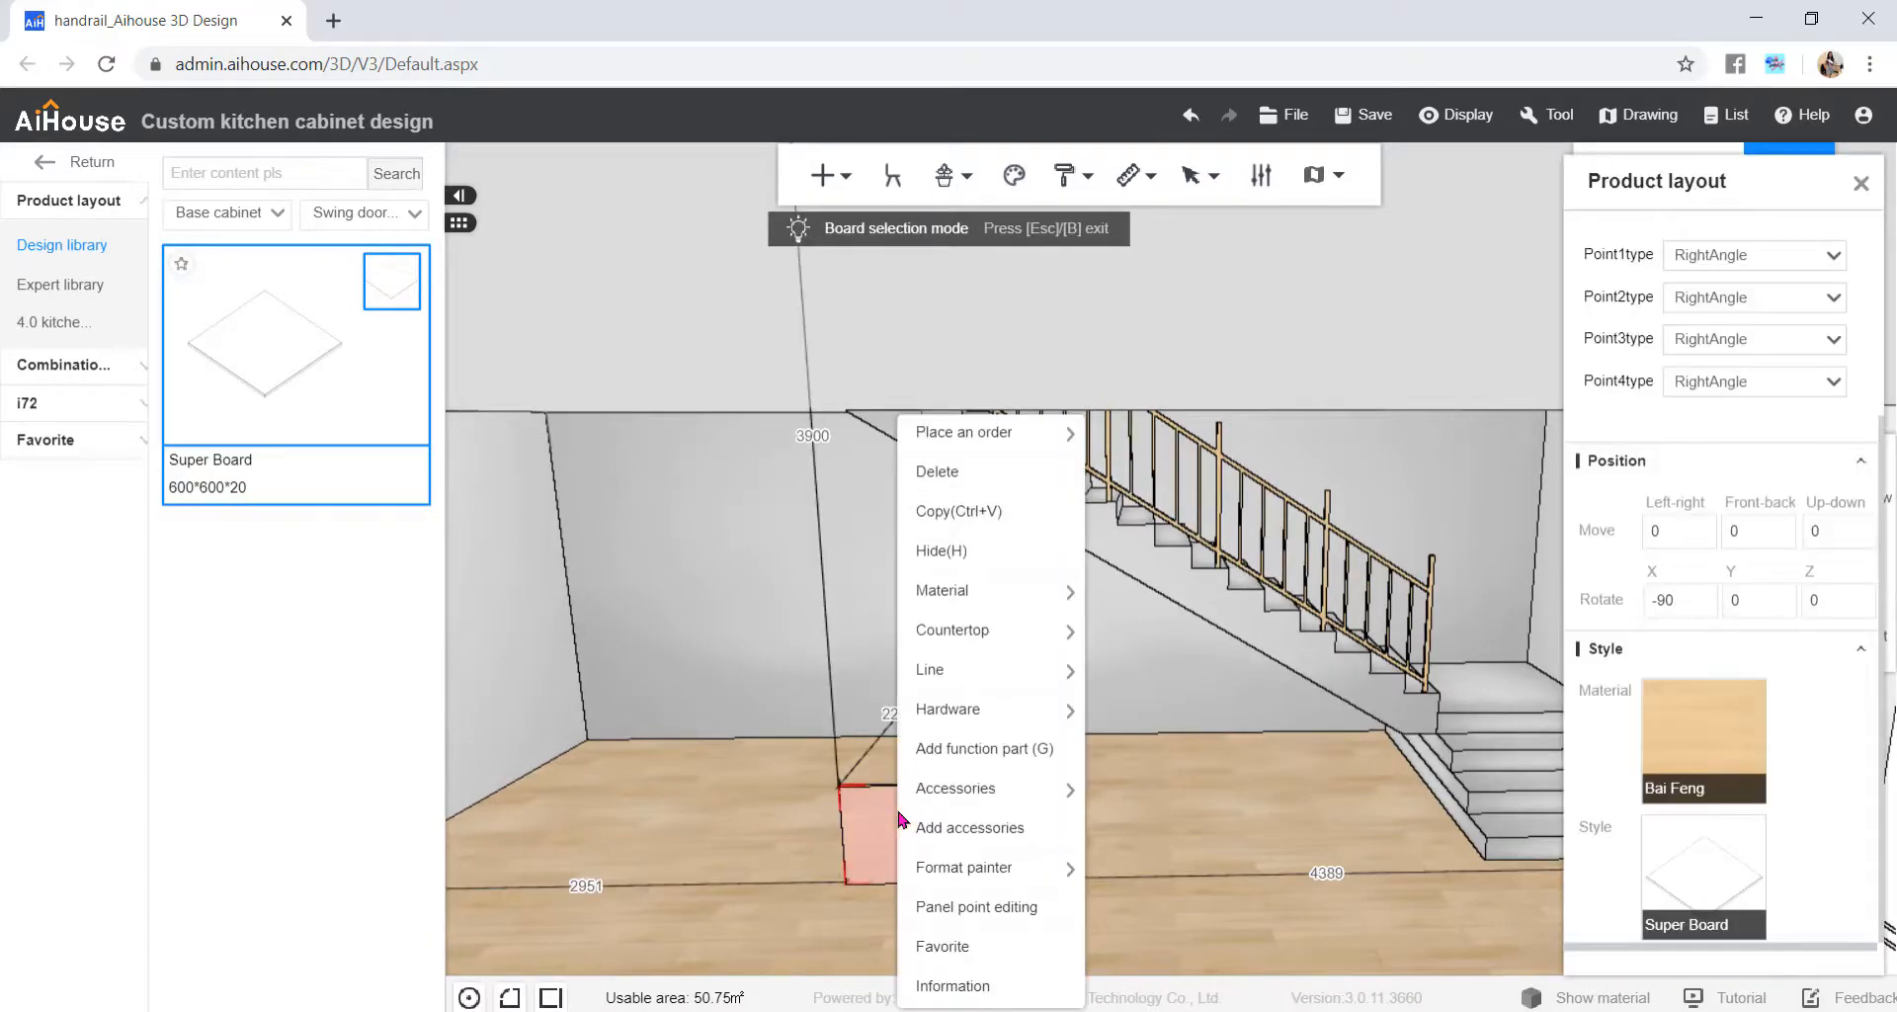
left_click(976, 906)
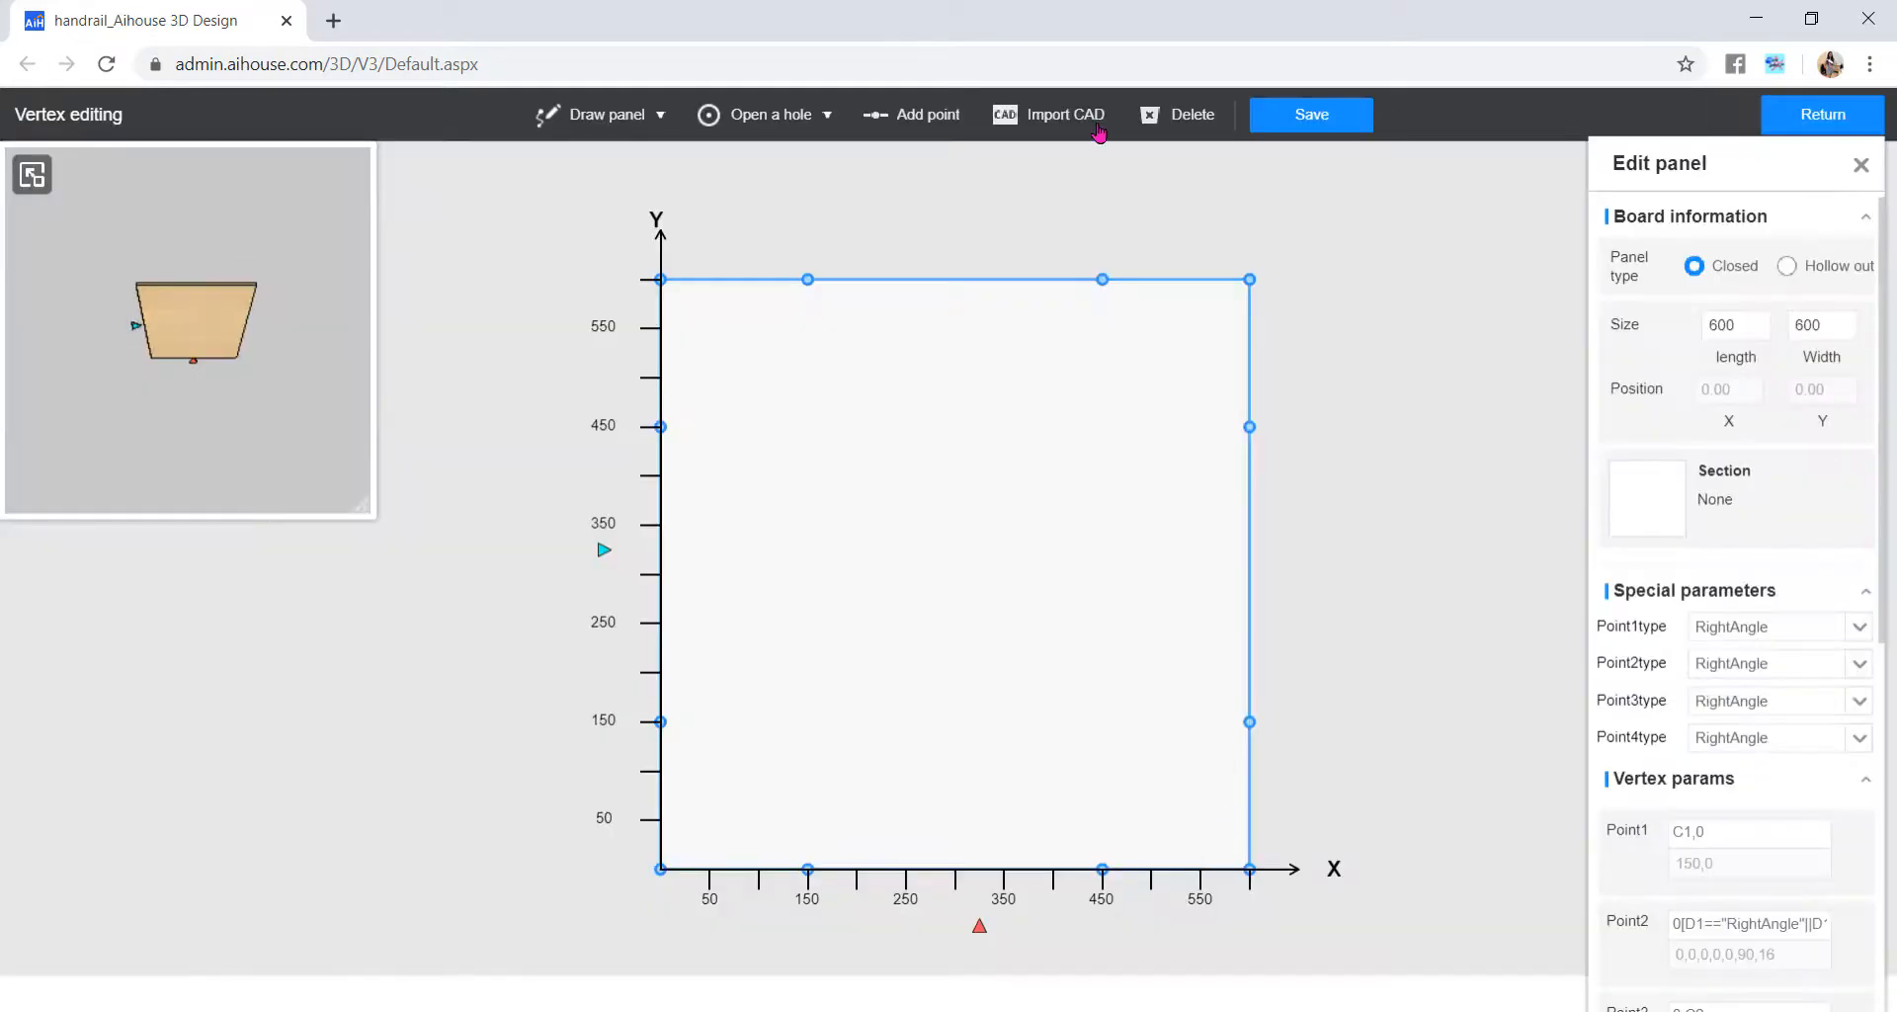
- Import Drawing2.dxf as the slanted rail outline and save it back to the room
left_click(1065, 115)
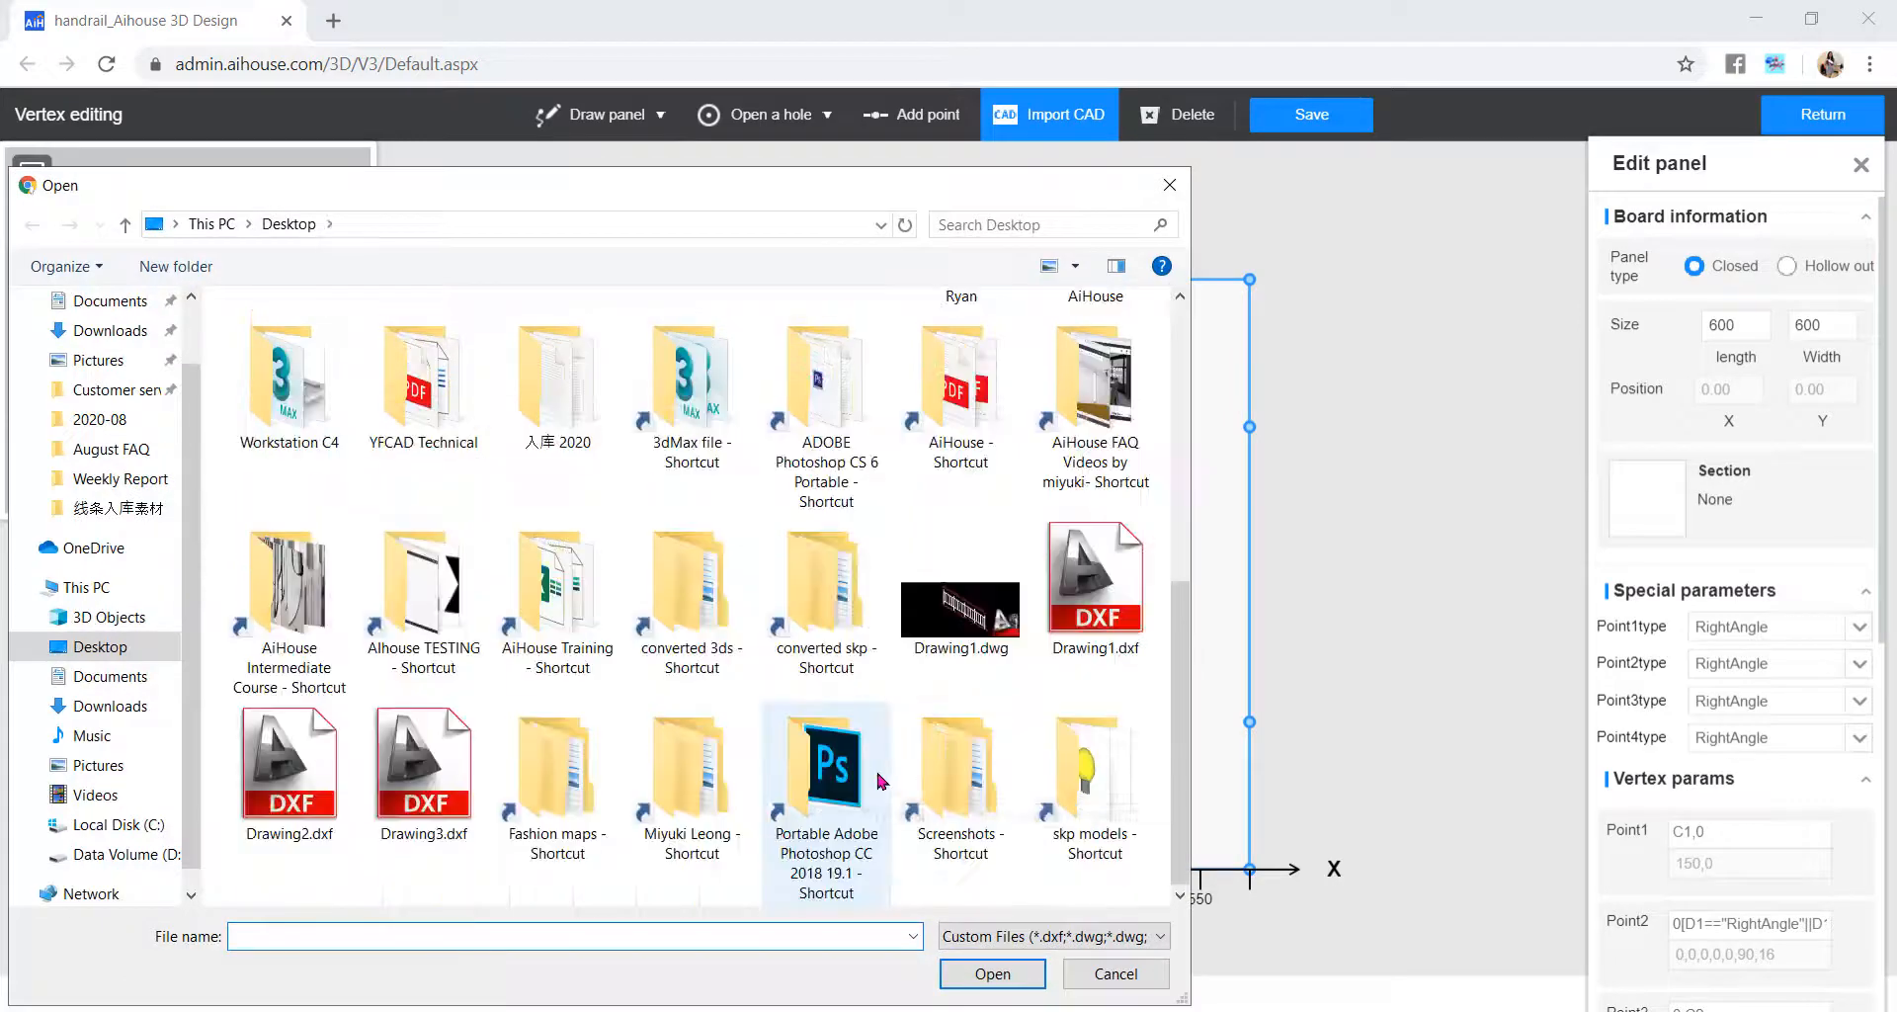
left_click(288, 765)
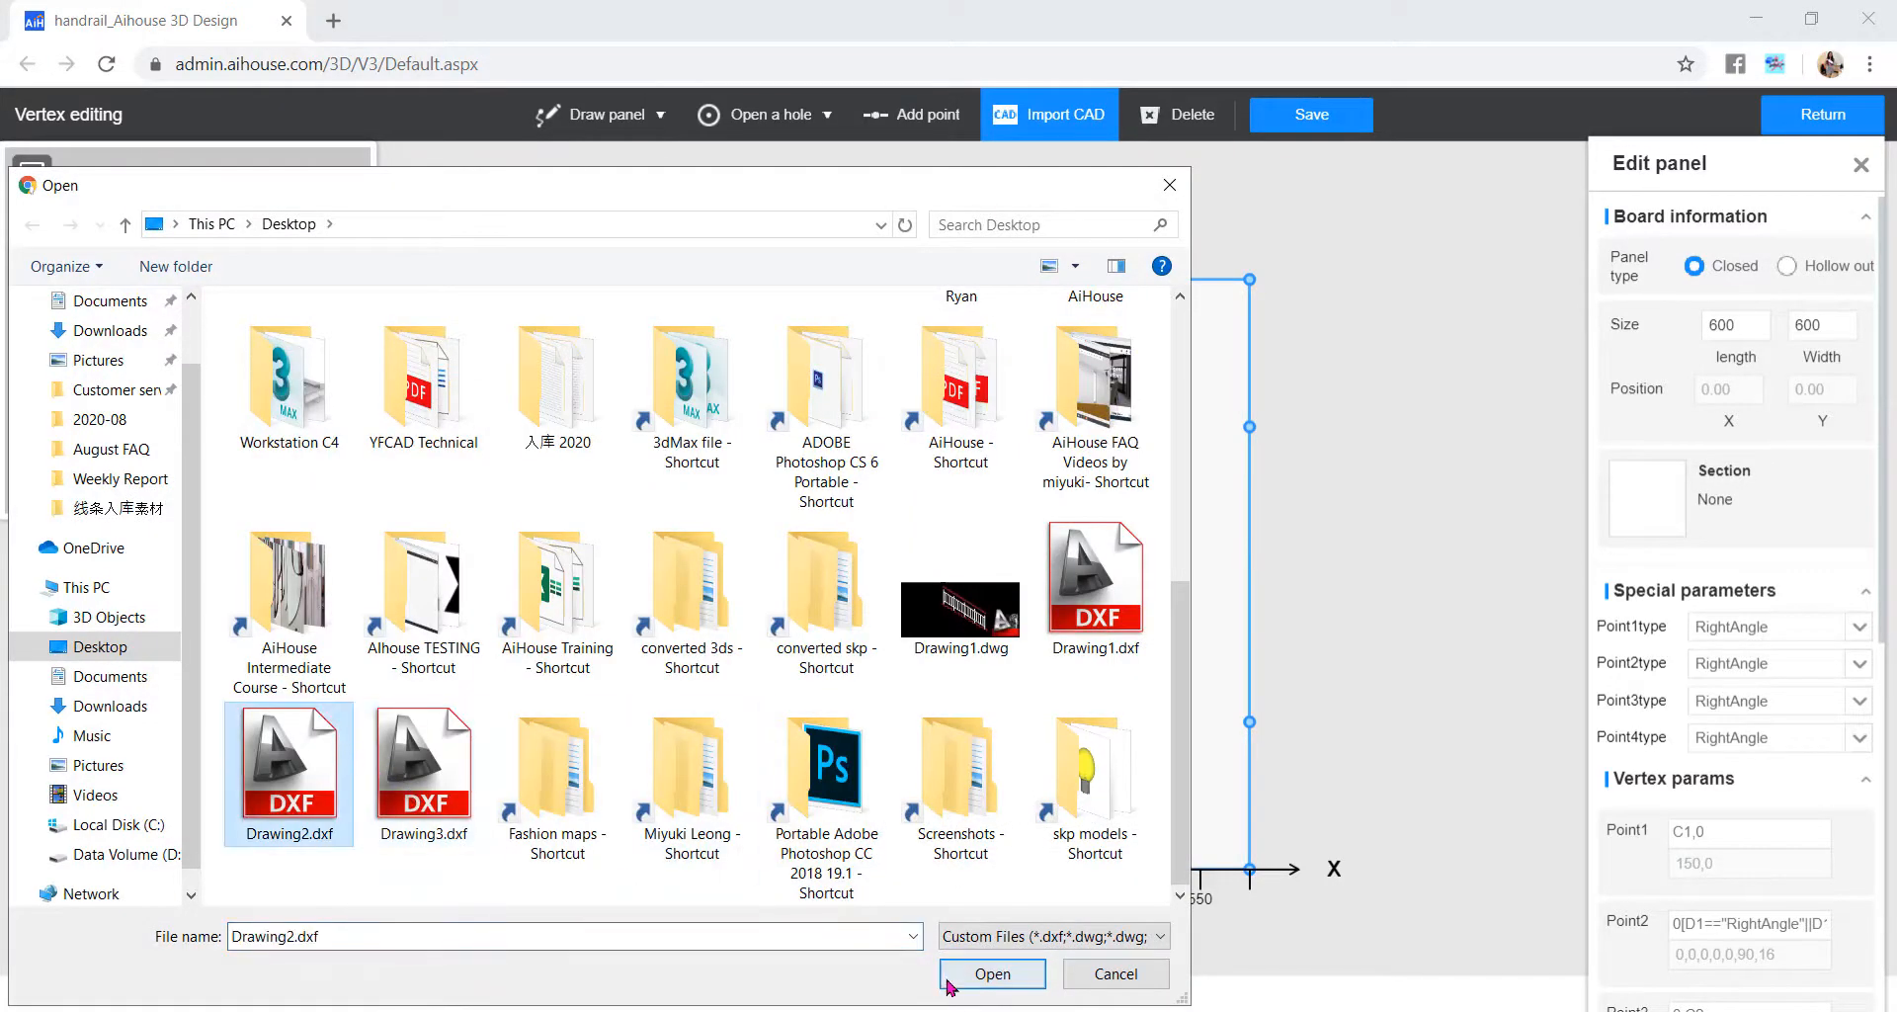
left_click(994, 974)
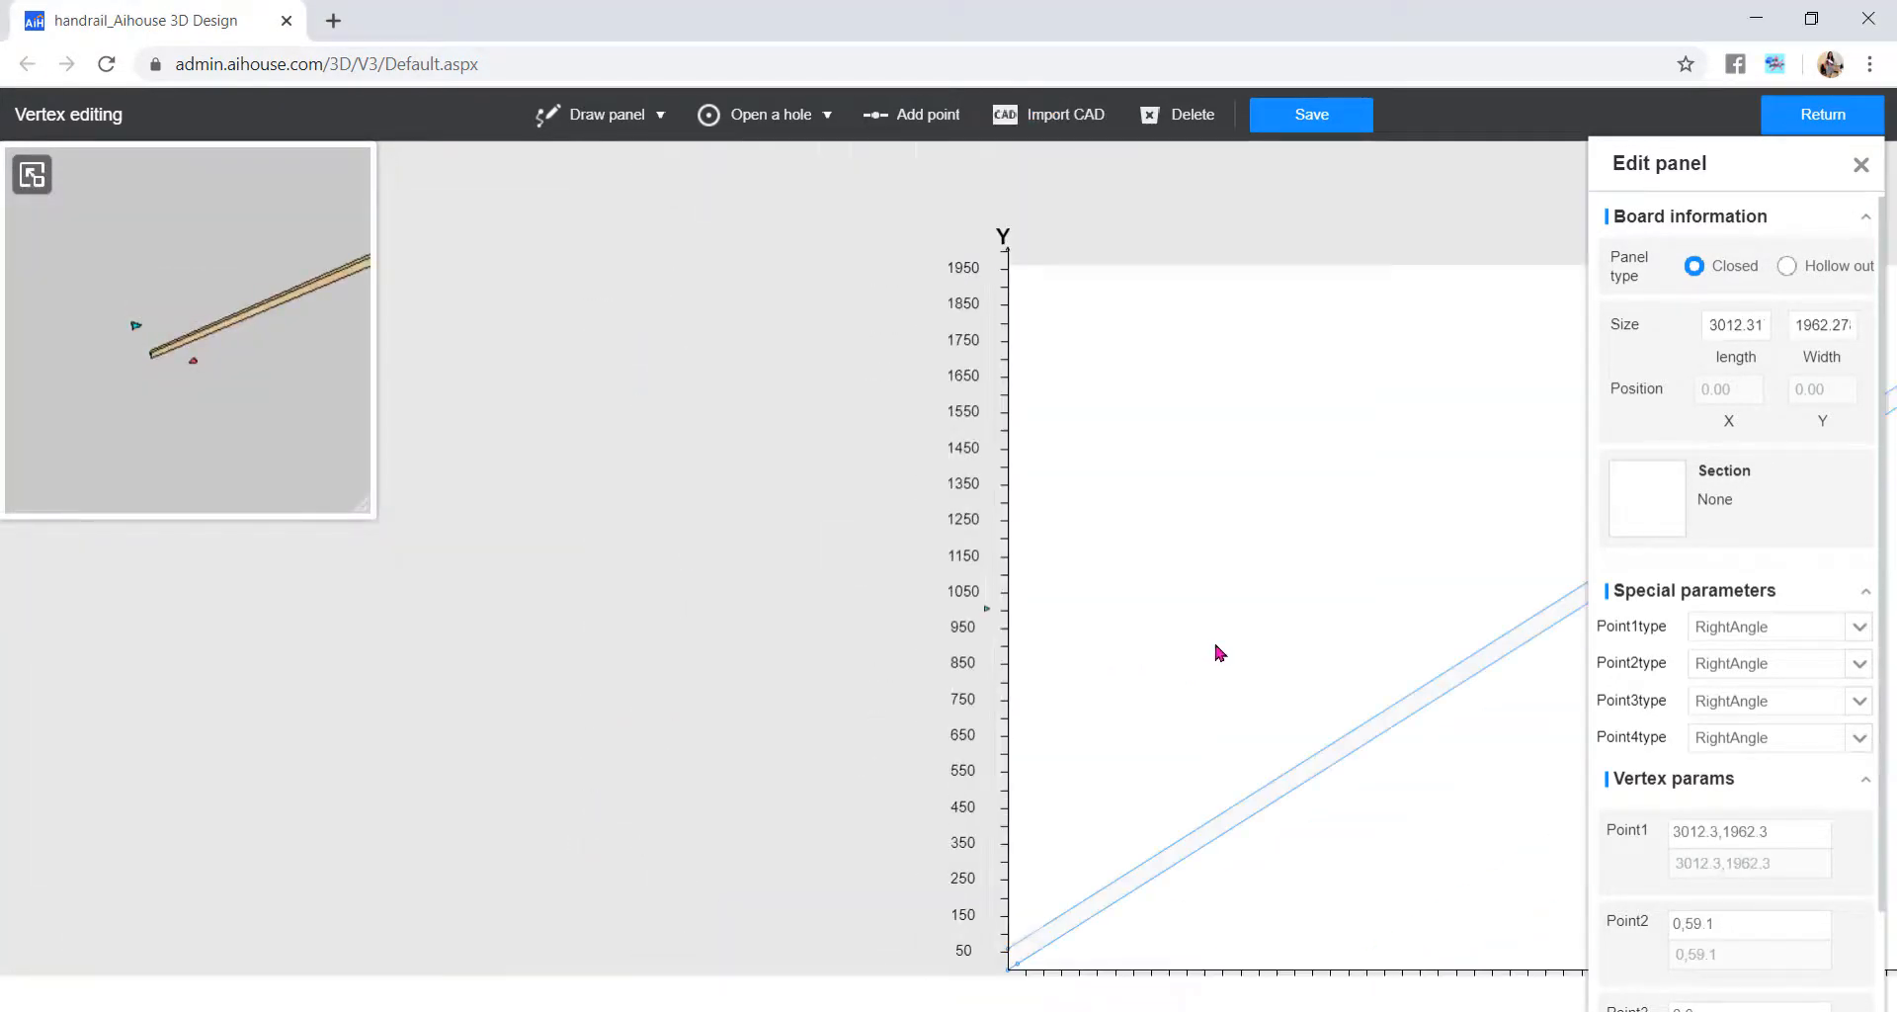
left_click(1312, 115)
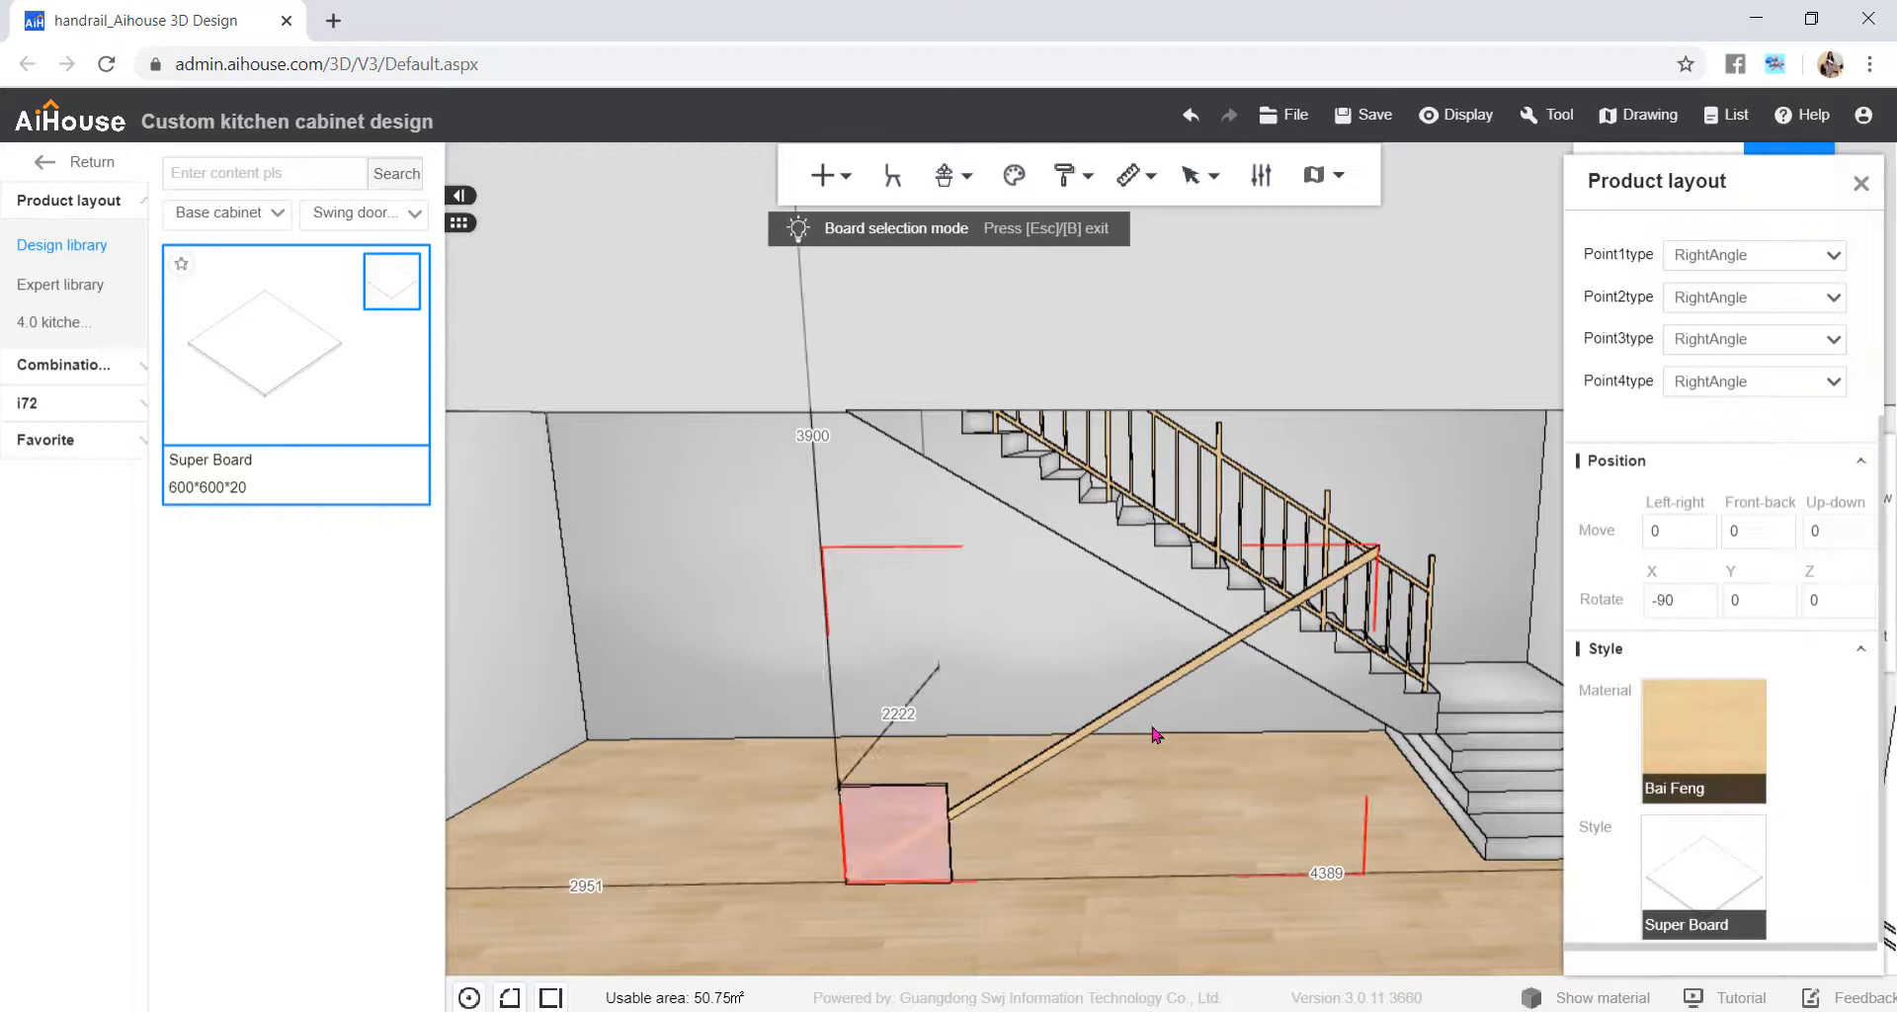
- Set the rail's Rotate Z to -180 and Elevation to 1535 so it rests on the bars
left_click(1836, 600)
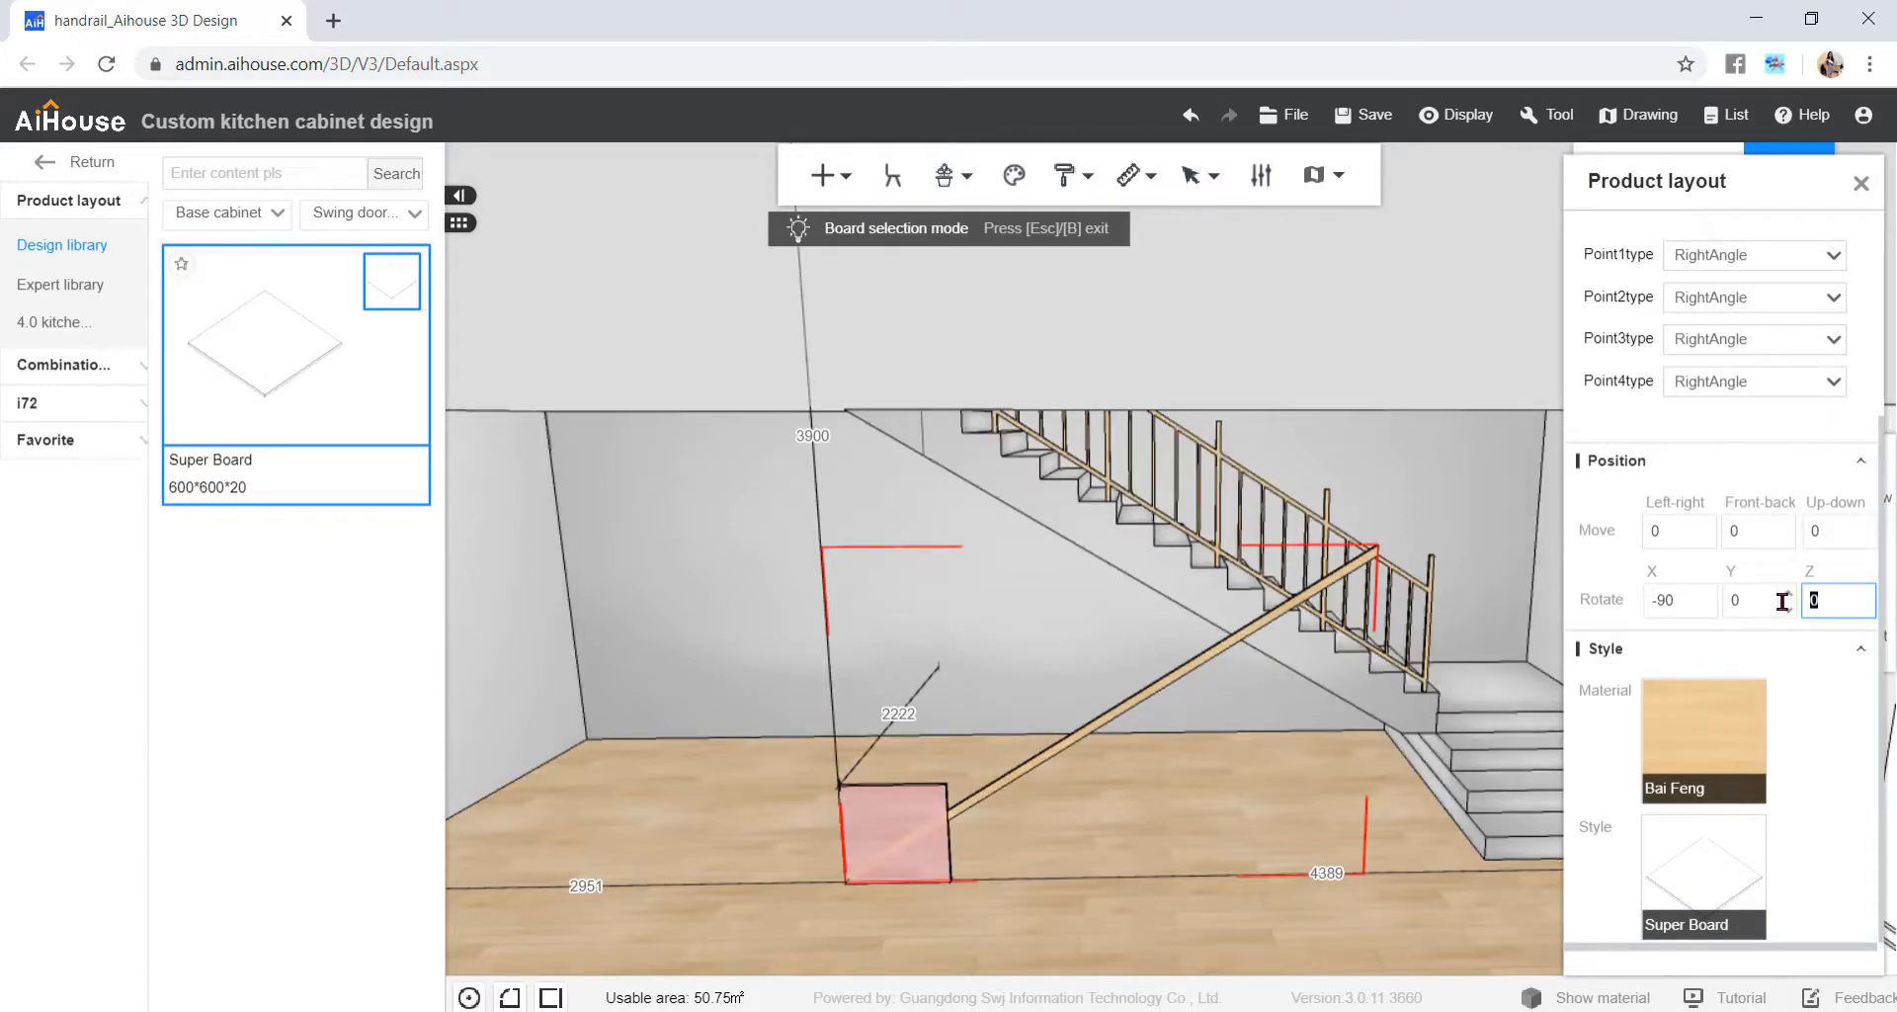
type("-18")
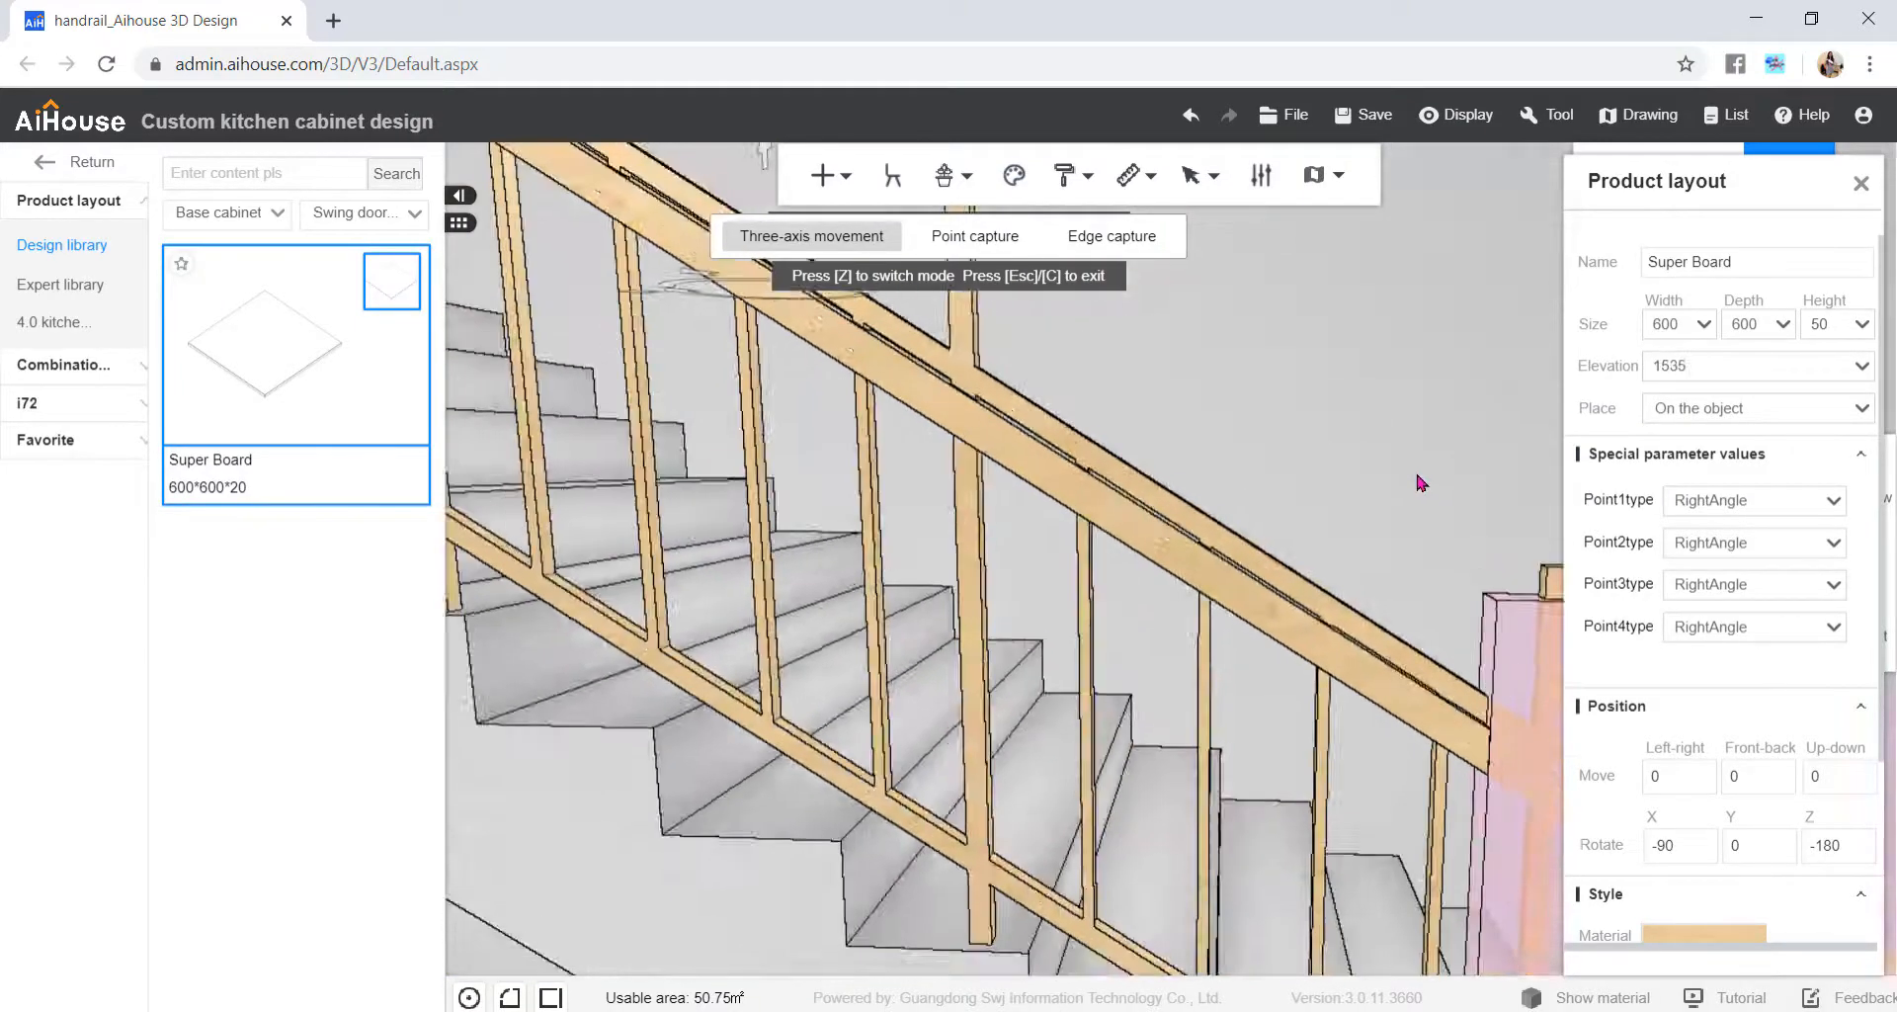
scroll("down", 3)
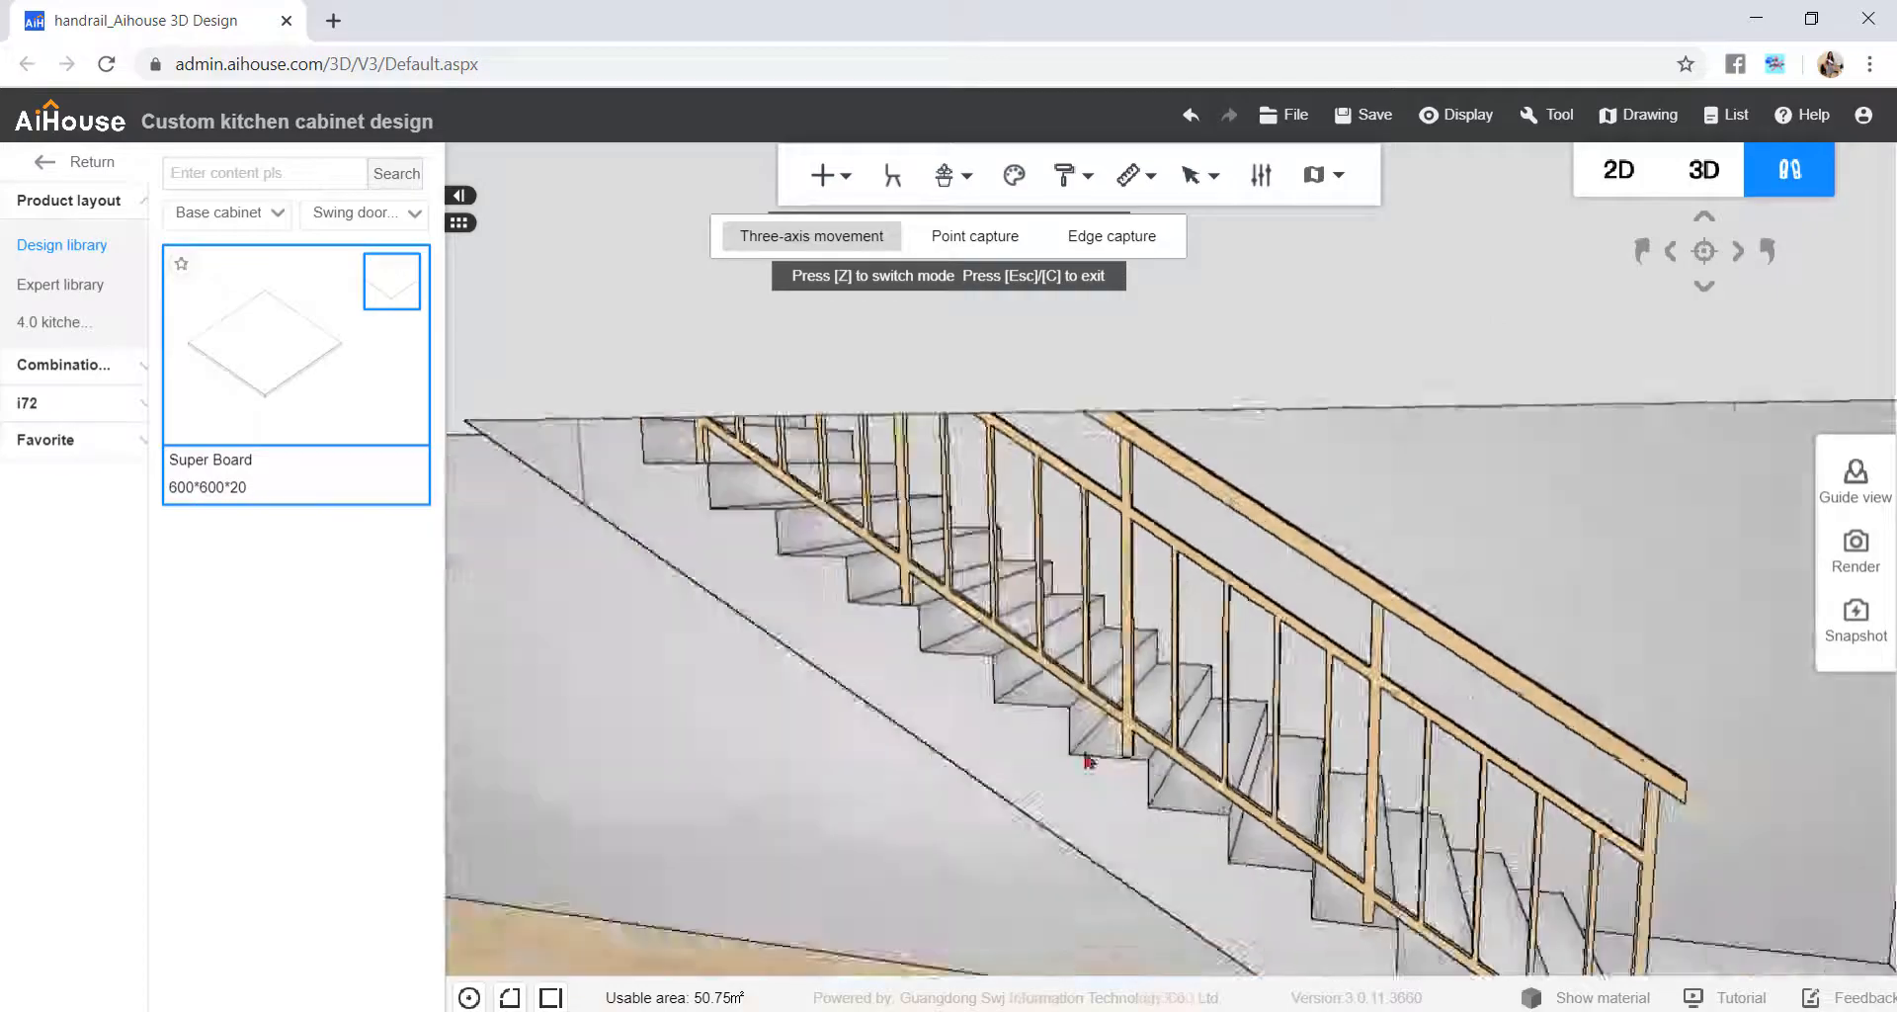
left_click_drag(1088, 761, 1258, 704)
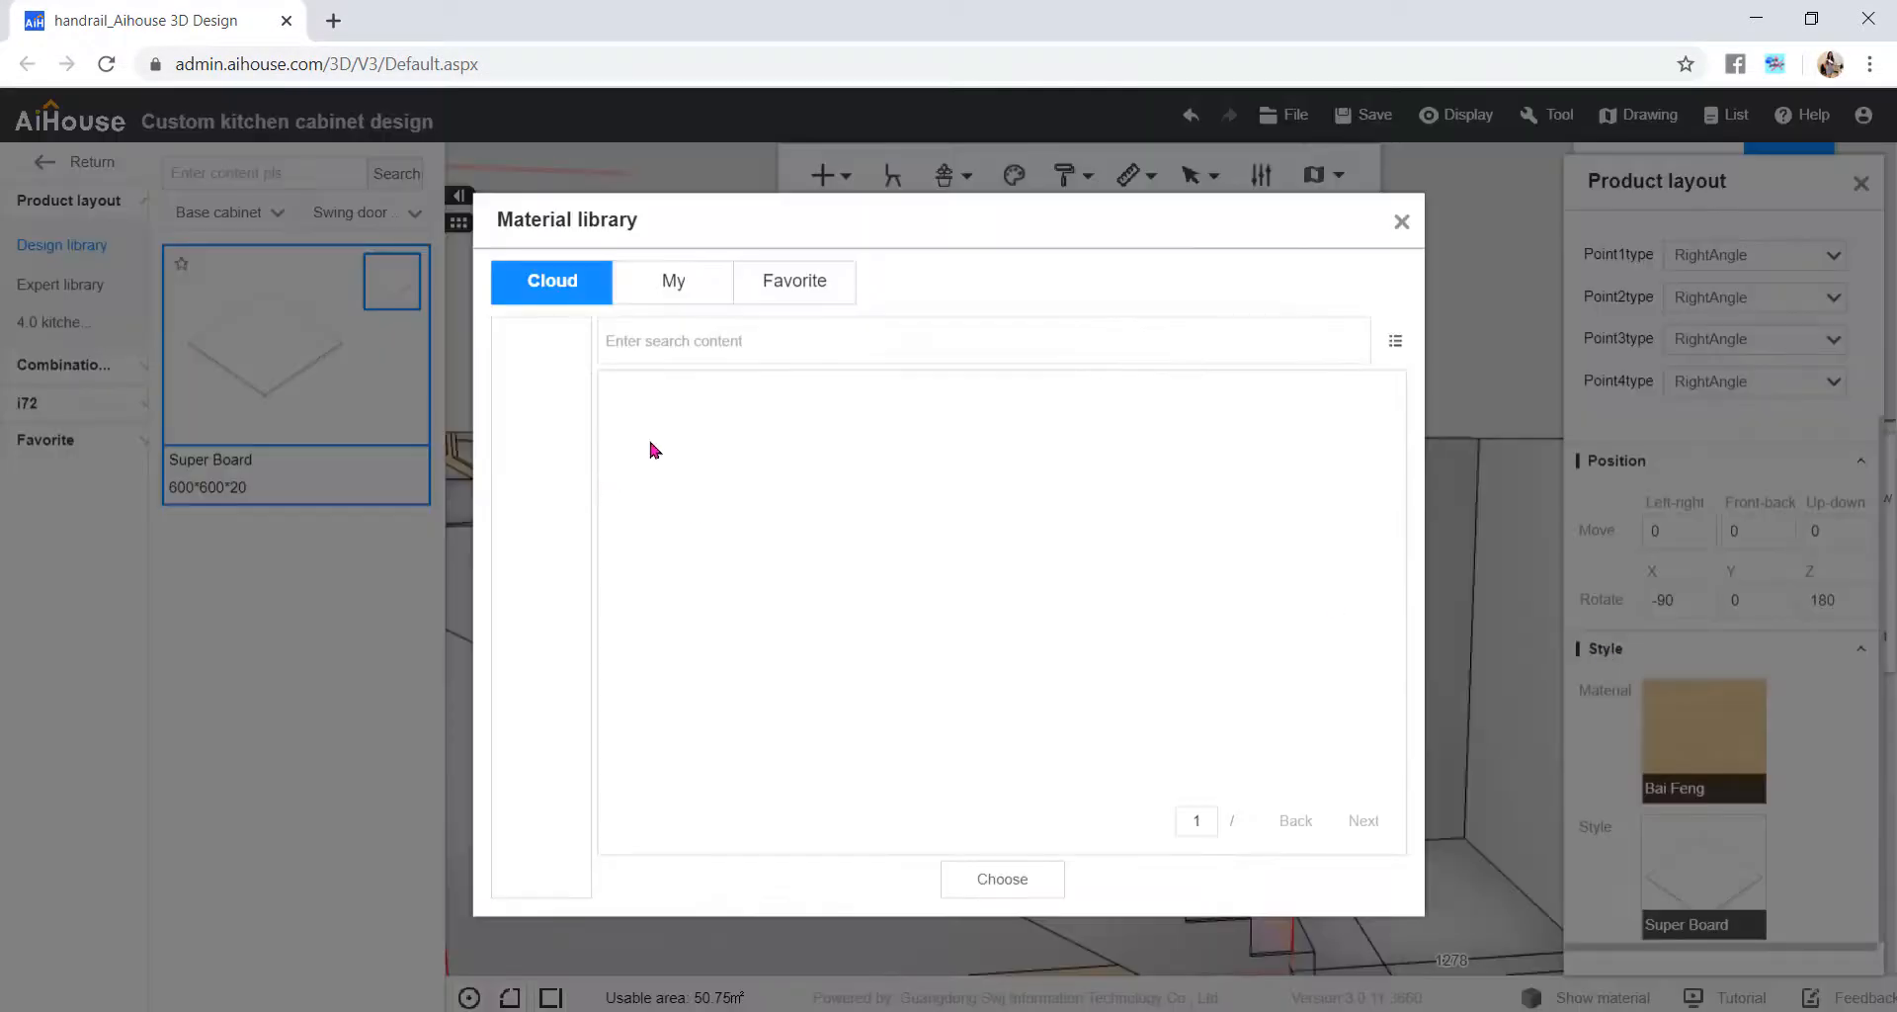
- Apply white Stone01460 from My materials to the bars and dark solid wood to the rail
left_click(672, 282)
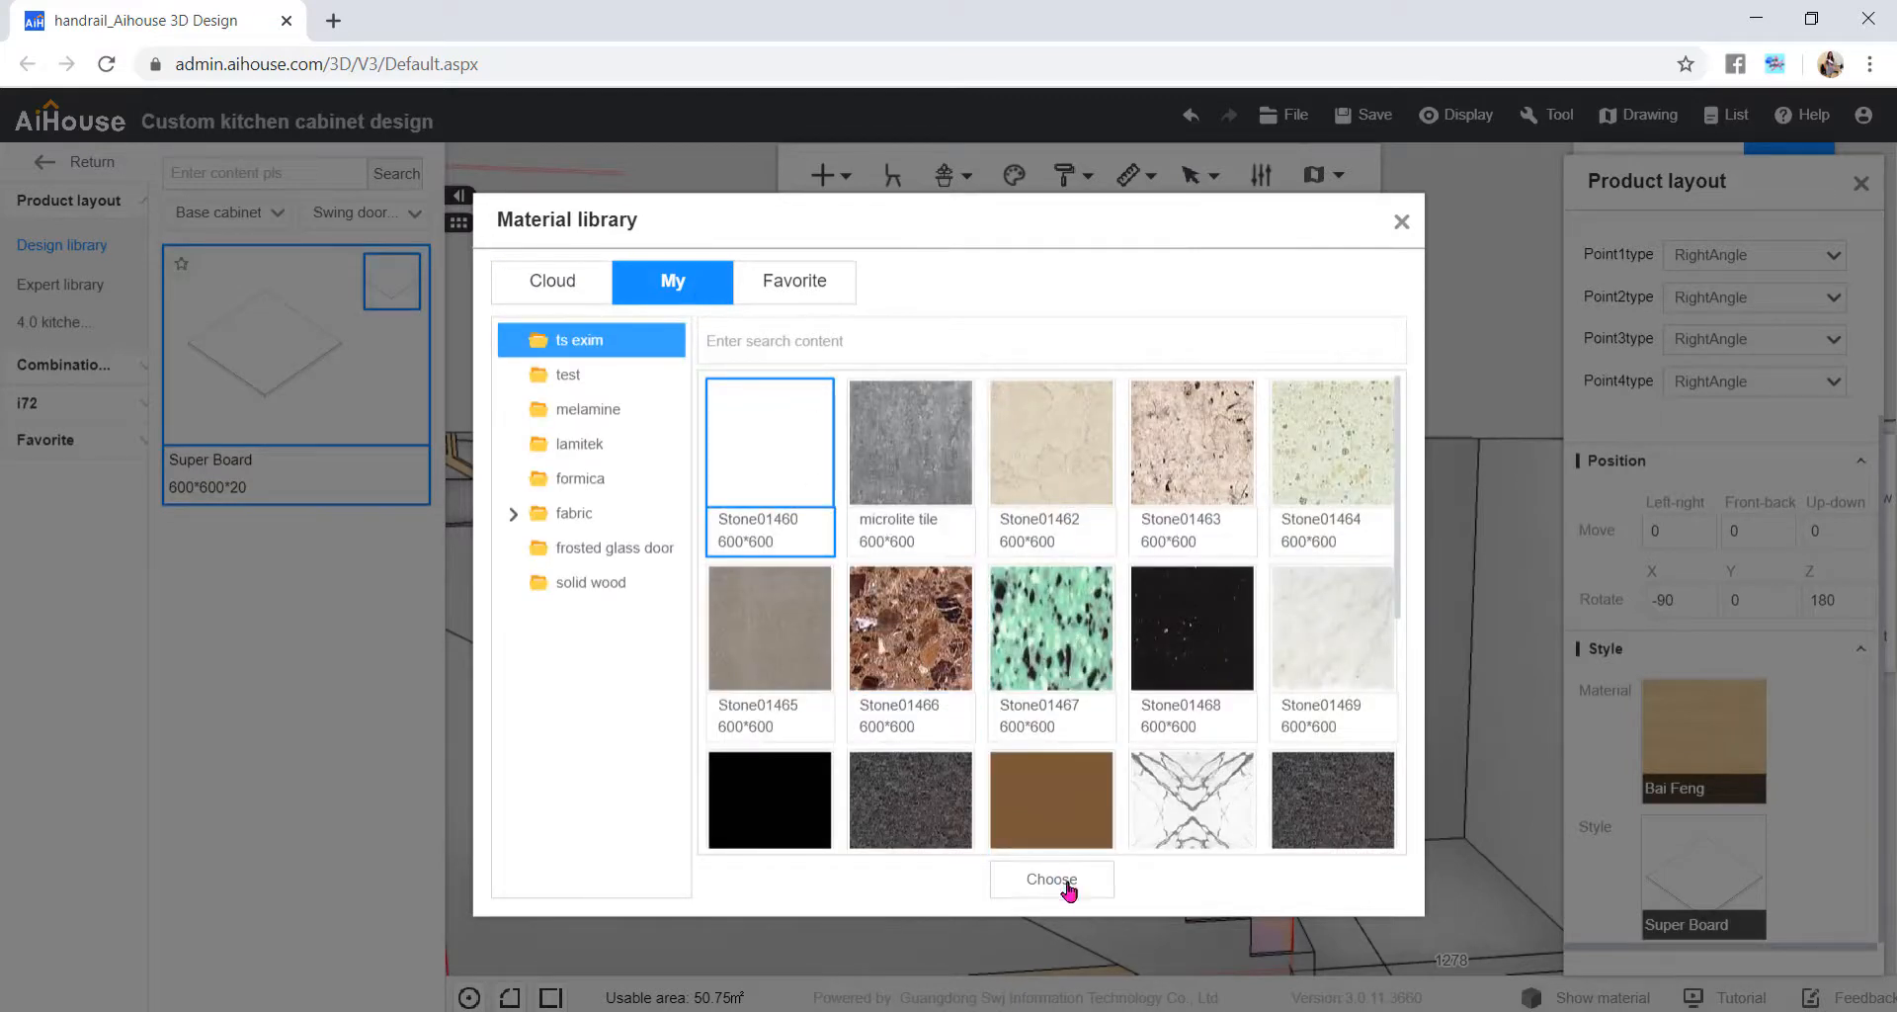
left_click(1051, 879)
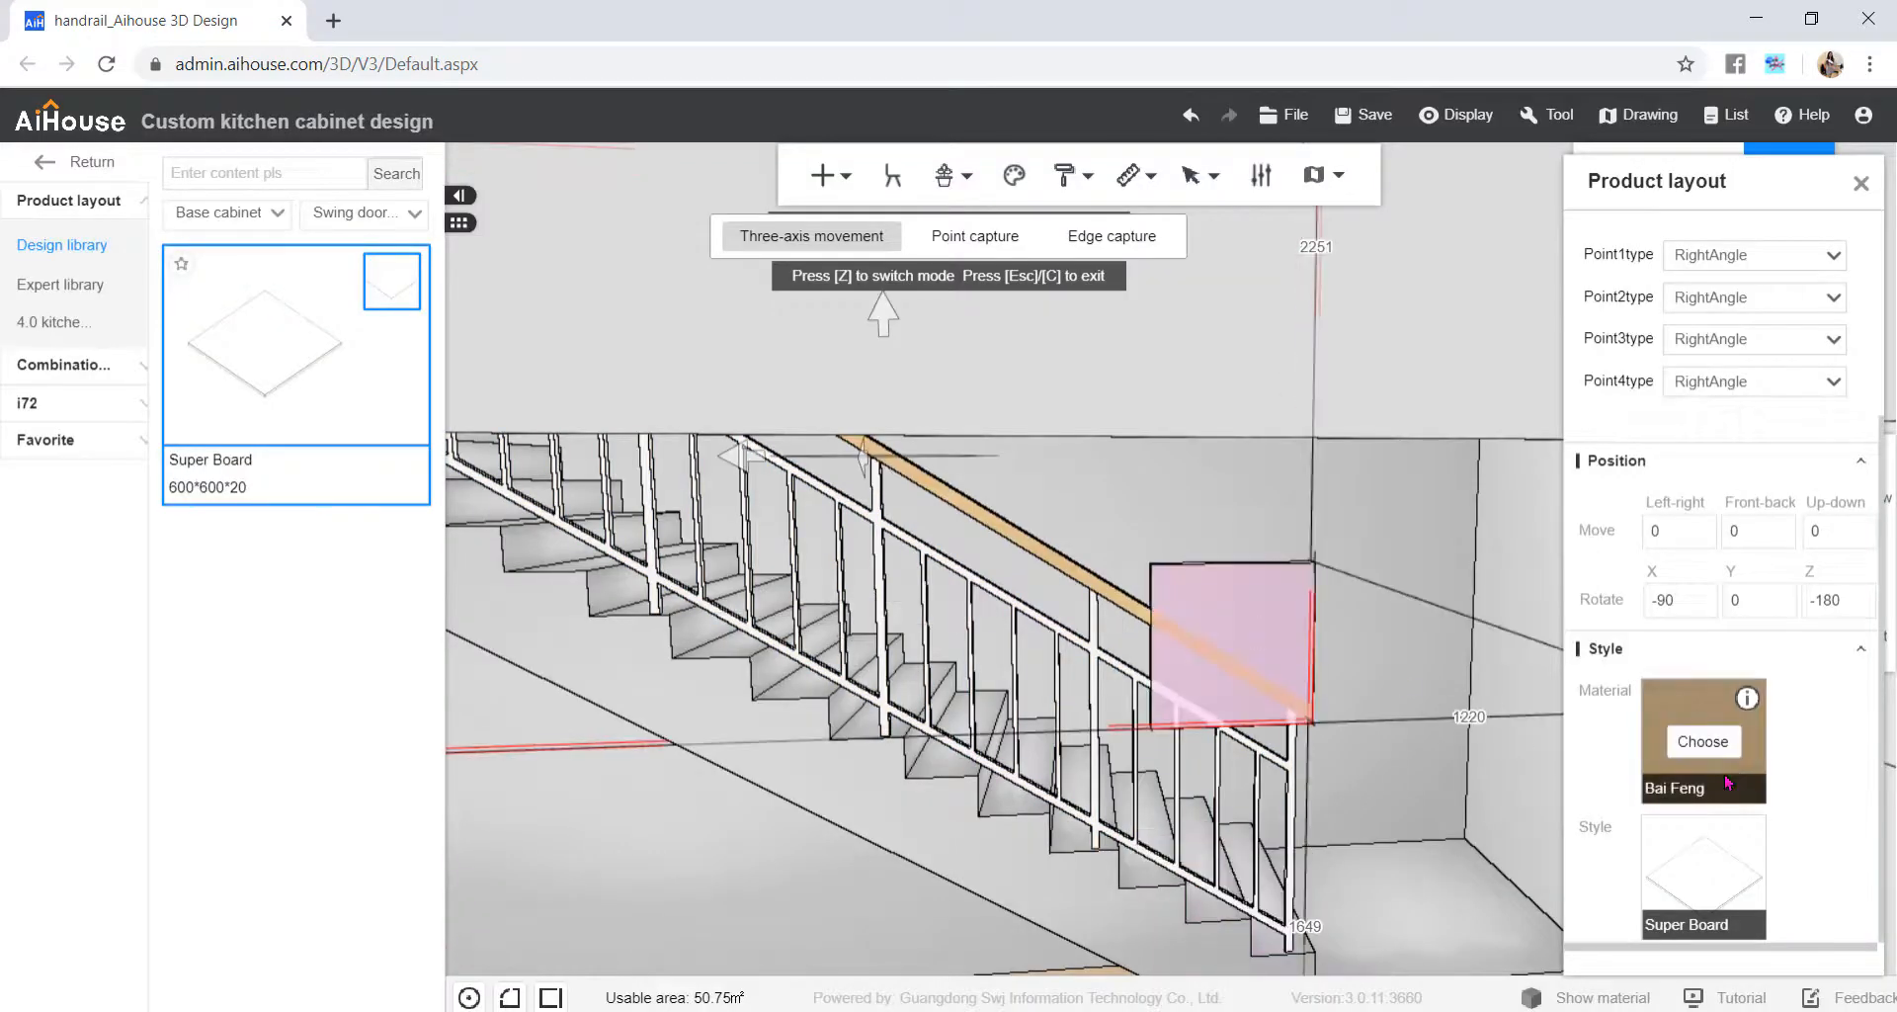
left_click(1703, 741)
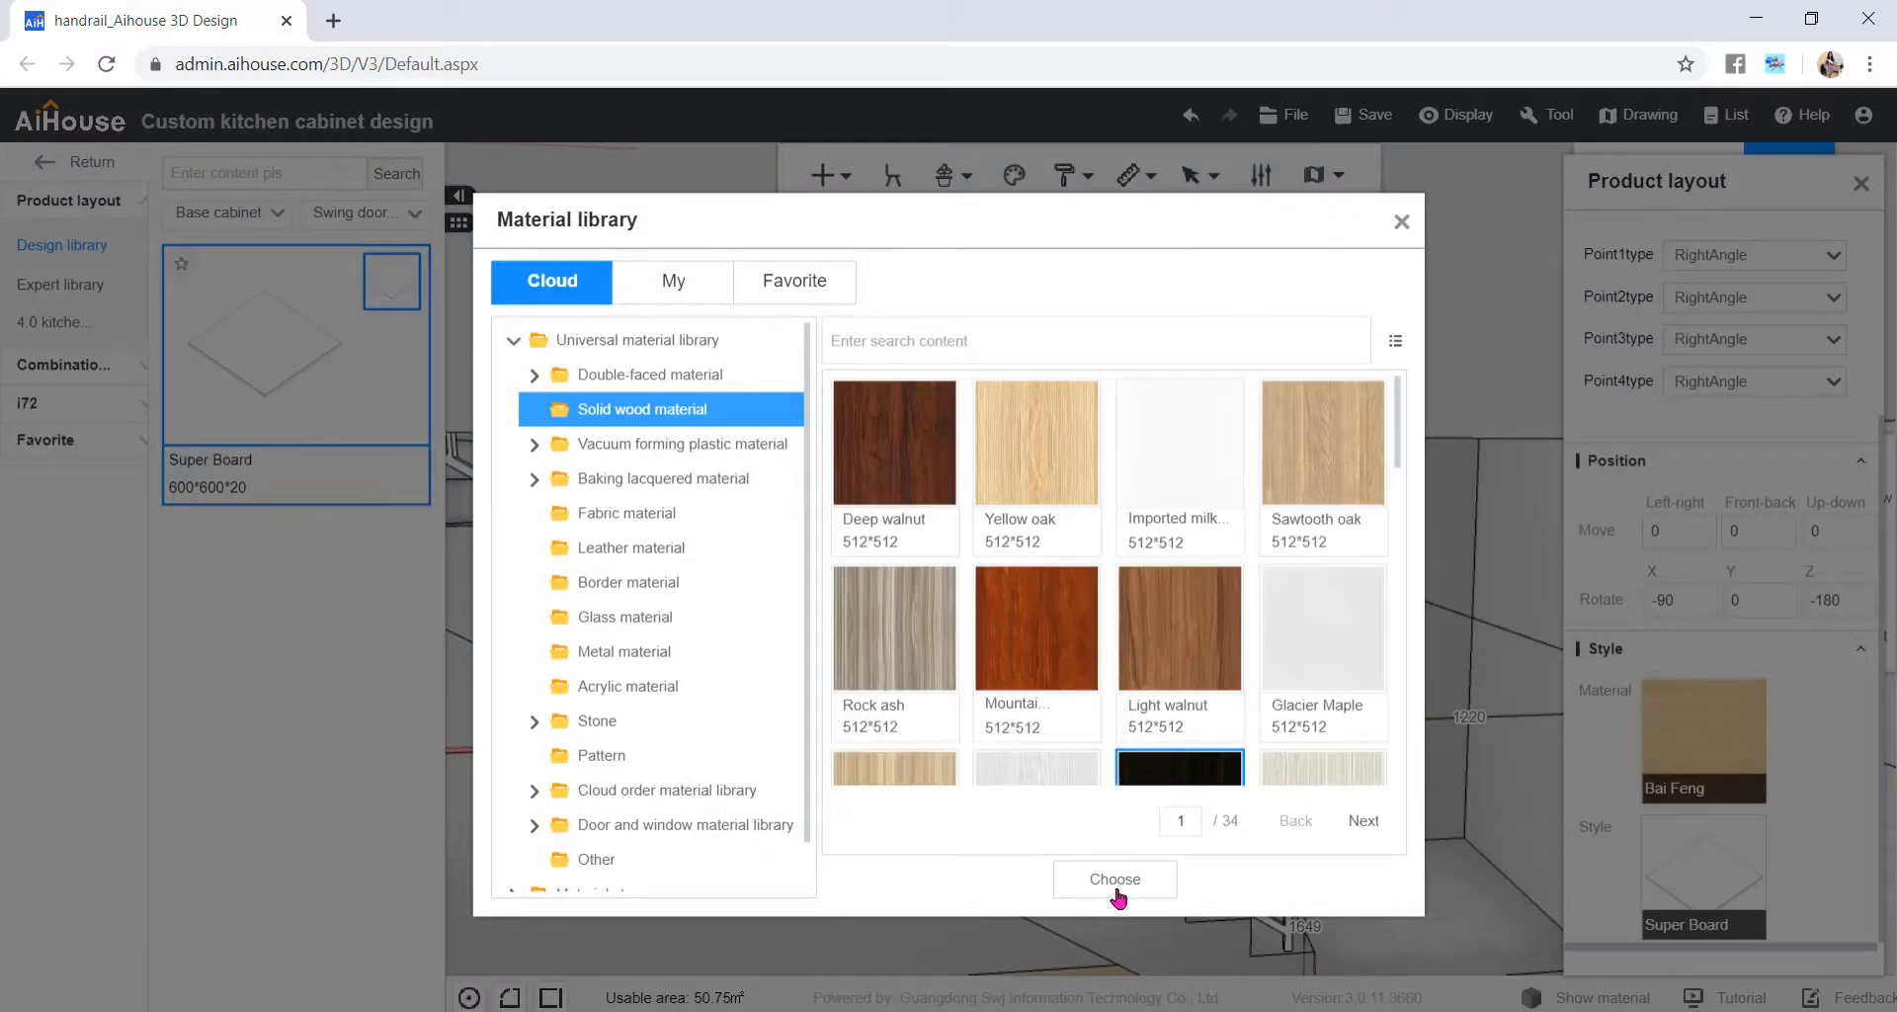
left_click(1115, 879)
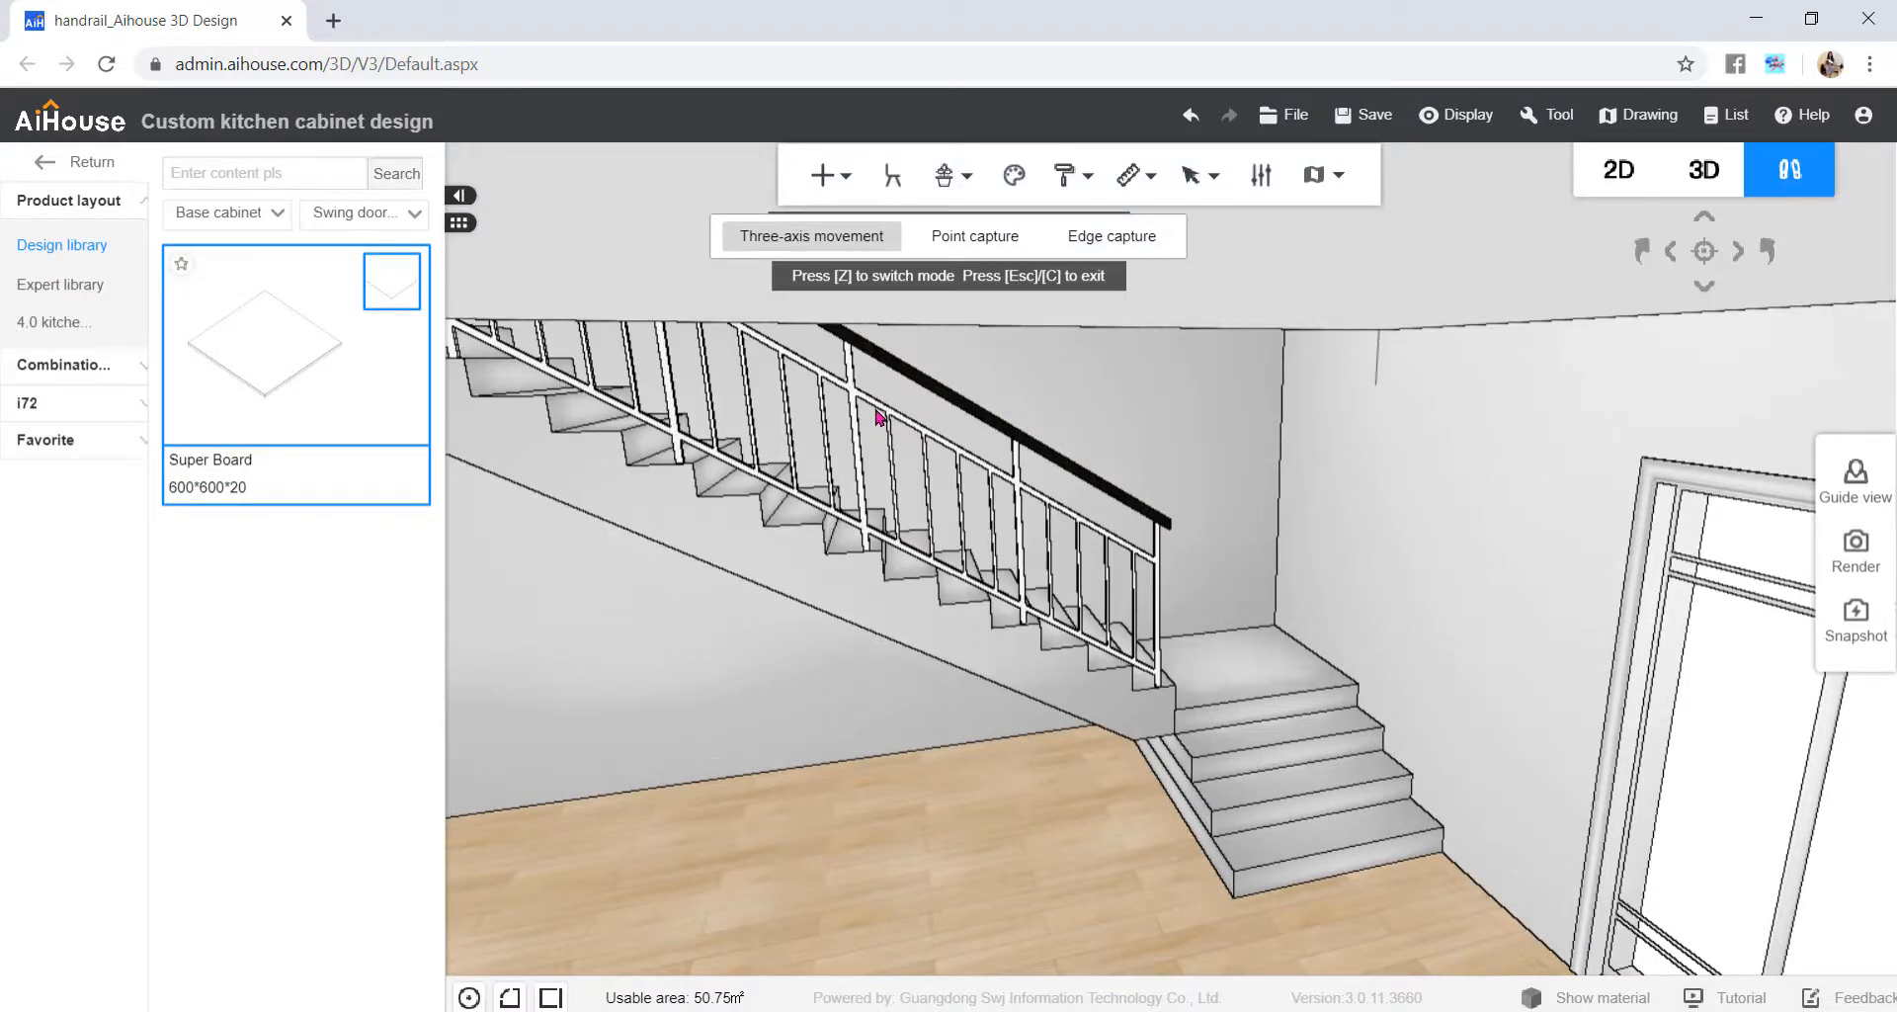
- Group bars and rail with Ctrl+G and save the handrail combination as a favorite
key("ctrl+g")
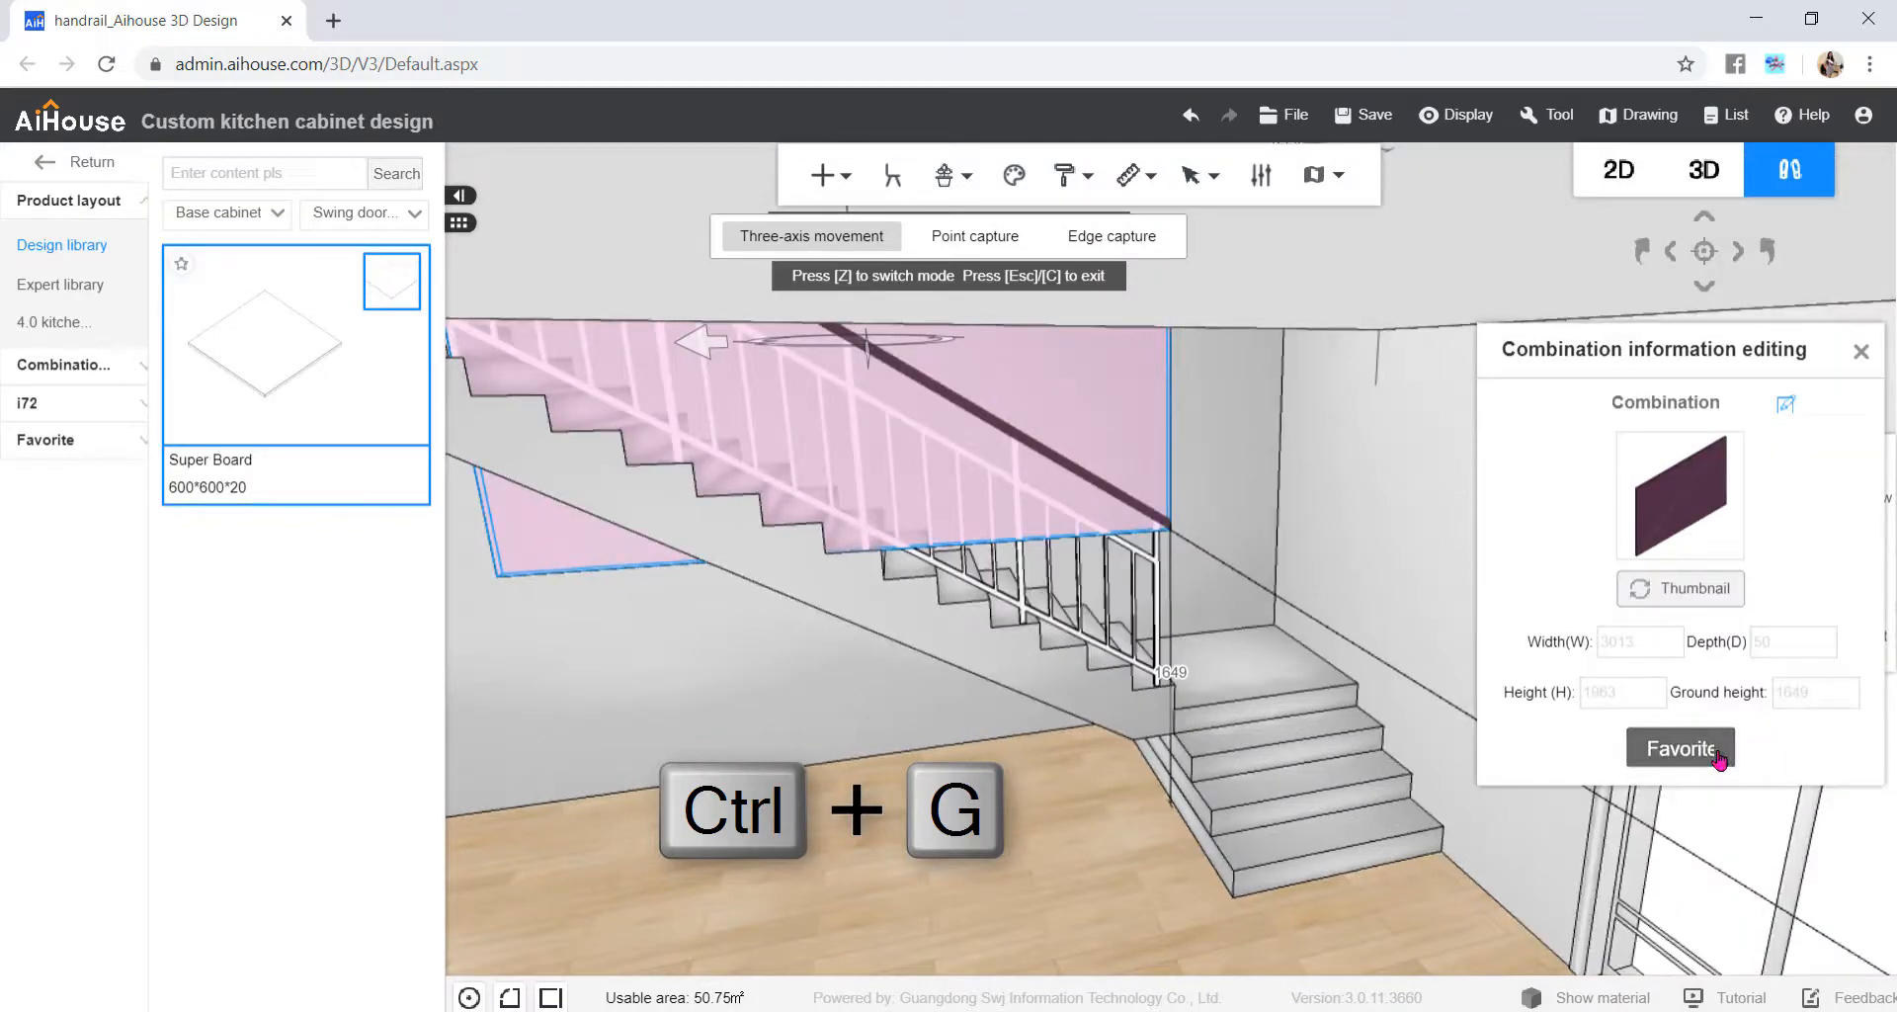
left_click(1679, 749)
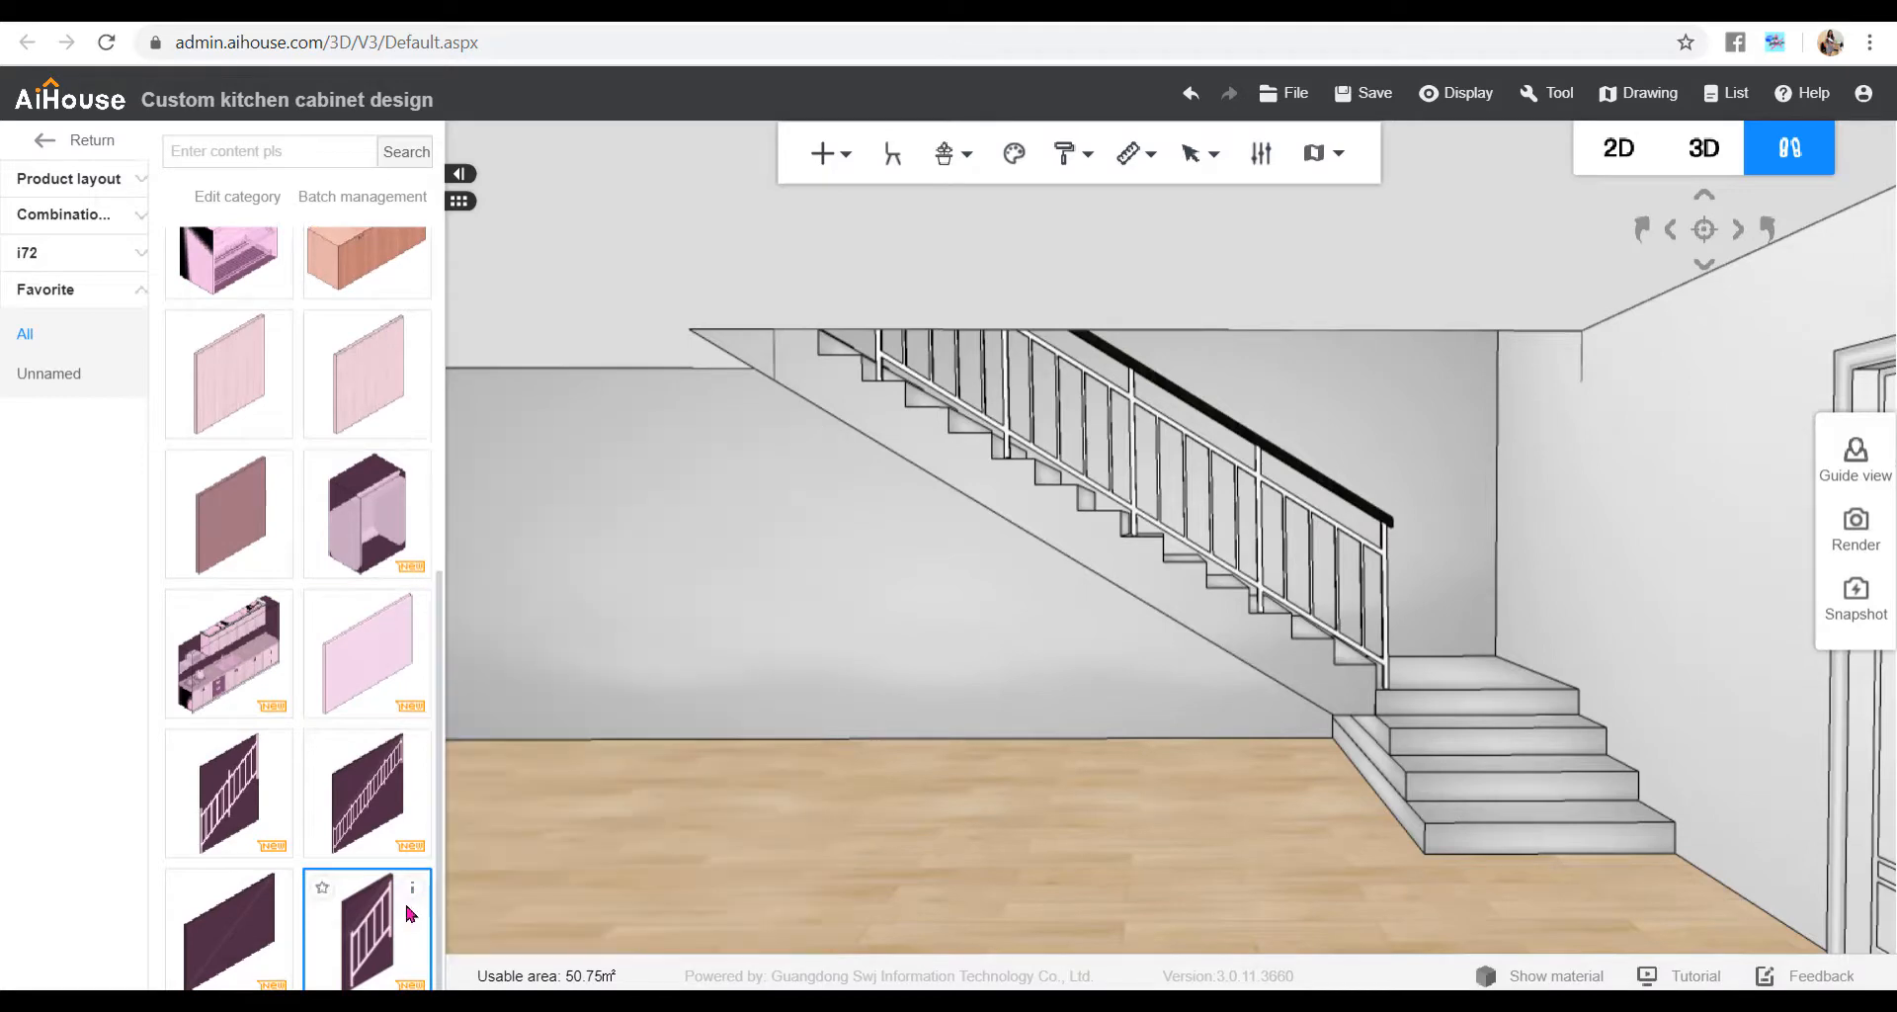
- Place a copy of the saved handrail favorite beside the staircase
left_click(368, 939)
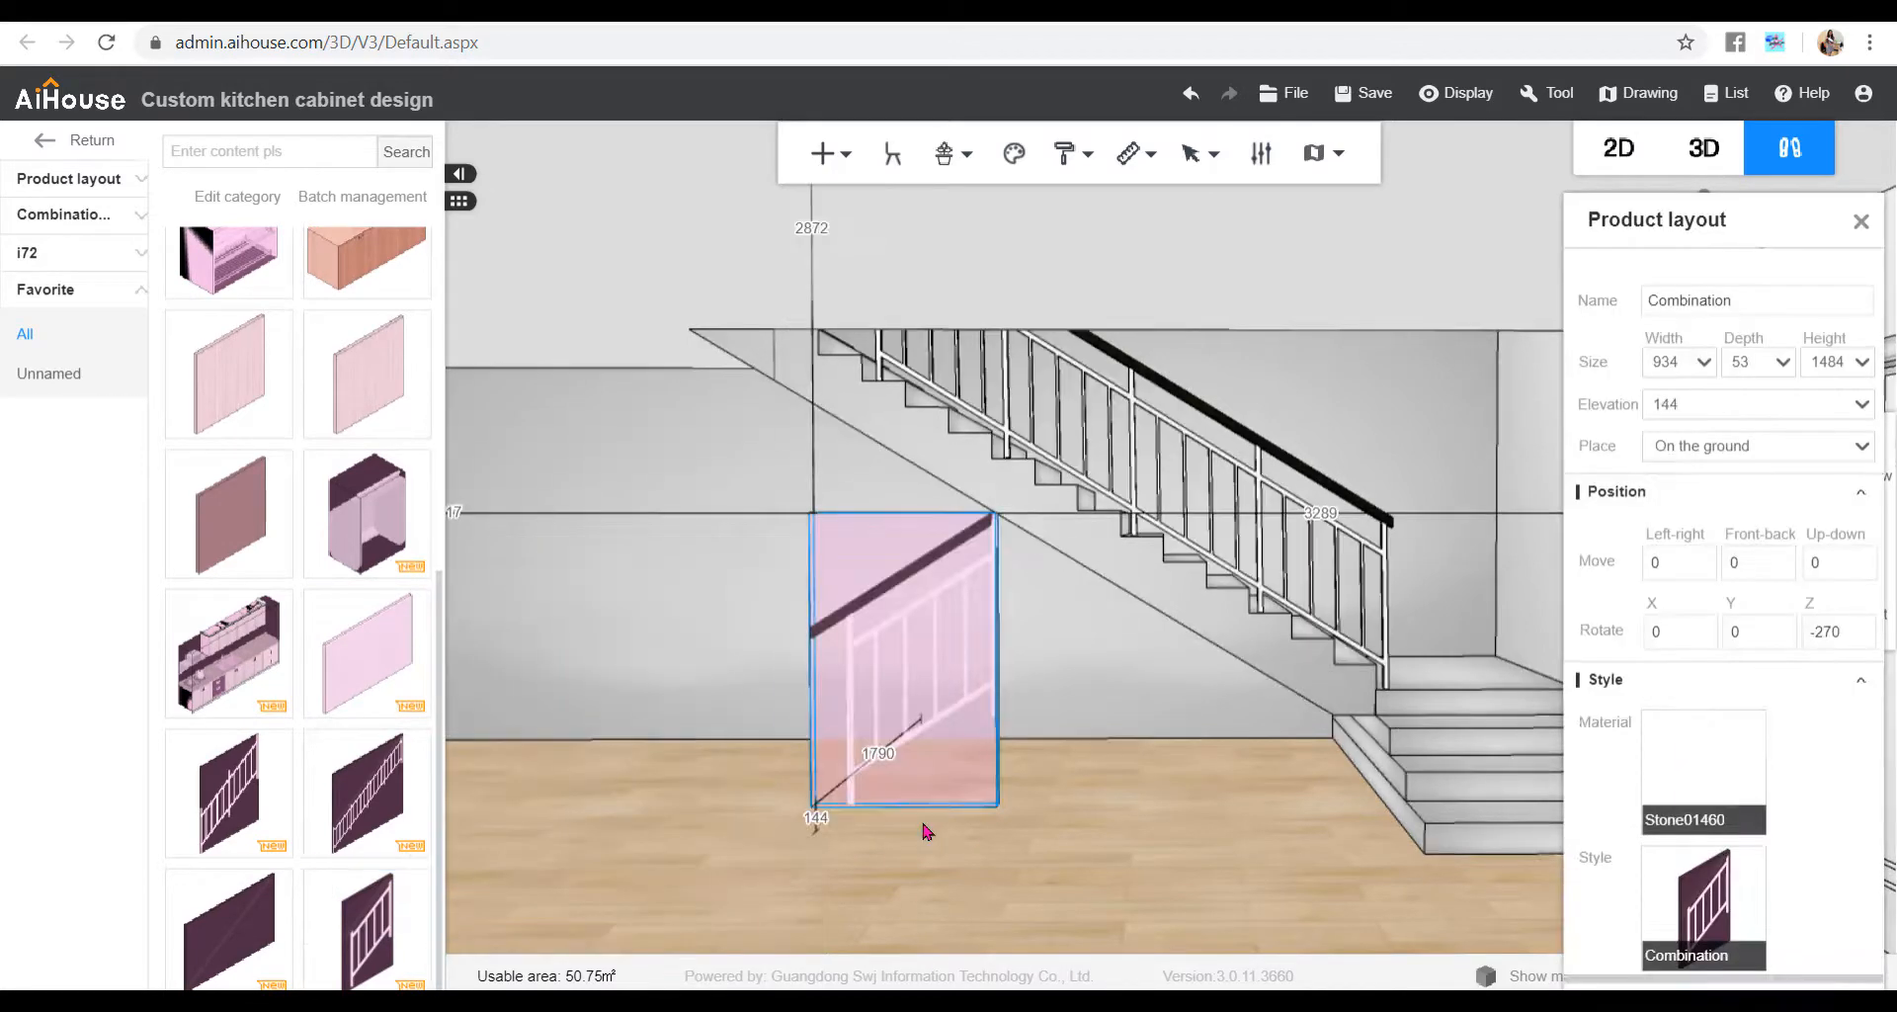